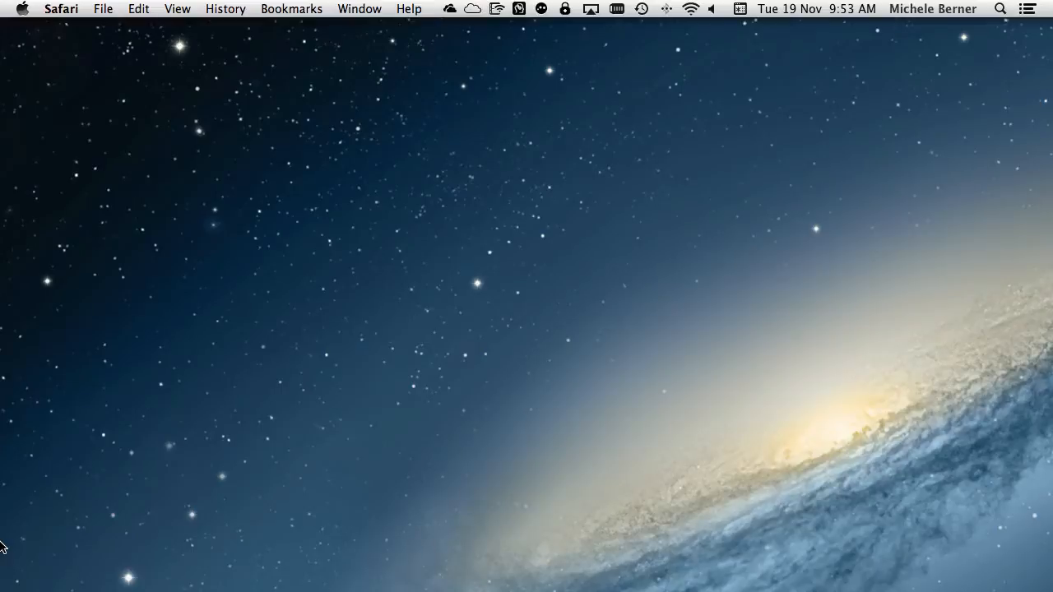
{"action": "mouse_move", "coordinate": [256, 590]}
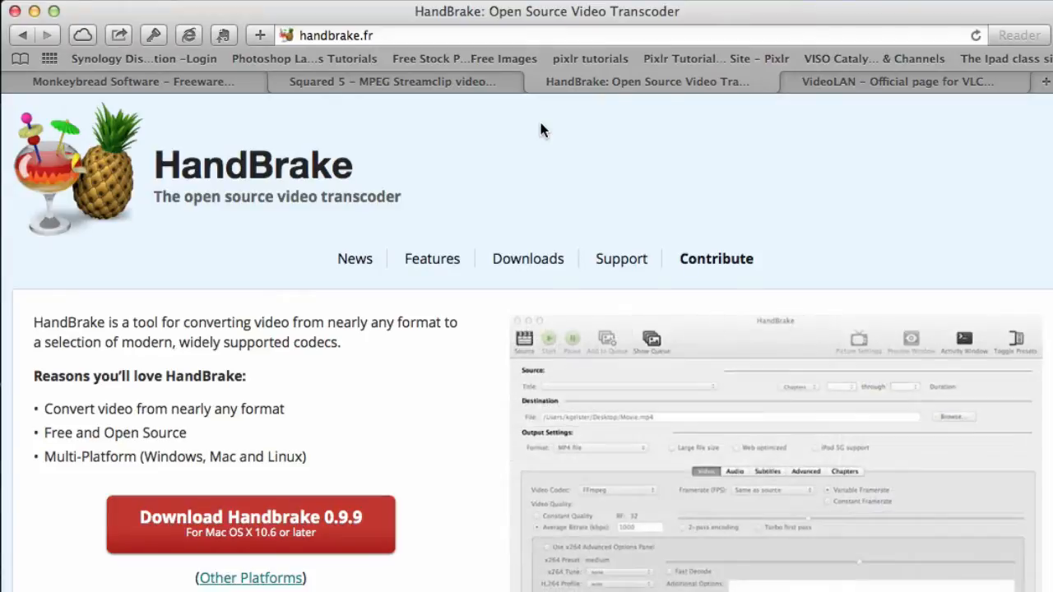
View the Apple QuickTime download tab in Safari, then quit Safari to return to the desktop.
{"action": "left_click", "coordinate": [888, 82]}
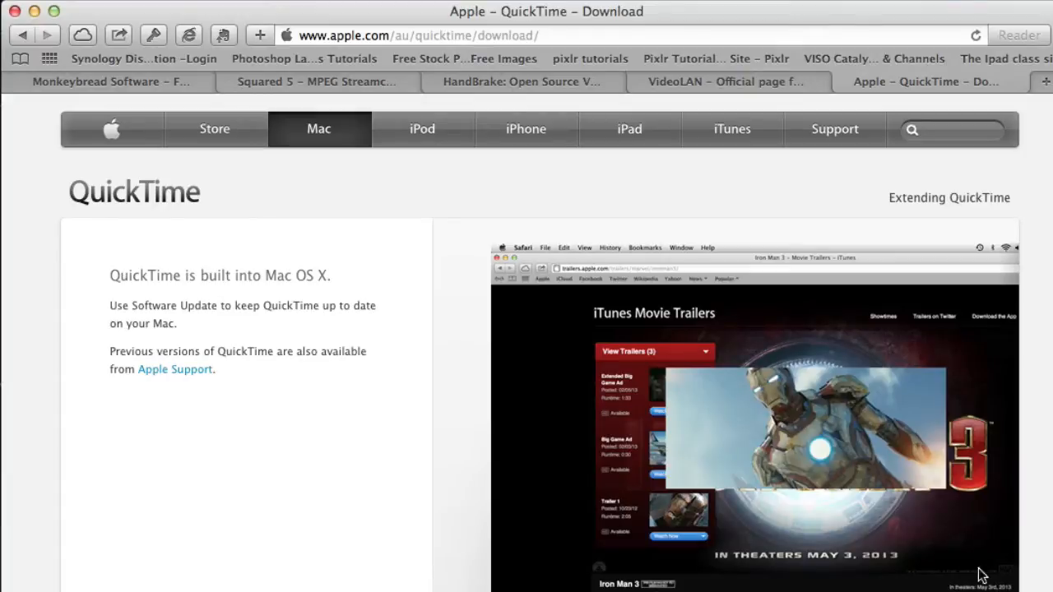
{"action": "left_click", "coordinate": [316, 83]}
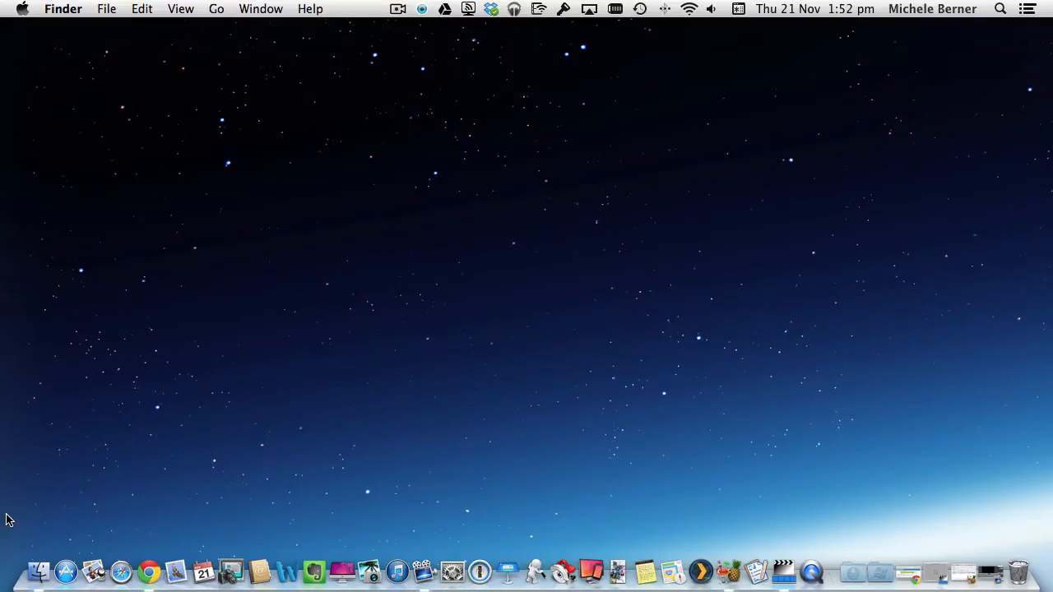
{"action": "mouse_move", "coordinate": [731, 582]}
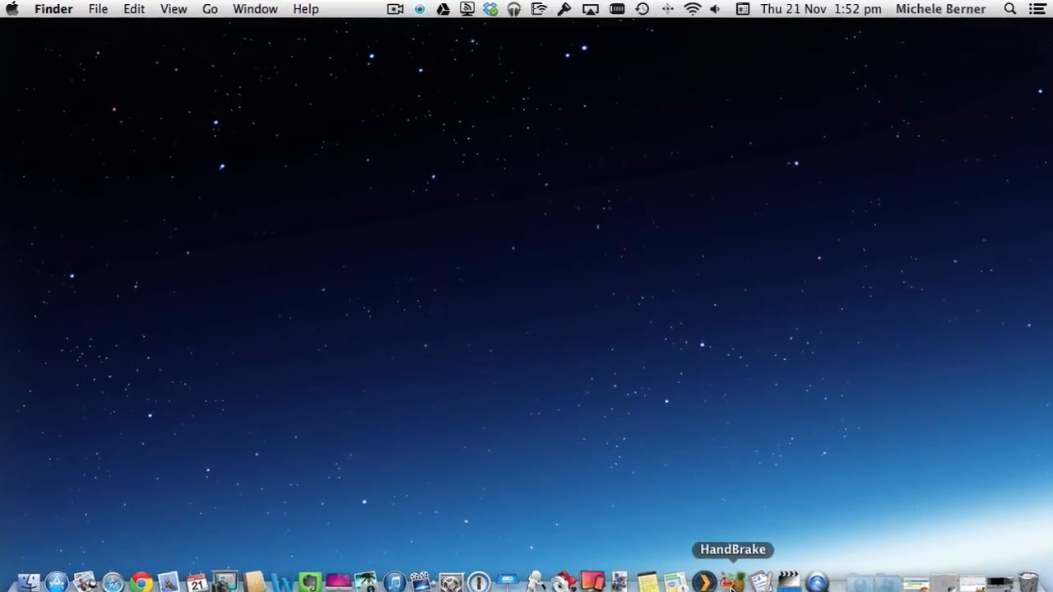
Launch HandBrake from the Dock with the AUSTINPOWERS movie as the loaded source.
{"action": "left_click", "coordinate": [731, 582]}
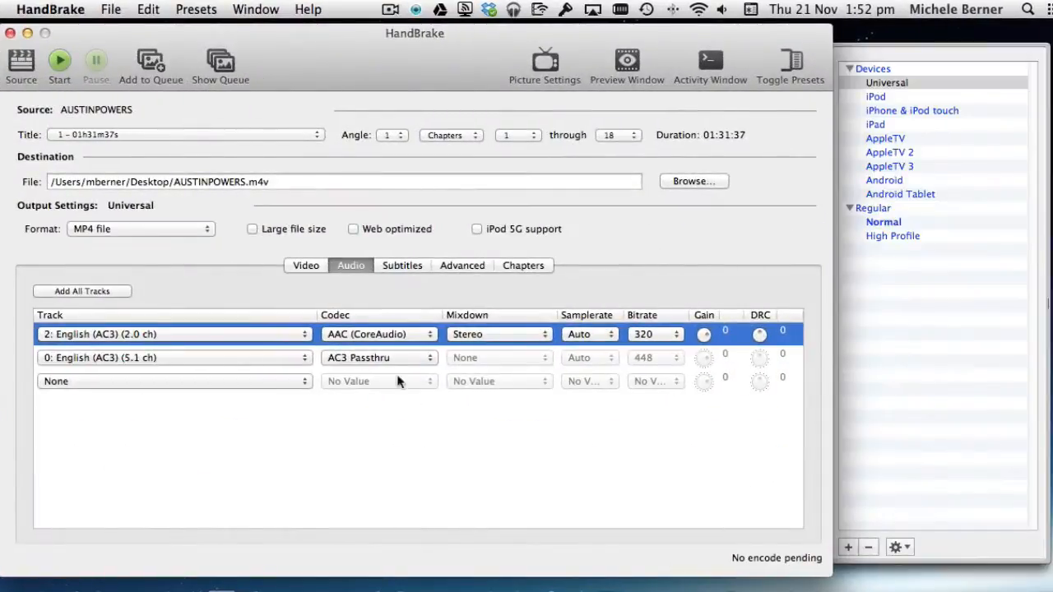
{"action": "left_click", "coordinate": [306, 265]}
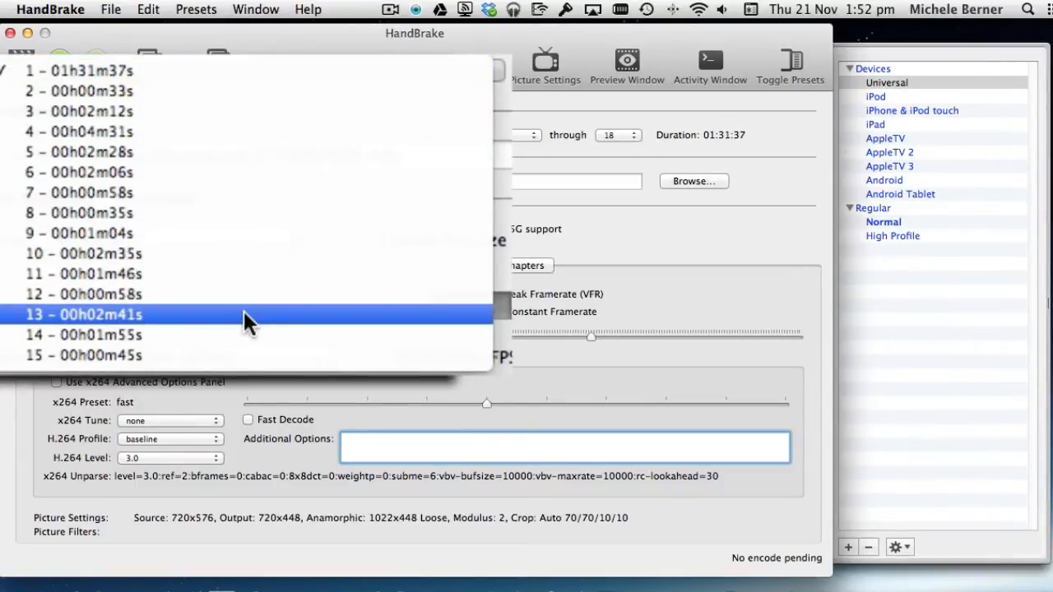
{"action": "left_click", "coordinate": [107, 336]}
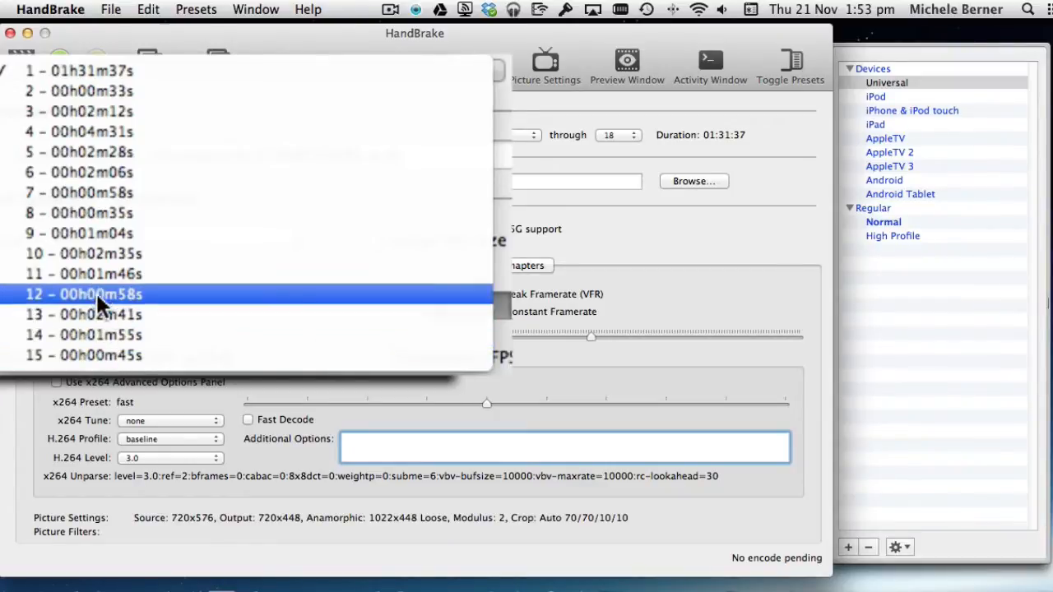
{"action": "left_click", "coordinate": [79, 213]}
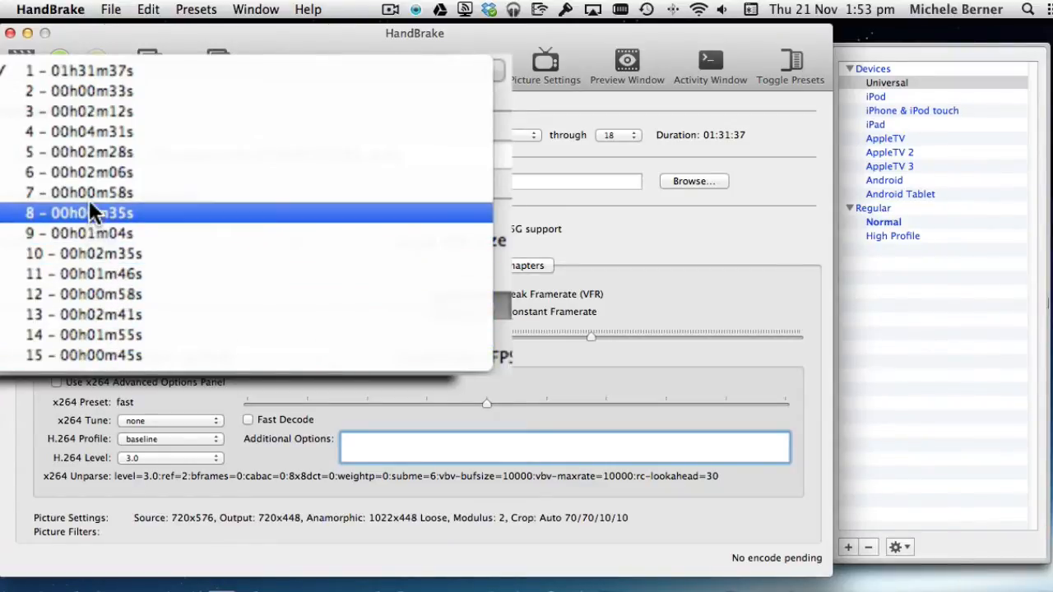
{"action": "left_click", "coordinate": [82, 336]}
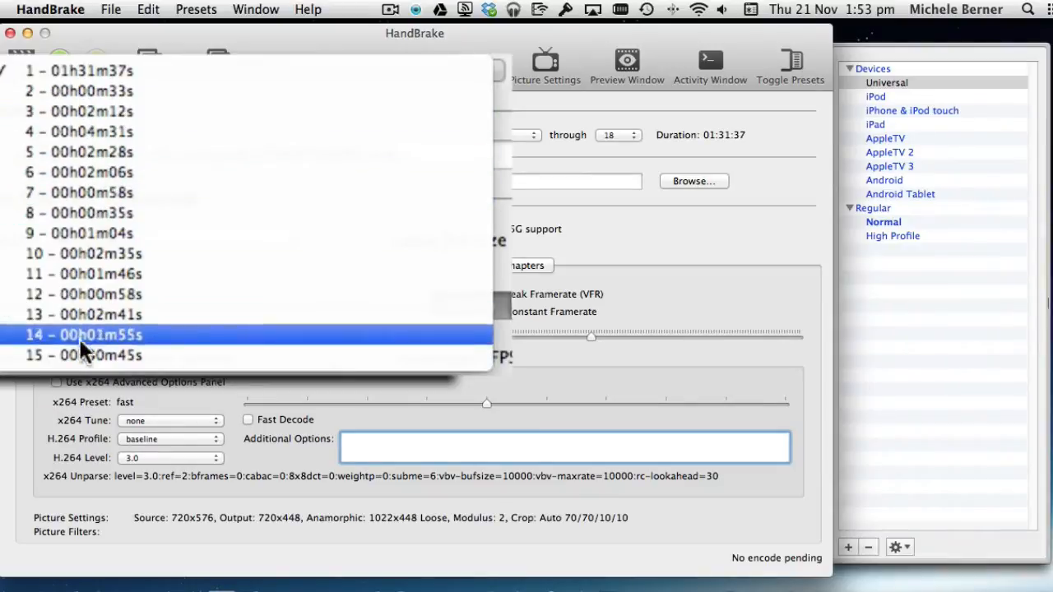
{"action": "left_click", "coordinate": [79, 70]}
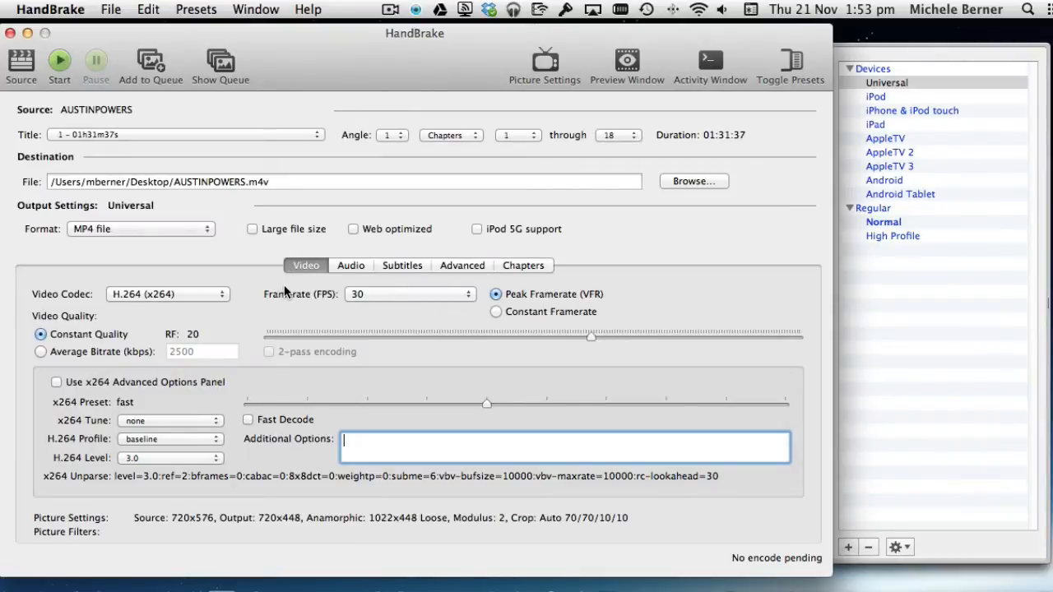
{"action": "mouse_move", "coordinate": [303, 459]}
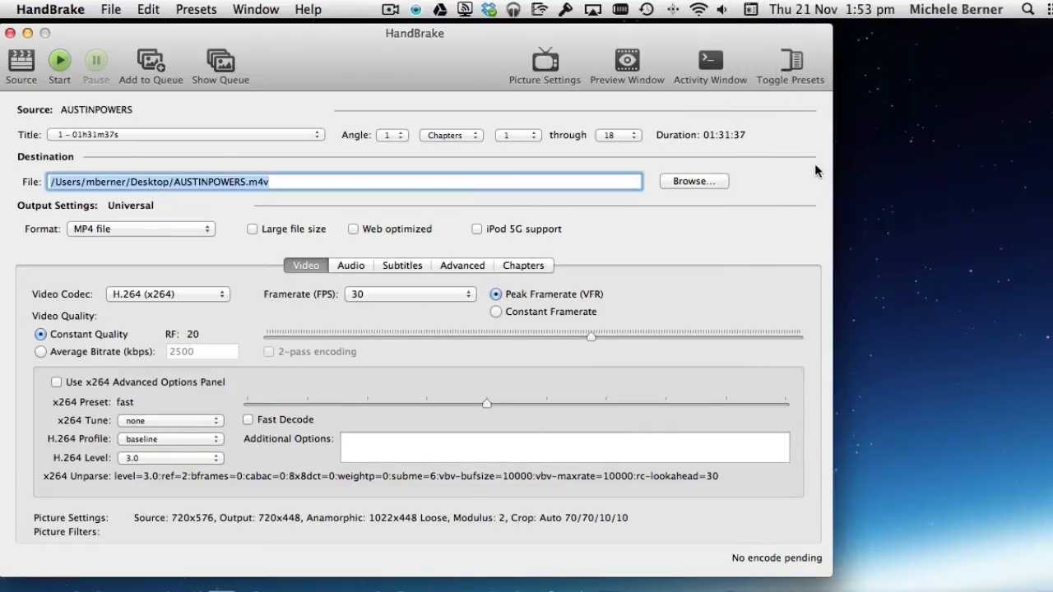
{"action": "left_click", "coordinate": [790, 66]}
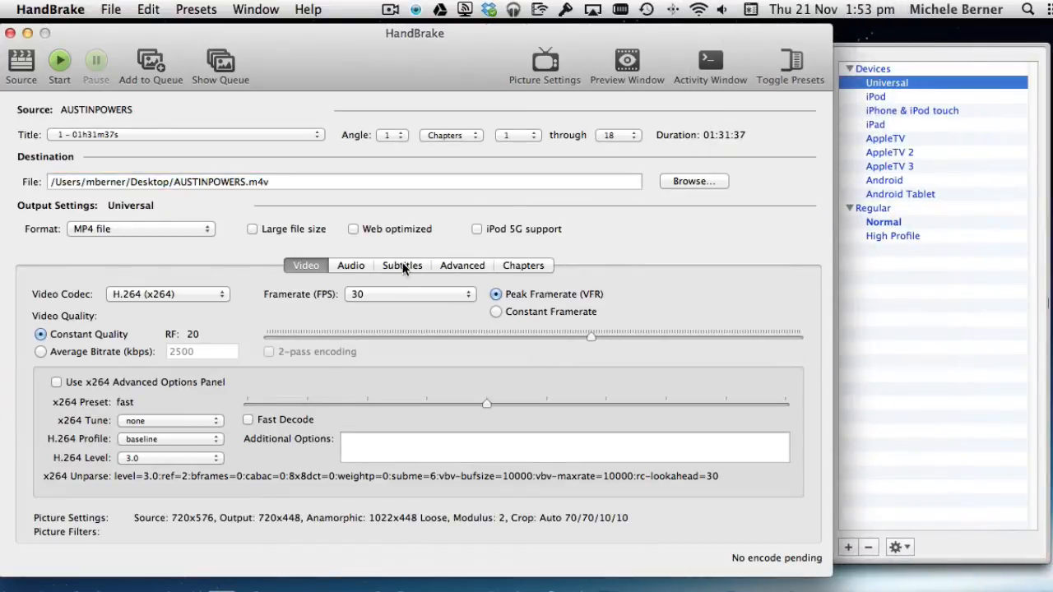
{"action": "mouse_move", "coordinate": [350, 272]}
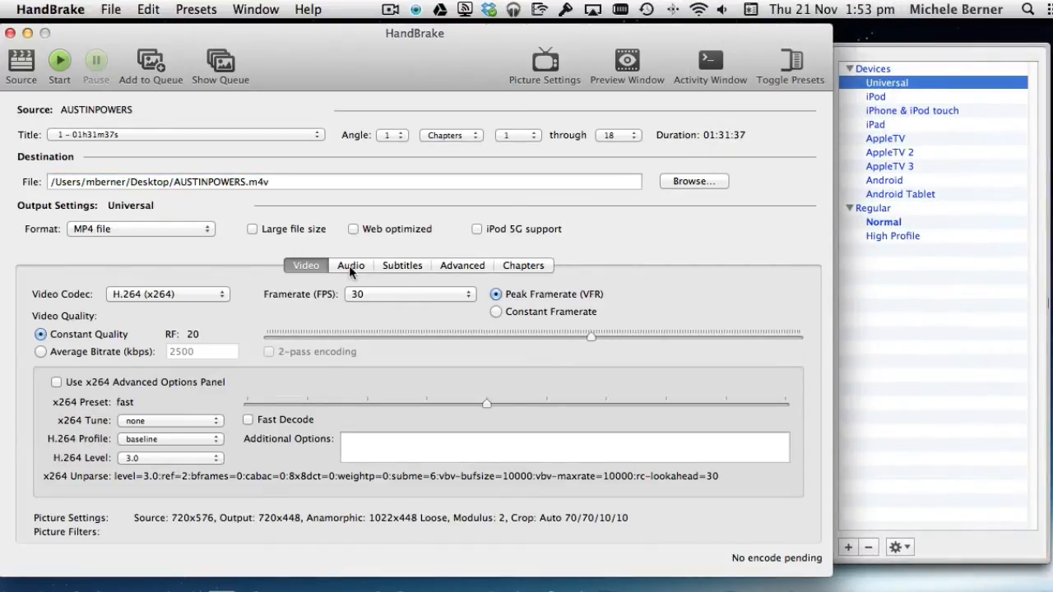
Set audio track 1 to English AC3 2.0, AAC codec, stereo mixdown, 320 kbps bitrate.
{"action": "left_click", "coordinate": [350, 265]}
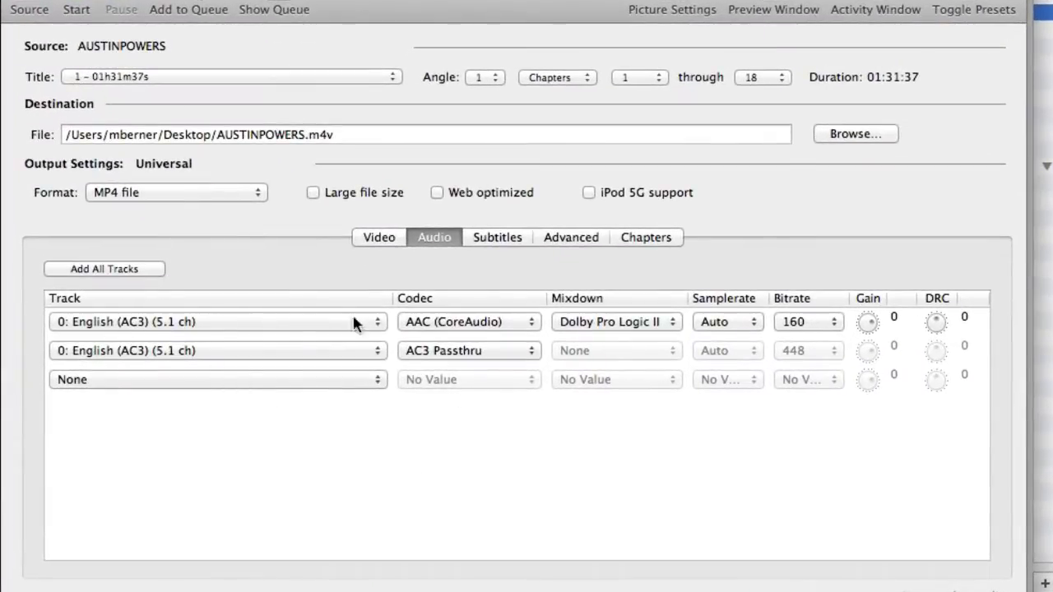
{"action": "mouse_move", "coordinate": [376, 325]}
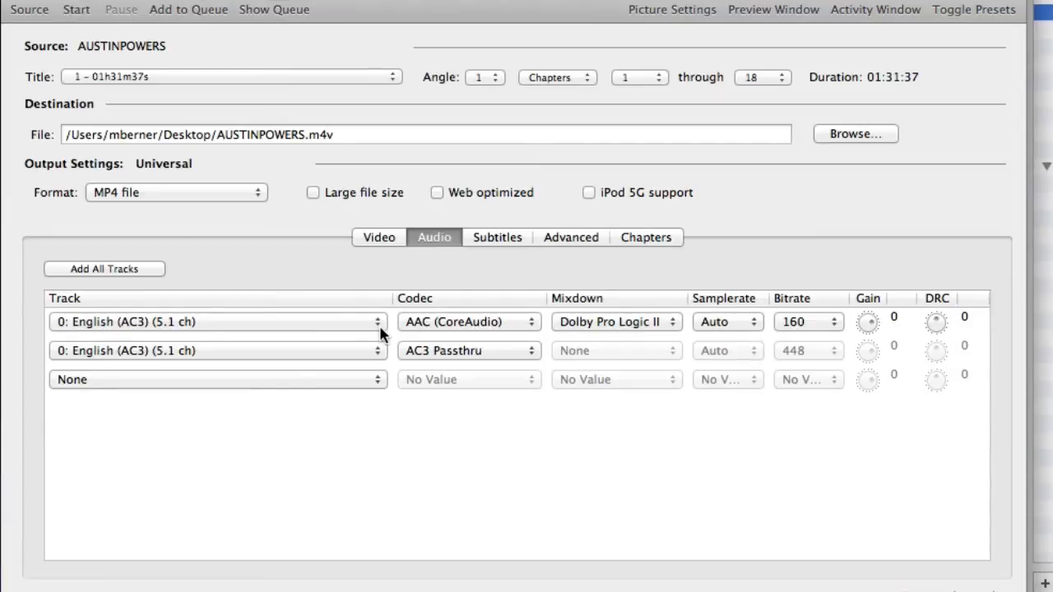
{"action": "left_click", "coordinate": [214, 320]}
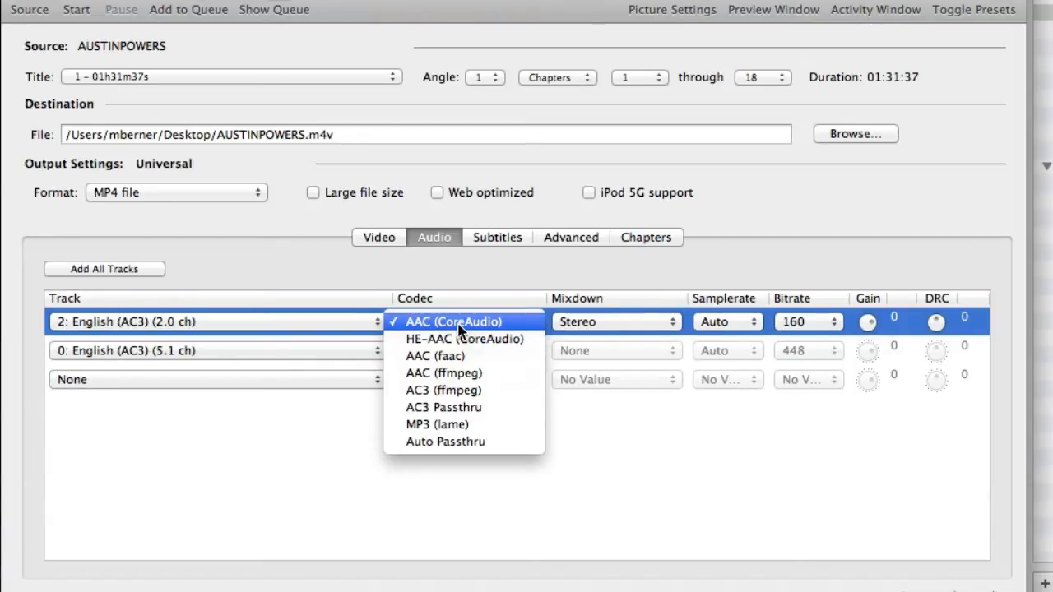
{"action": "mouse_move", "coordinate": [645, 387]}
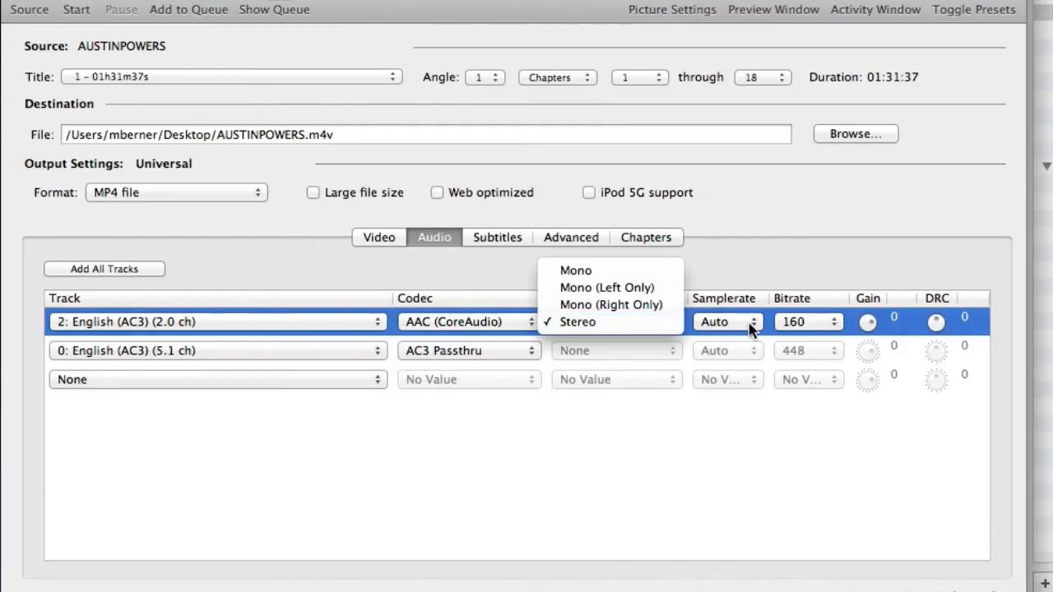
{"action": "left_click", "coordinate": [577, 320]}
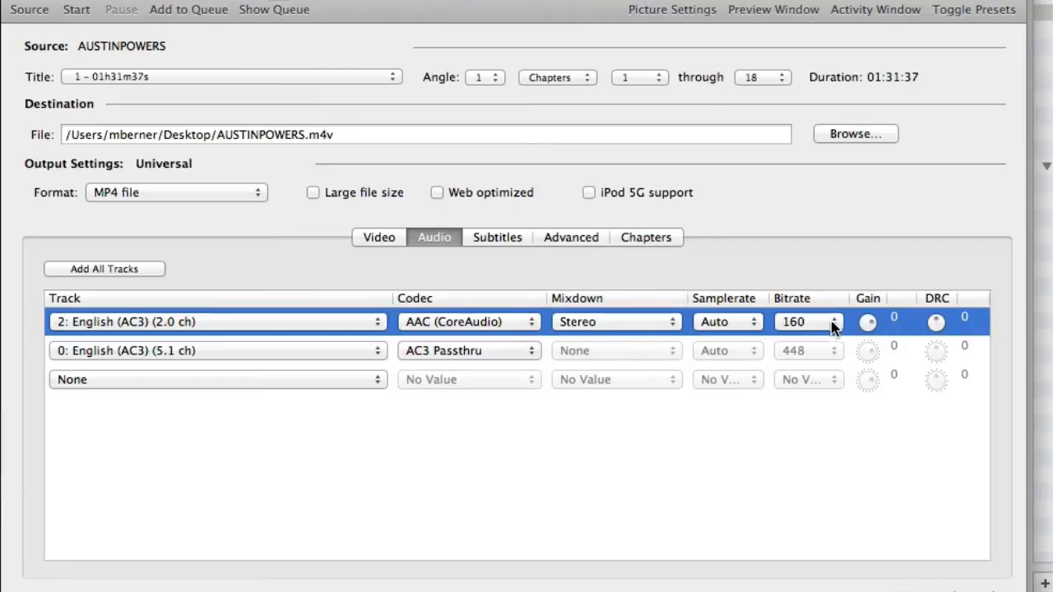
{"action": "left_click", "coordinate": [834, 317]}
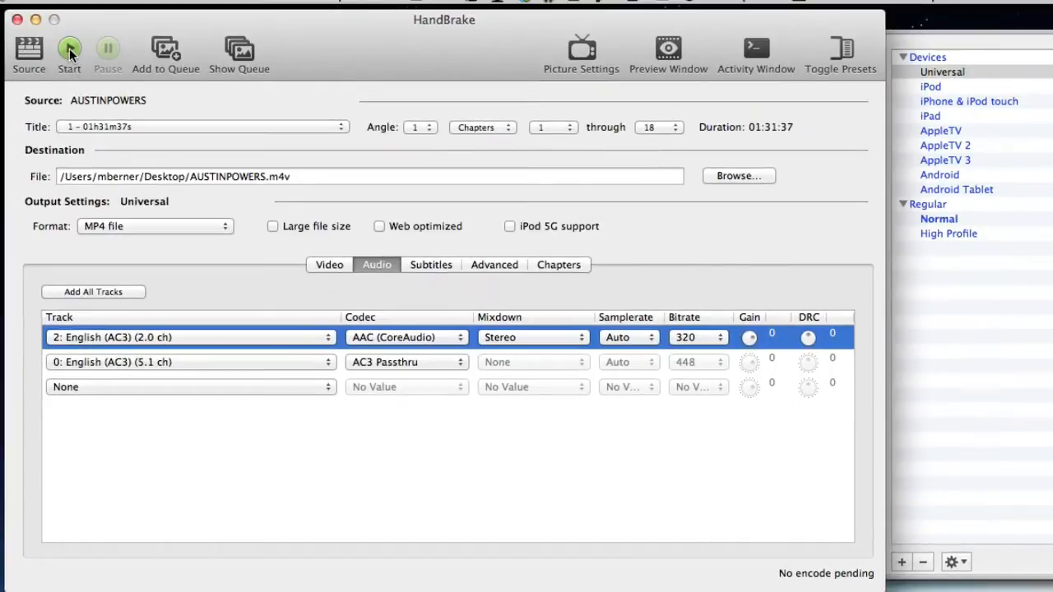
{"action": "mouse_move", "coordinate": [70, 49]}
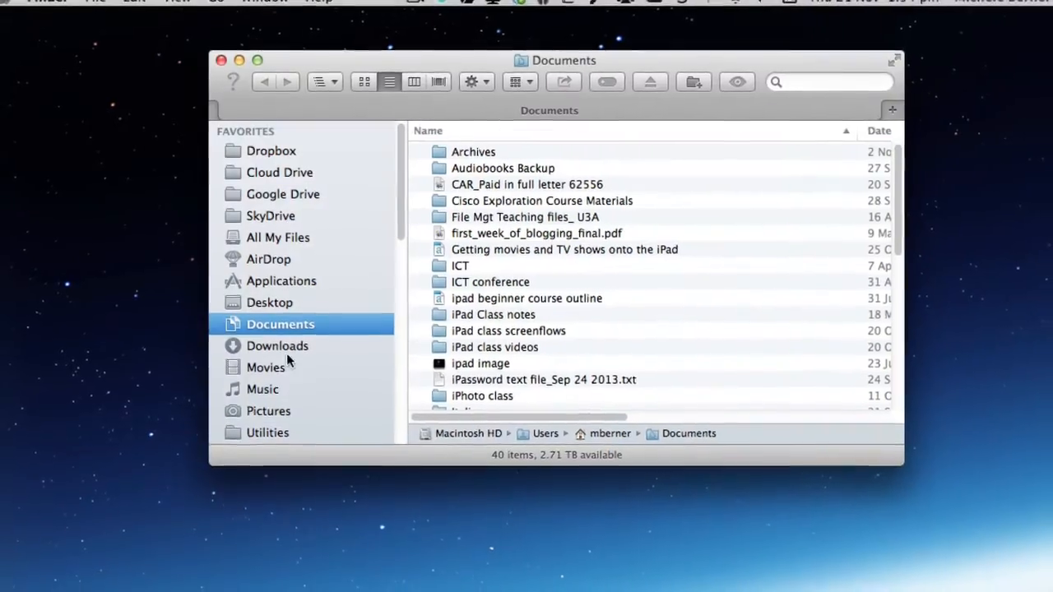
Select AUSTINPOWERS.m4v in the Desktop folder to see its 1.56 GB size.
{"action": "left_click", "coordinate": [270, 303]}
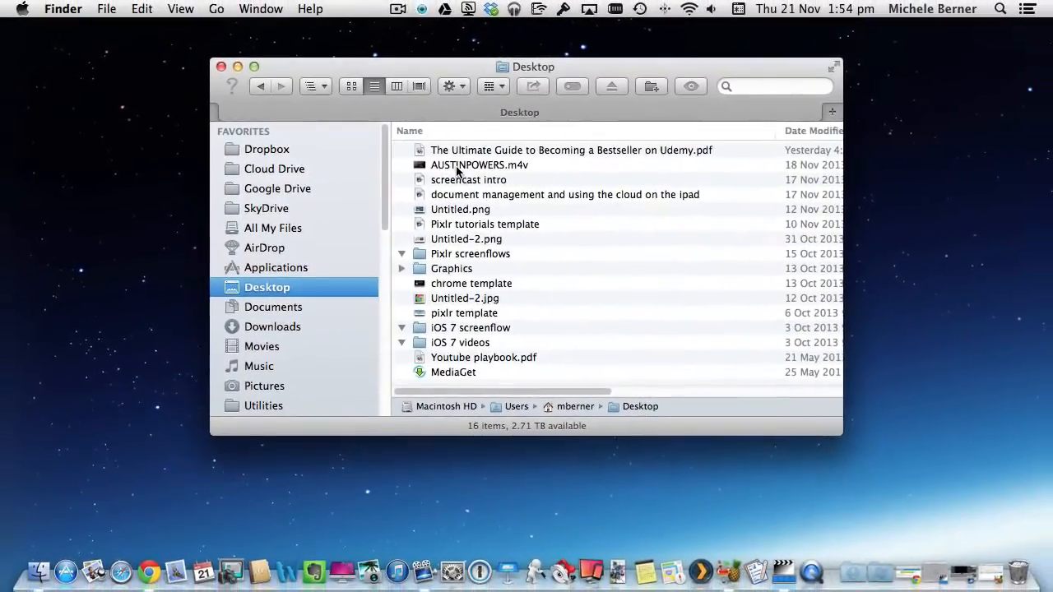
{"action": "left_click", "coordinate": [480, 165]}
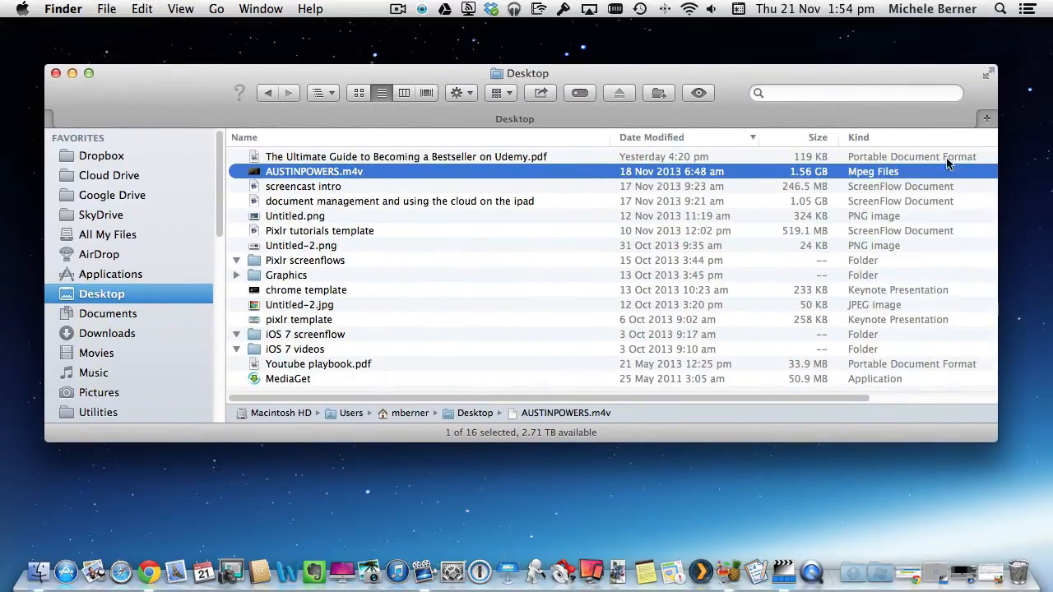
{"action": "mouse_move", "coordinate": [803, 181]}
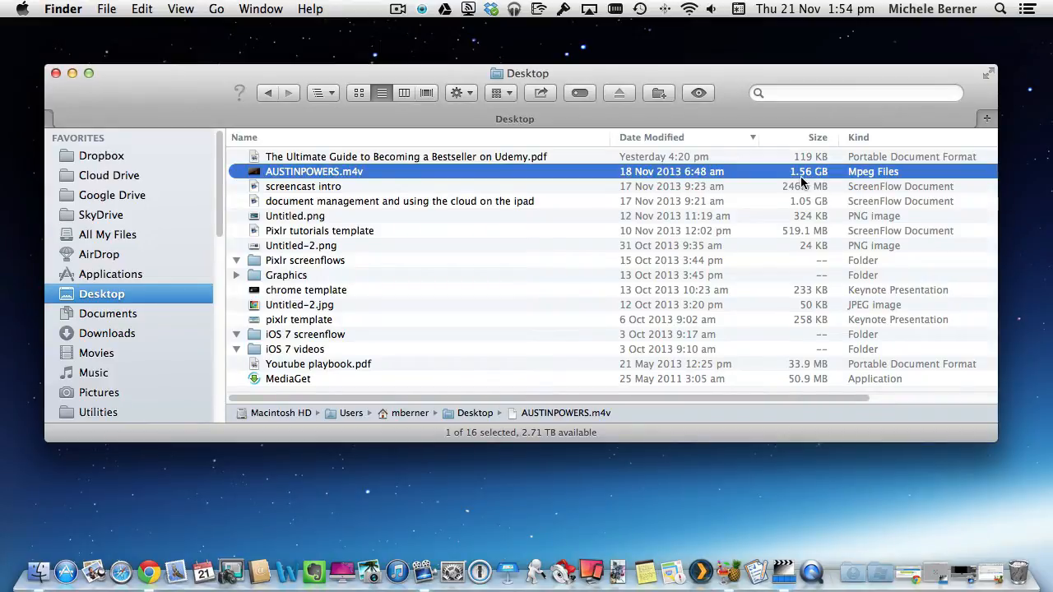
{"action": "mouse_move", "coordinate": [381, 196]}
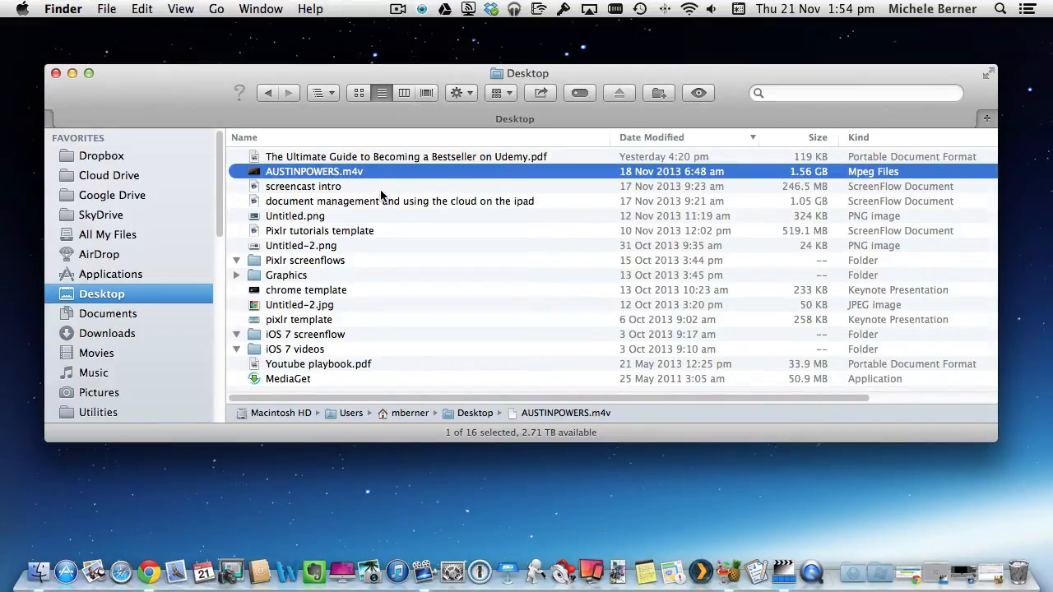
{"action": "mouse_move", "coordinate": [405, 208]}
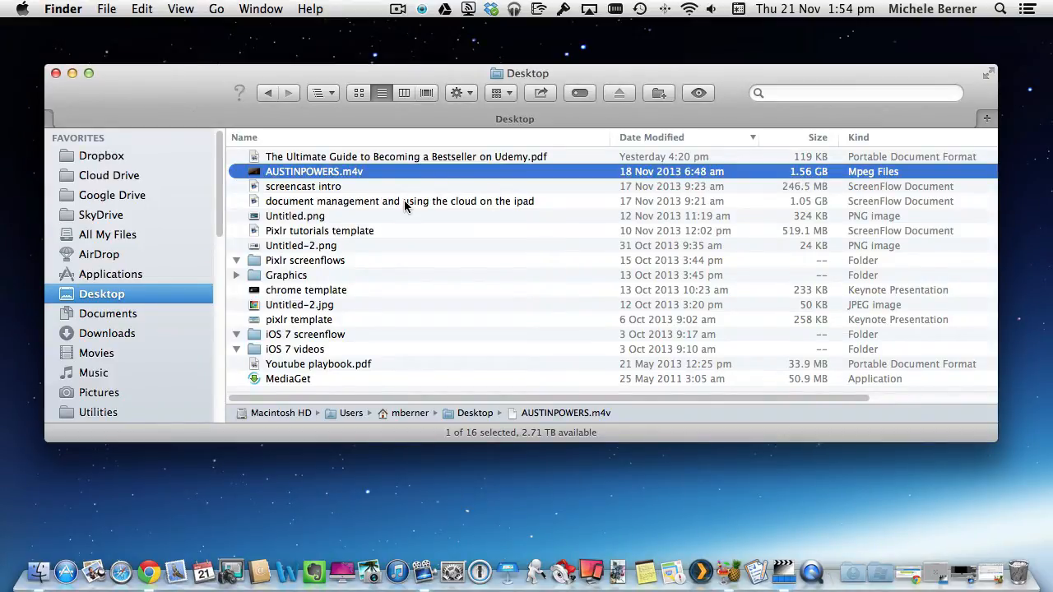
{"action": "mouse_move", "coordinate": [352, 283]}
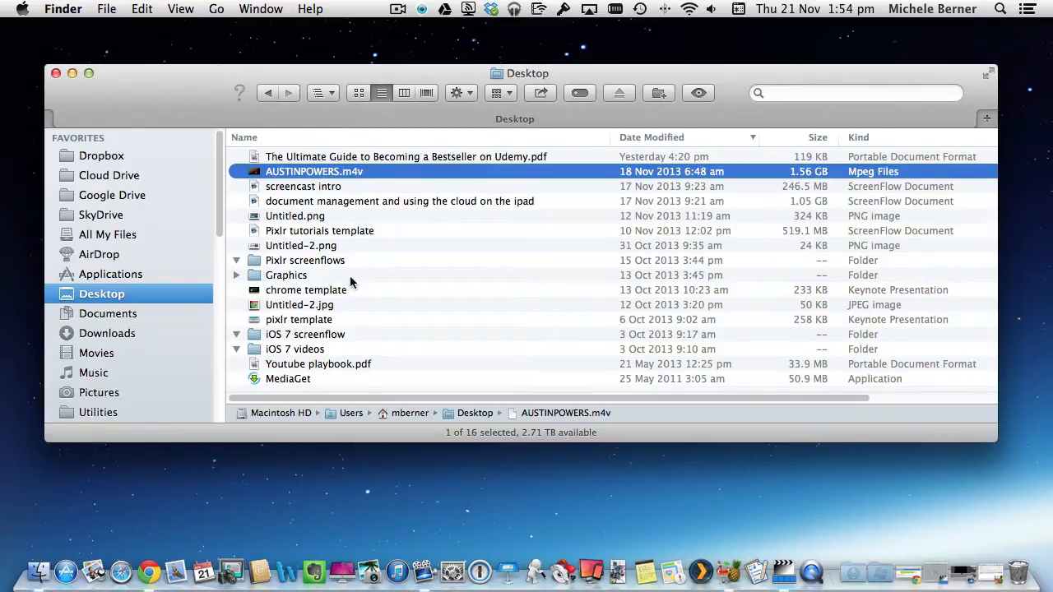
{"action": "mouse_move", "coordinate": [389, 344]}
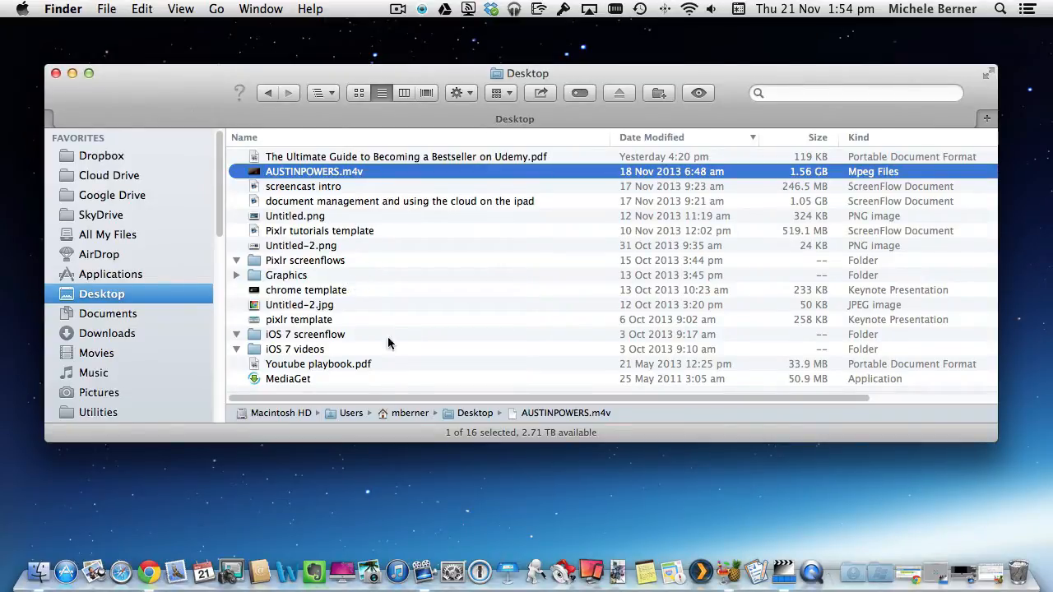
{"action": "mouse_move", "coordinate": [813, 571]}
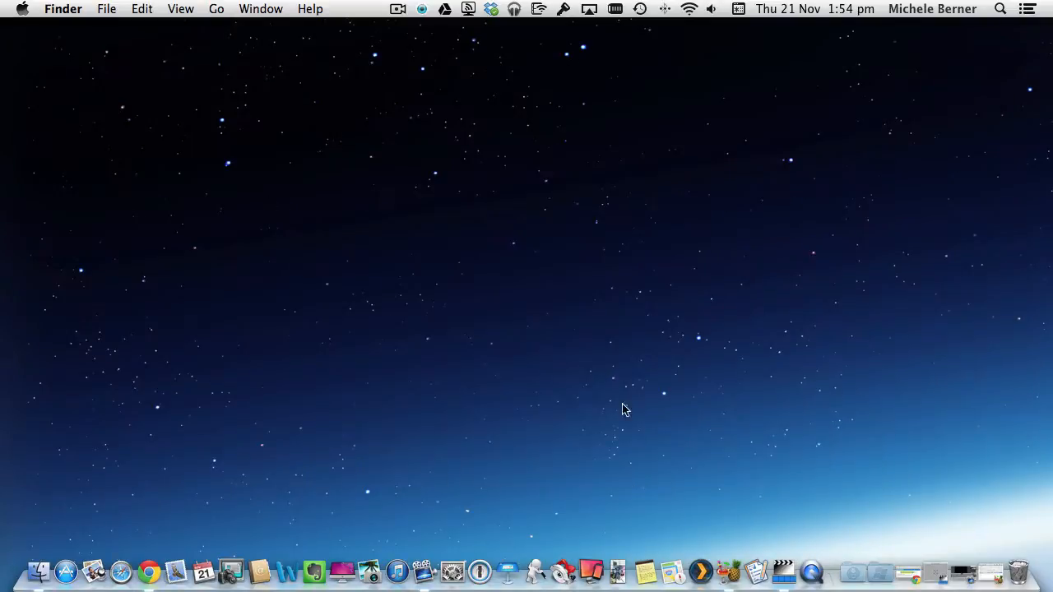
Launch QuickTime Player and open AUSTINPOWERS.m4v from the Desktop via File > Open File.
{"action": "left_click", "coordinate": [810, 569]}
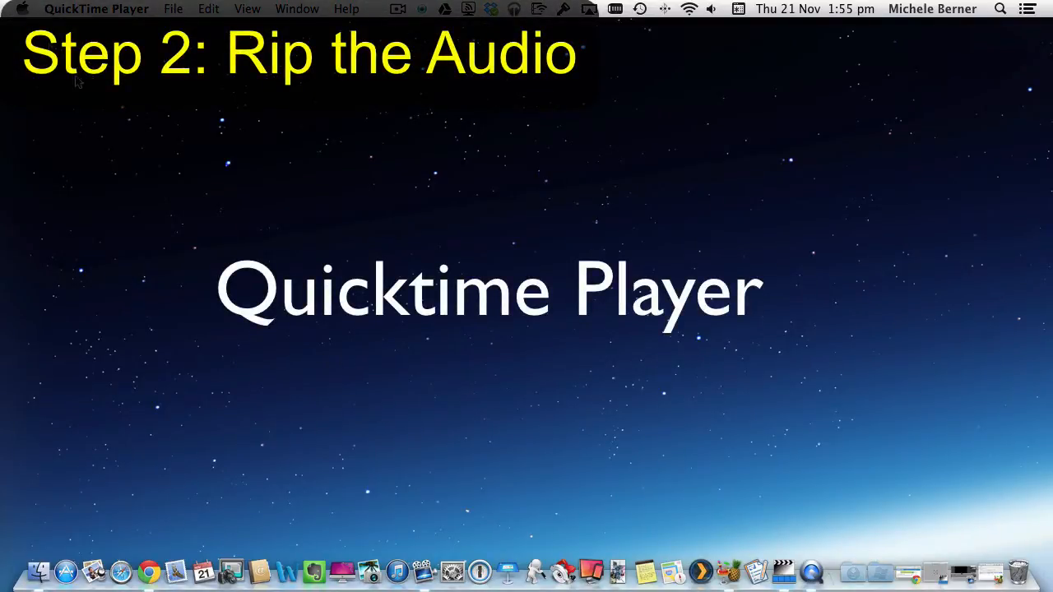
{"action": "left_click", "coordinate": [172, 10]}
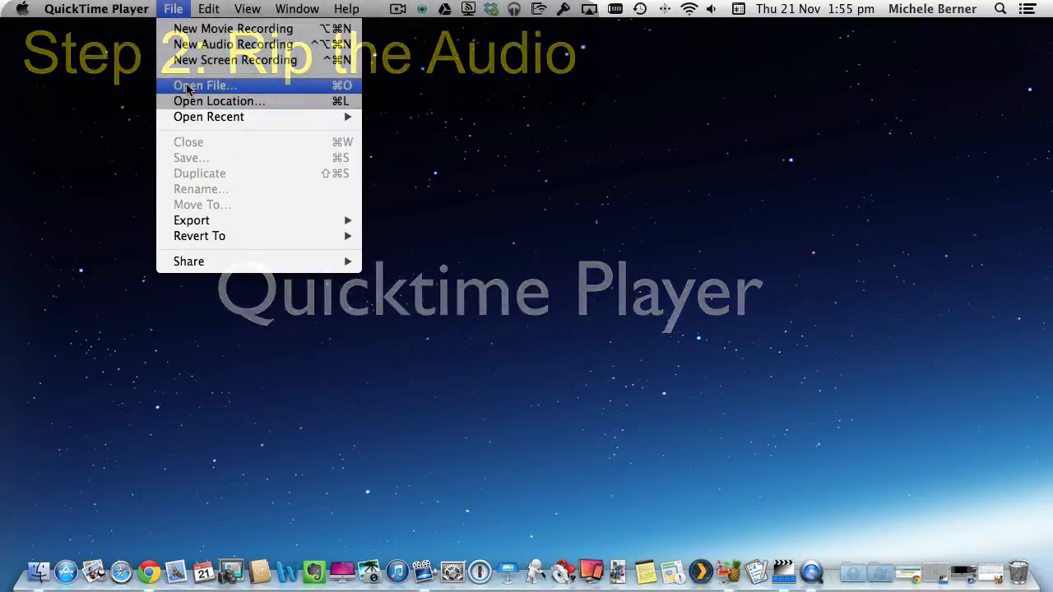
{"action": "left_click", "coordinate": [204, 86]}
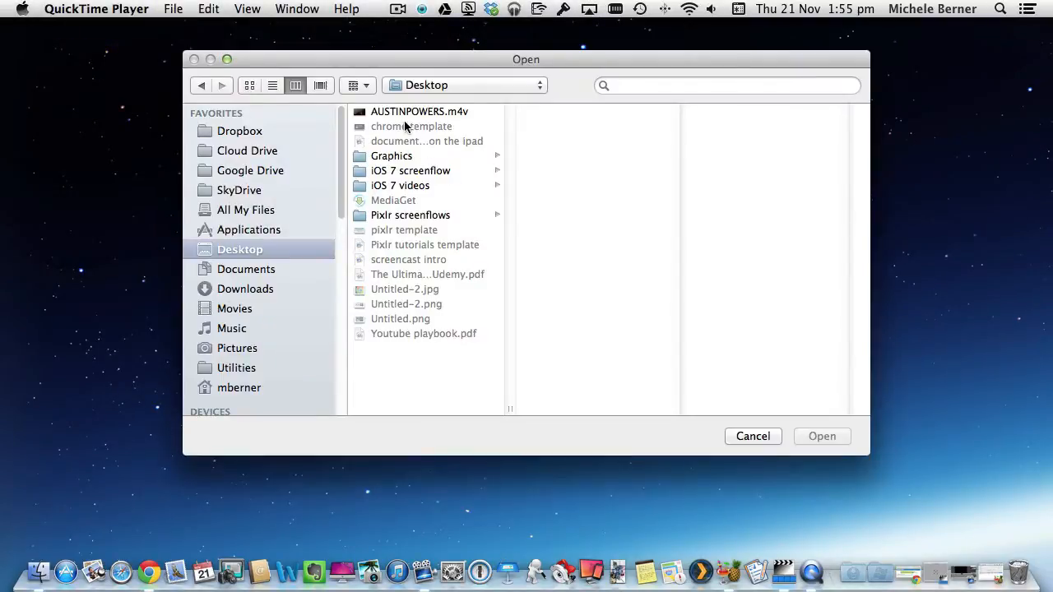
{"action": "left_click", "coordinate": [752, 436]}
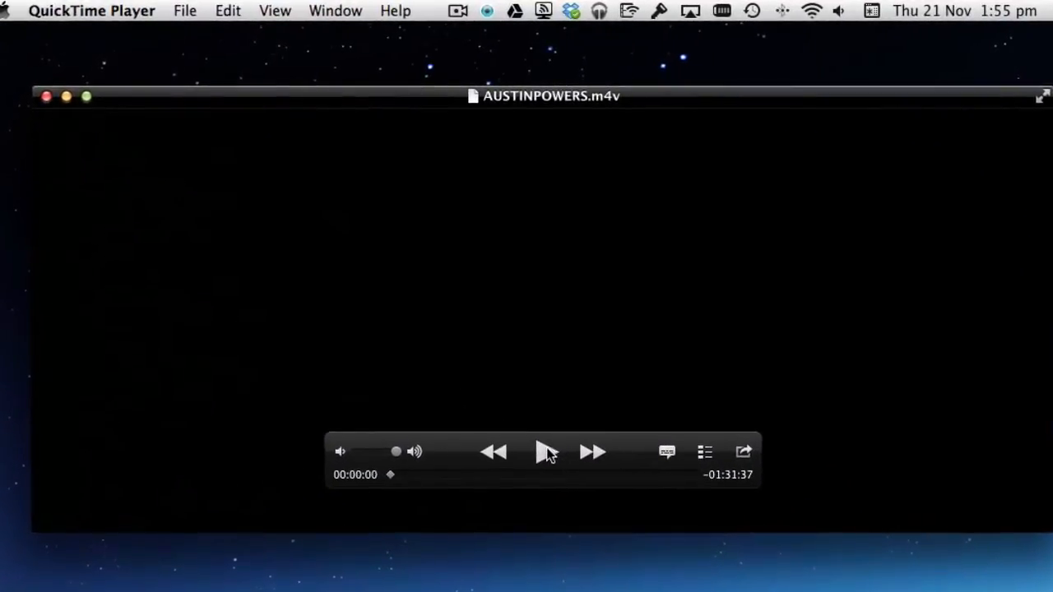
Play the first few seconds of AUSTINPOWERS.m4v, then pause it at 0:03.
{"action": "left_click", "coordinate": [543, 450]}
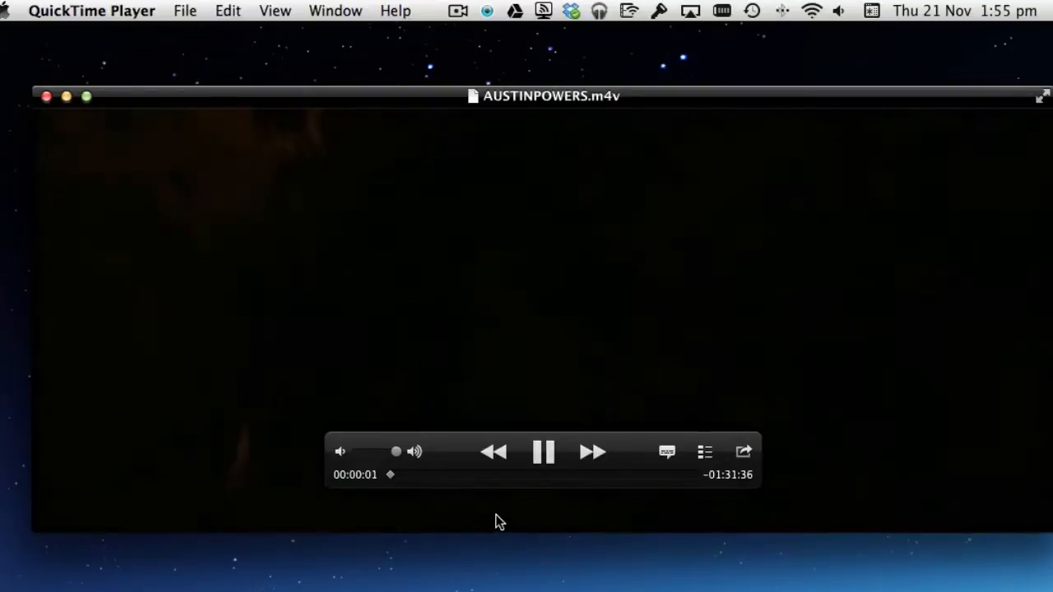
{"action": "left_click", "coordinate": [543, 451]}
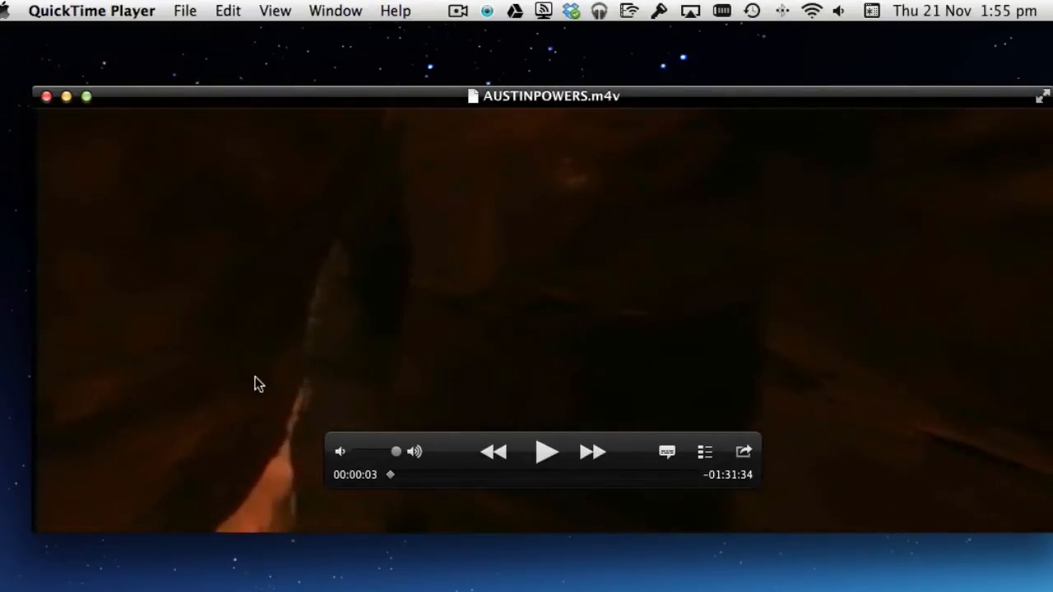
{"action": "mouse_move", "coordinate": [559, 372]}
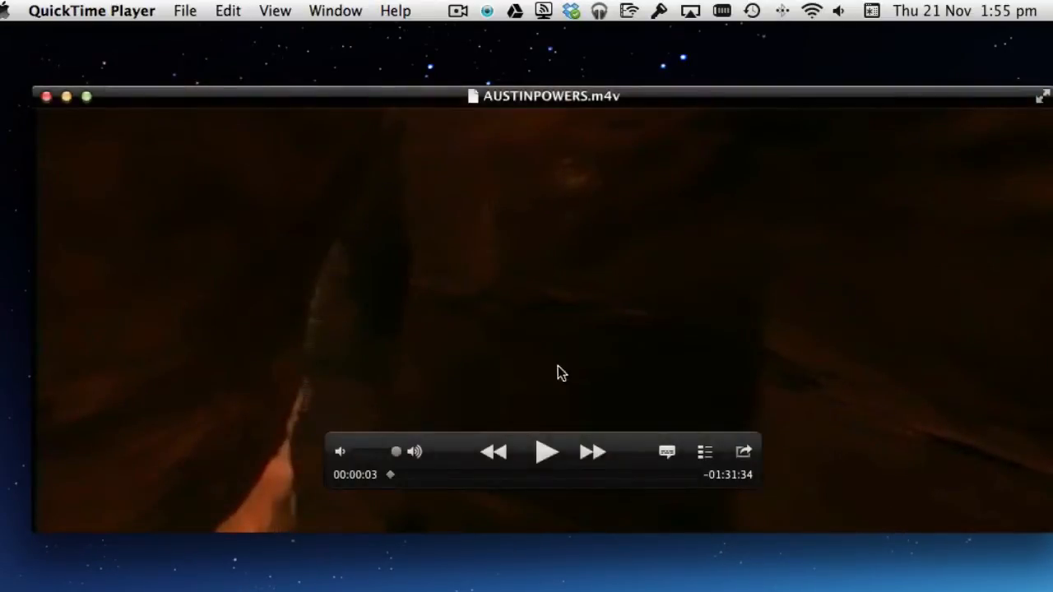
{"action": "mouse_move", "coordinate": [444, 303]}
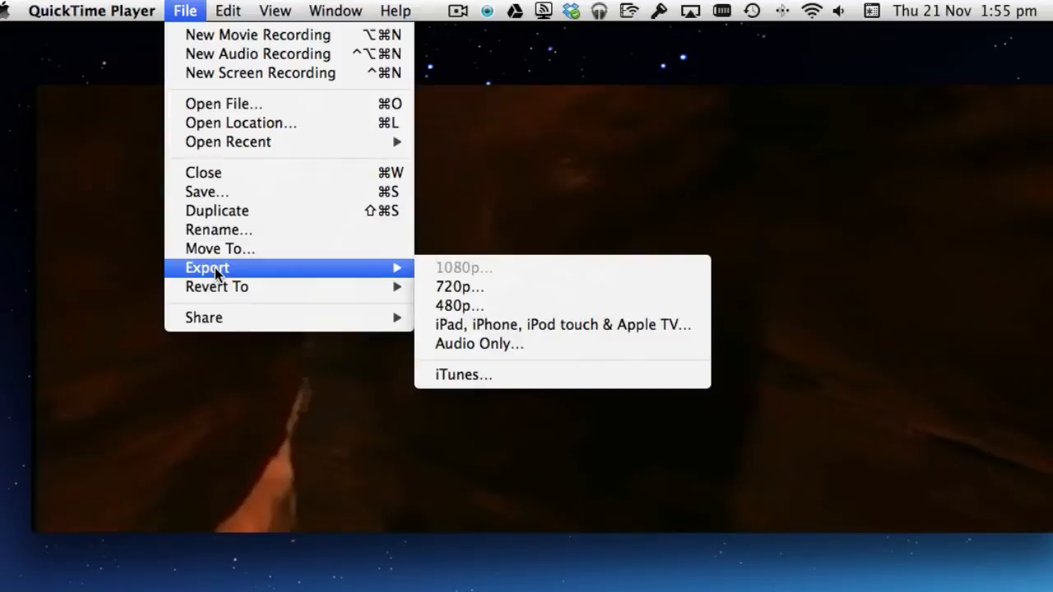
{"action": "mouse_move", "coordinate": [481, 344]}
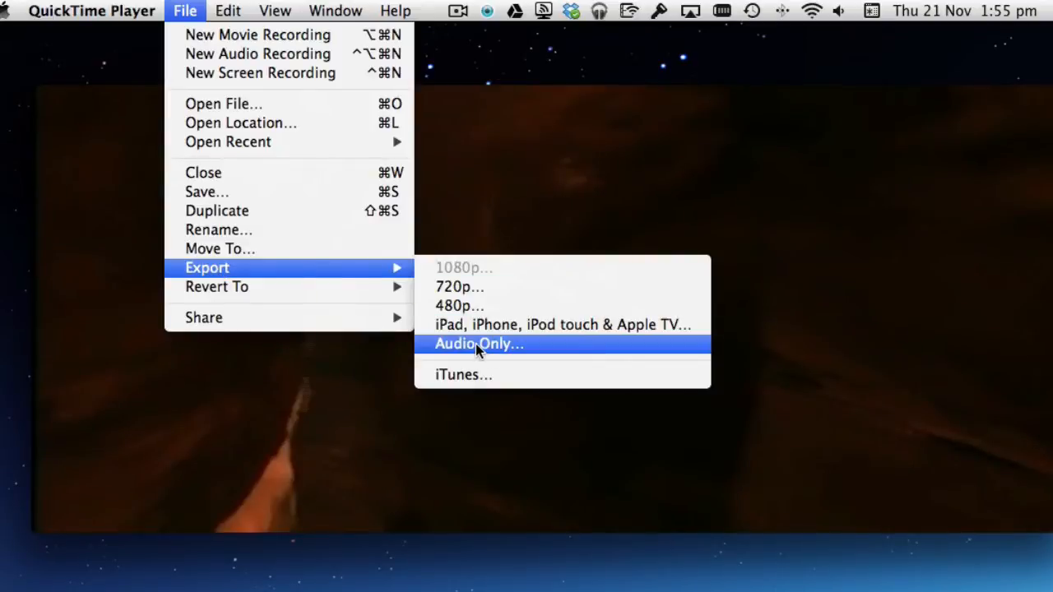
Export Audio Only as 'AUSTINPOWERS - audio' saved to the Desktop.
{"action": "left_click", "coordinate": [478, 344]}
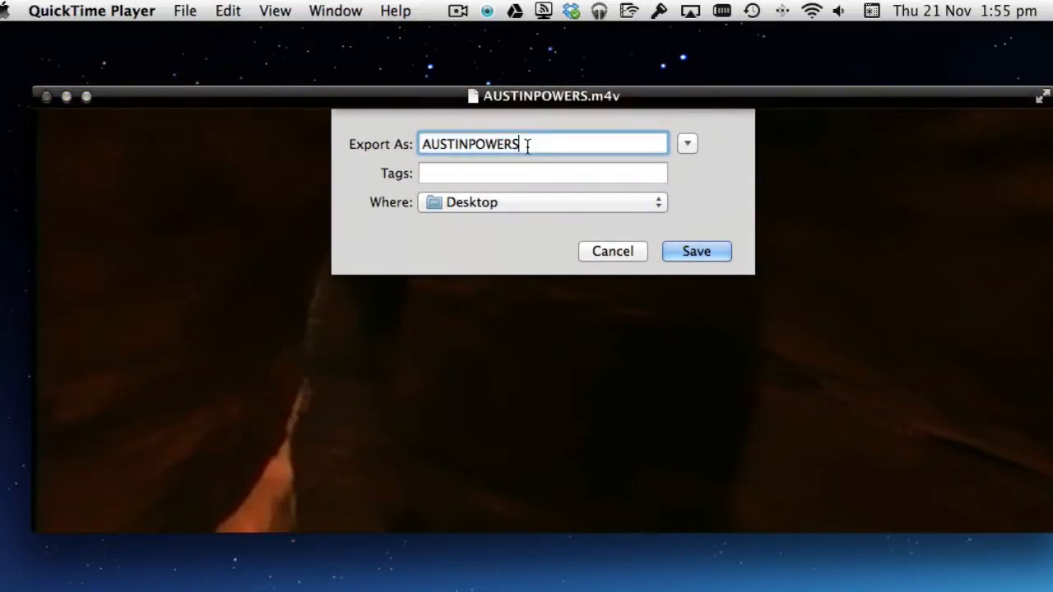
{"action": "type", "text": "- audi"}
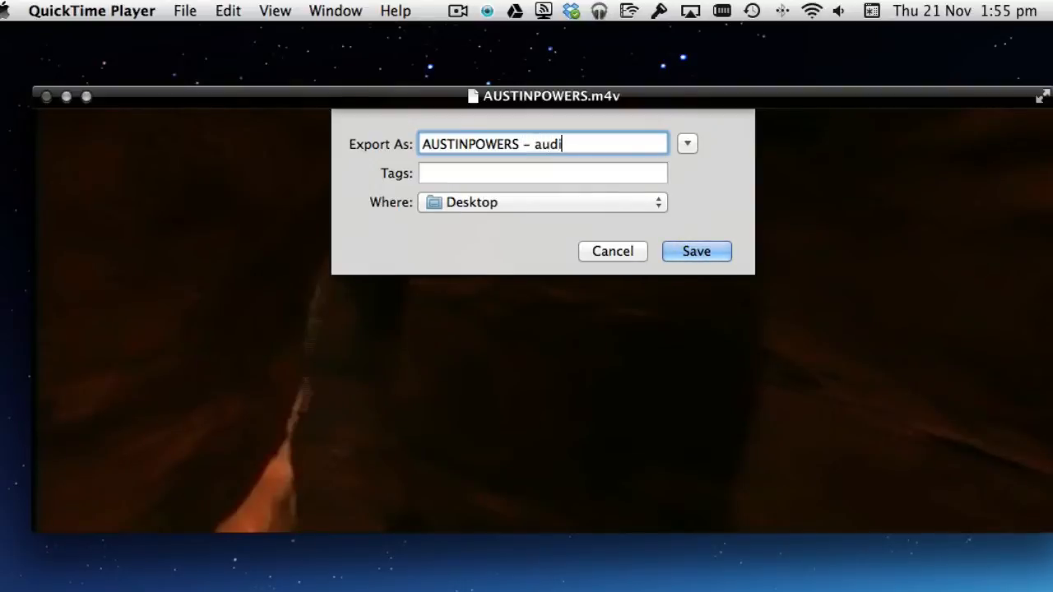
{"action": "type", "text": "o"}
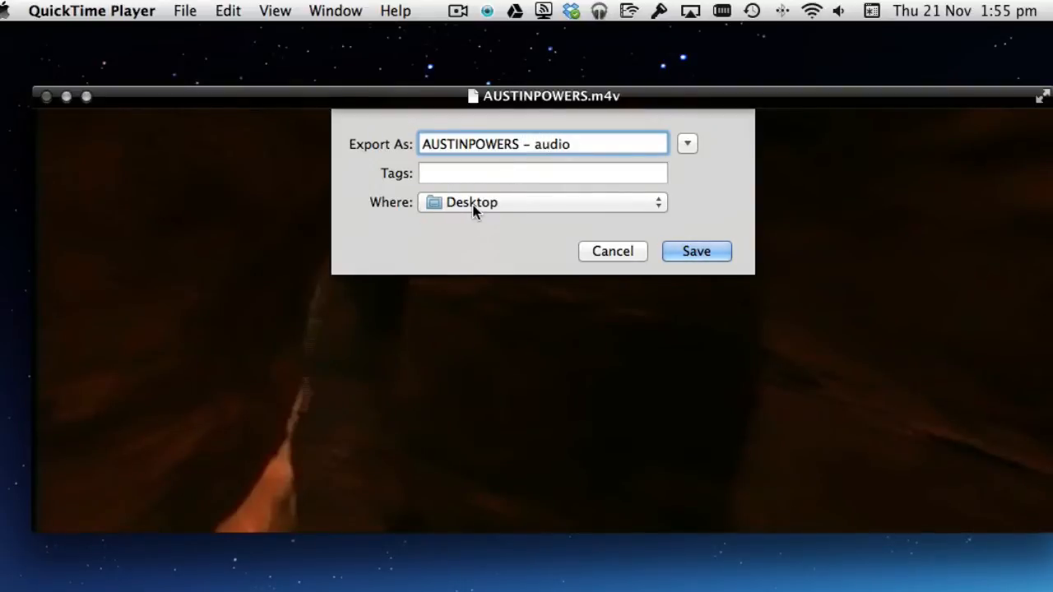
{"action": "left_click", "coordinate": [696, 250]}
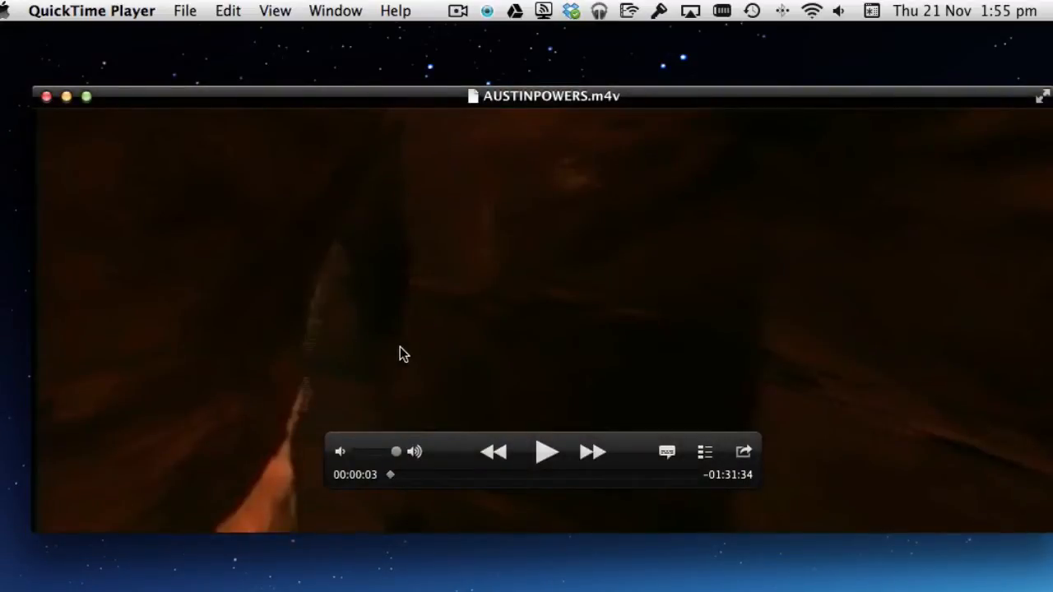
{"action": "left_click_drag", "start_coordinate": [543, 95], "coordinate": [678, 395]}
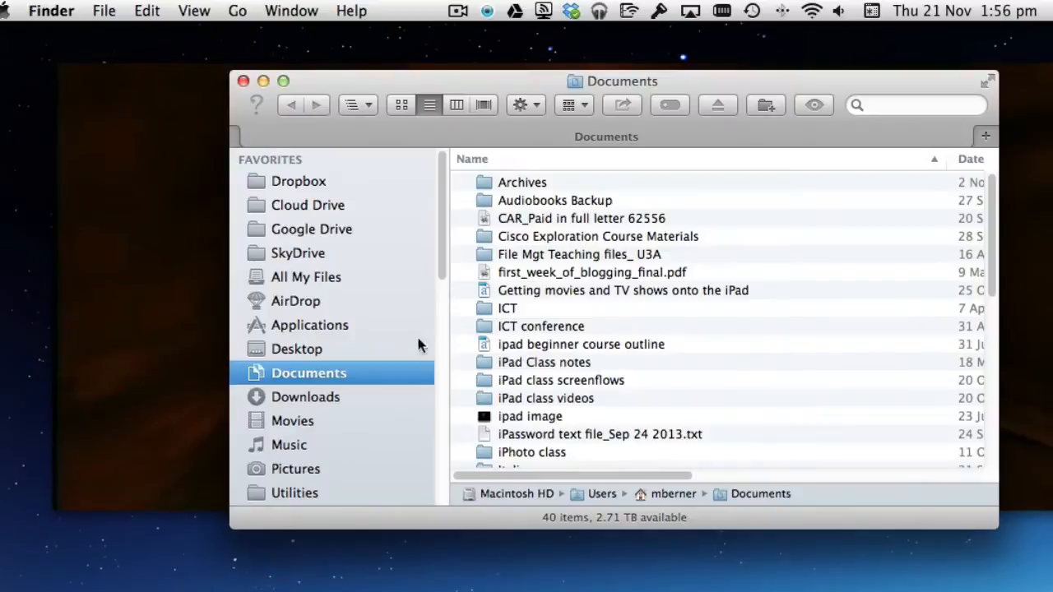
Select AUSTINPOWERS - audio on the Desktop to confirm it is a 113.5 MB MPEG-4 audio file.
{"action": "left_click", "coordinate": [299, 349]}
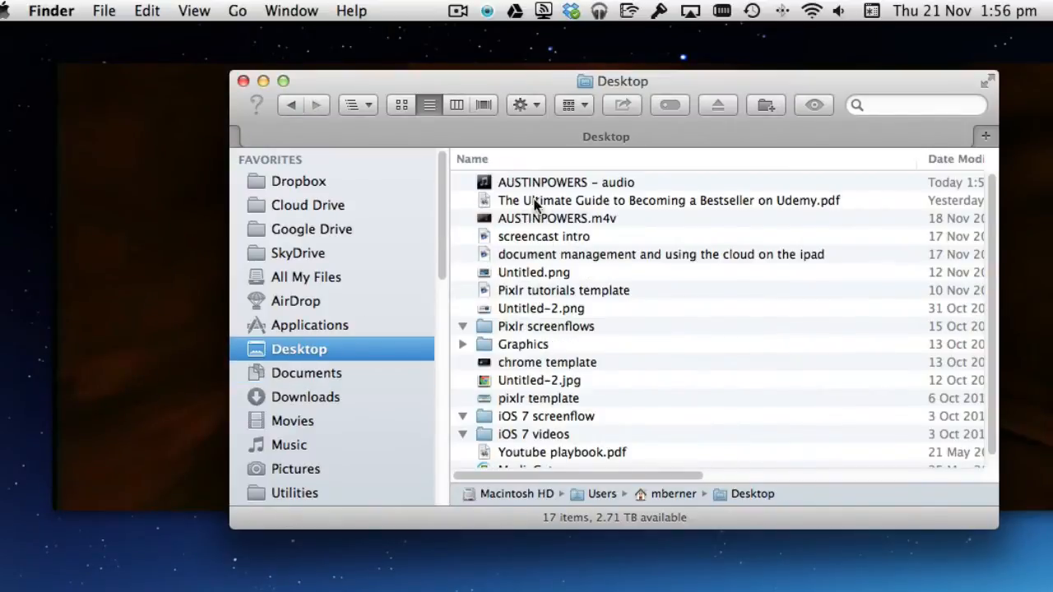
{"action": "left_click", "coordinate": [566, 181]}
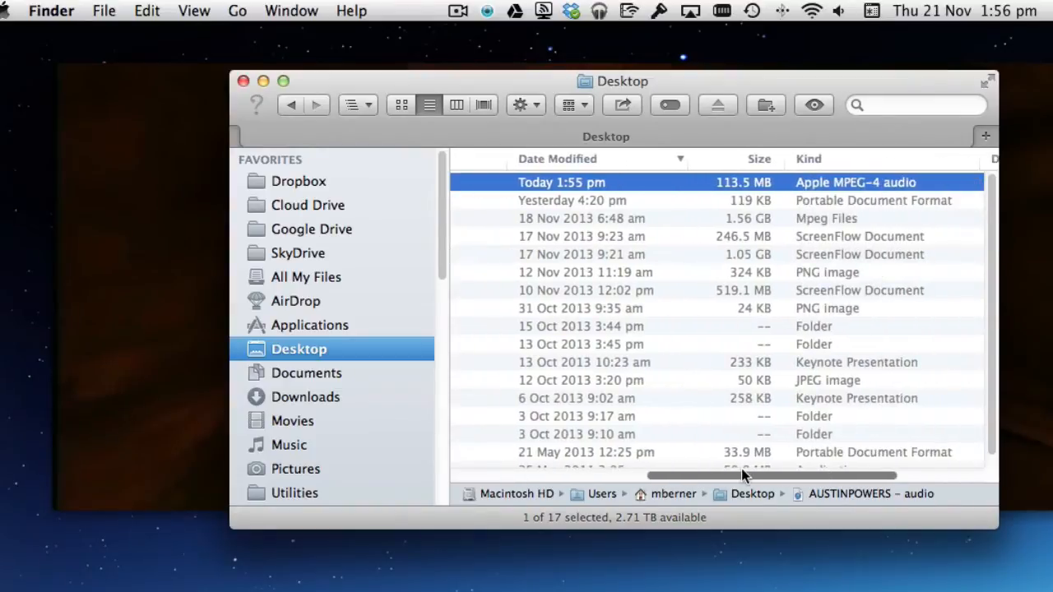
{"action": "mouse_move", "coordinate": [853, 189]}
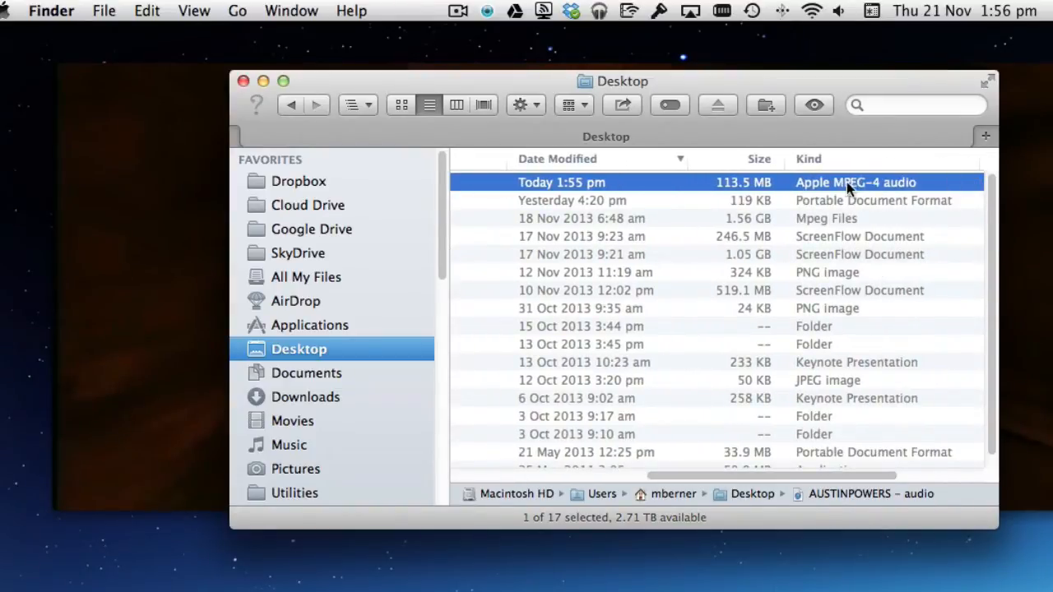
{"action": "mouse_move", "coordinate": [744, 233]}
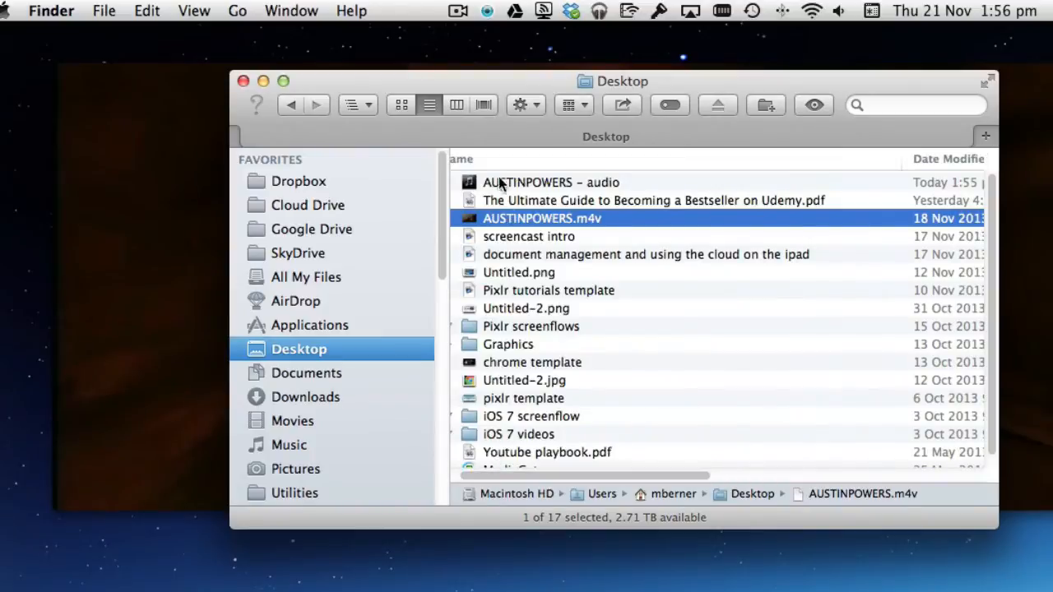
{"action": "right_click", "coordinate": [549, 181]}
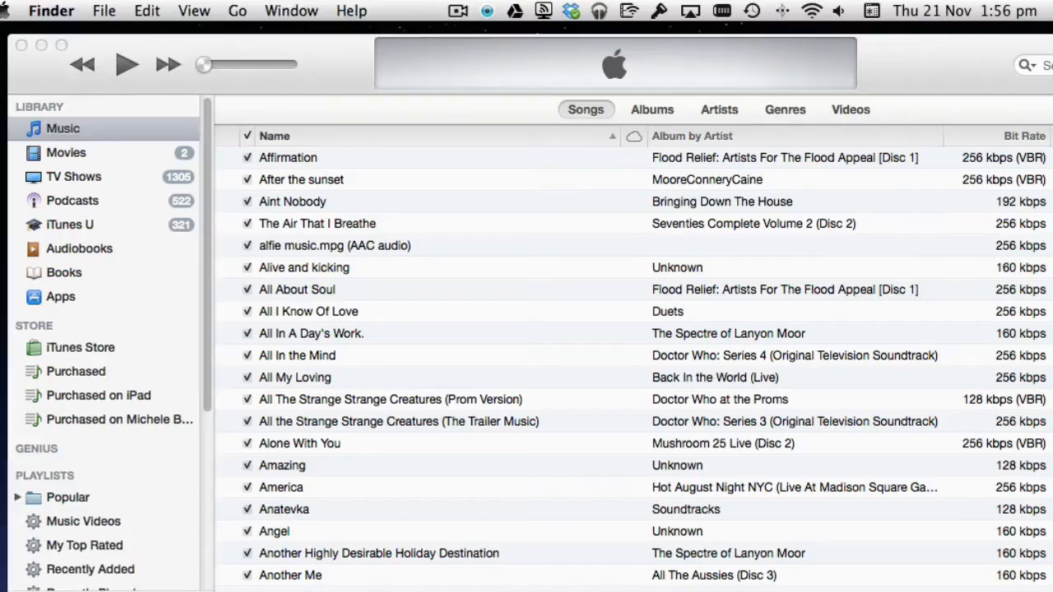
Play the AUSTINPOWERS - audio track in the iTunes song list, then pause it at 0:23.
{"action": "left_click", "coordinate": [127, 64]}
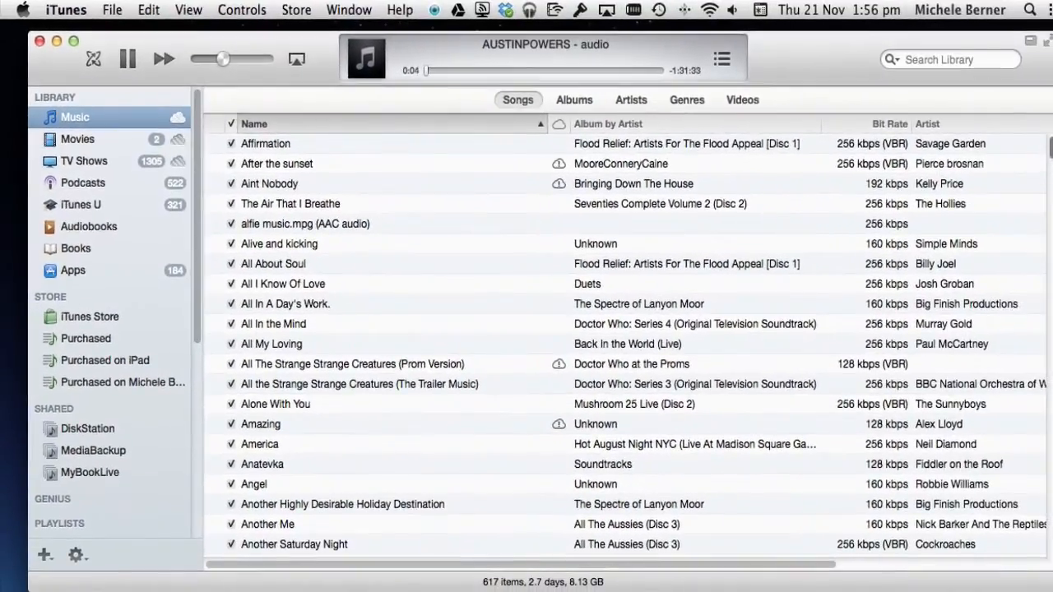
{"action": "scroll", "scroll_direction": "down", "scroll_amount": 3}
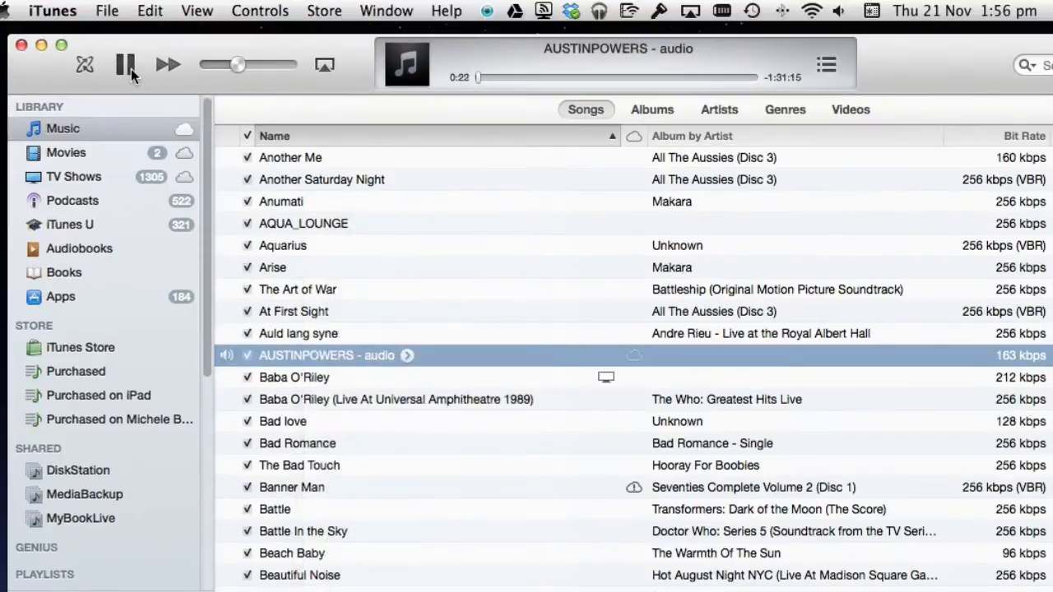
{"action": "left_click", "coordinate": [127, 66]}
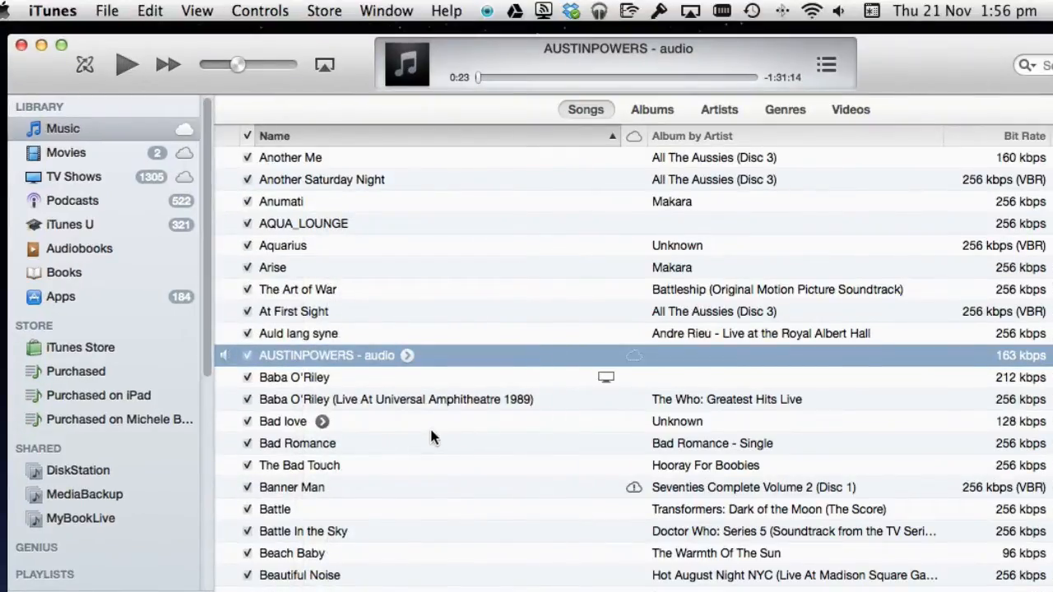
{"action": "mouse_move", "coordinate": [369, 369]}
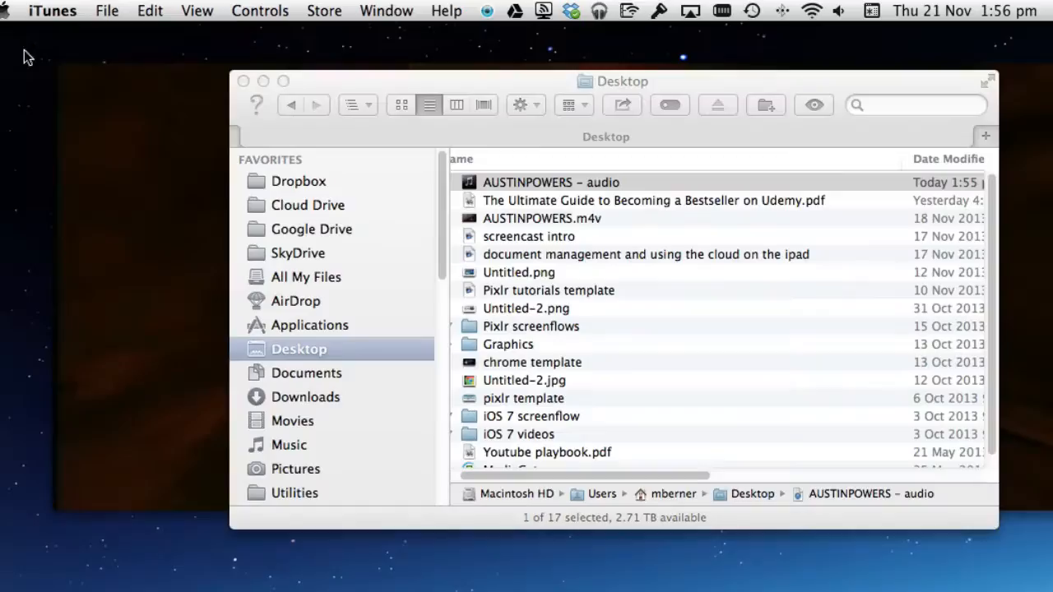
Open AUSTINPOWERS - audio with QuickTime Player from Finder and play it.
{"action": "right_click", "coordinate": [549, 181]}
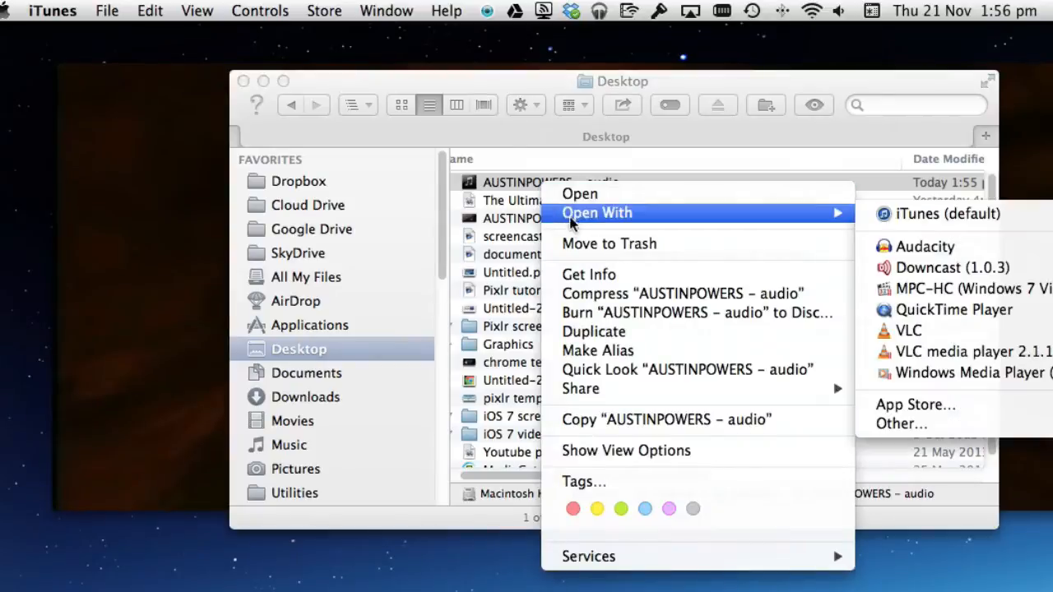
{"action": "mouse_move", "coordinate": [925, 246]}
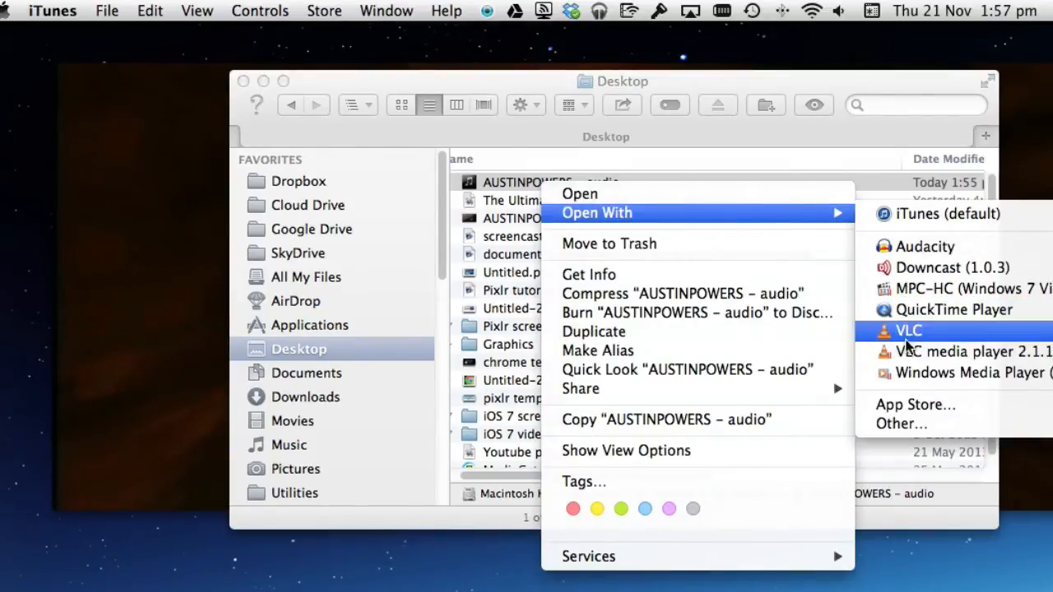
{"action": "left_click", "coordinate": [954, 309]}
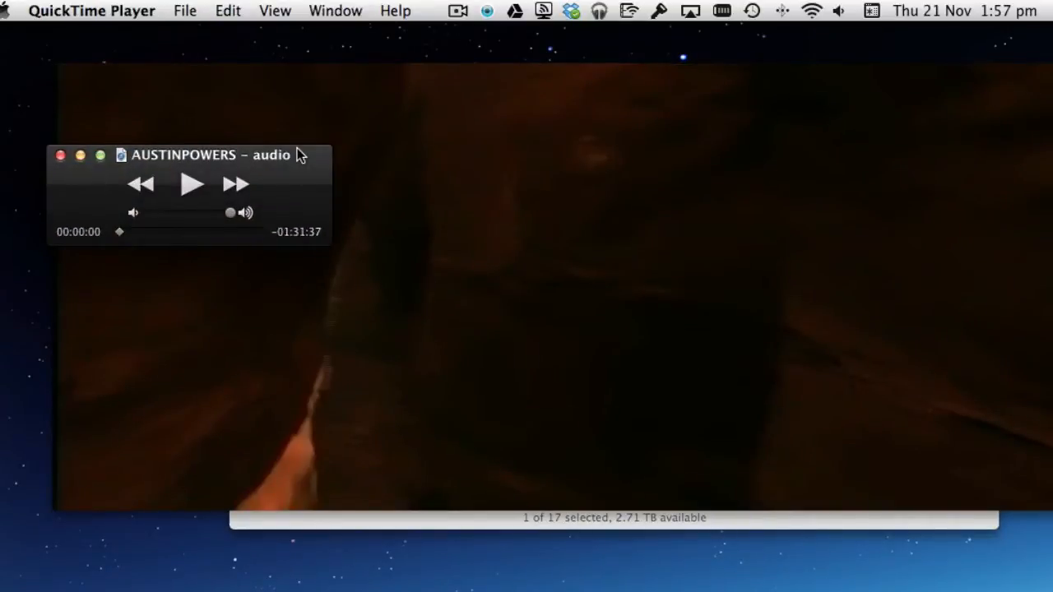
{"action": "left_click_drag", "start_coordinate": [210, 154], "coordinate": [675, 257]}
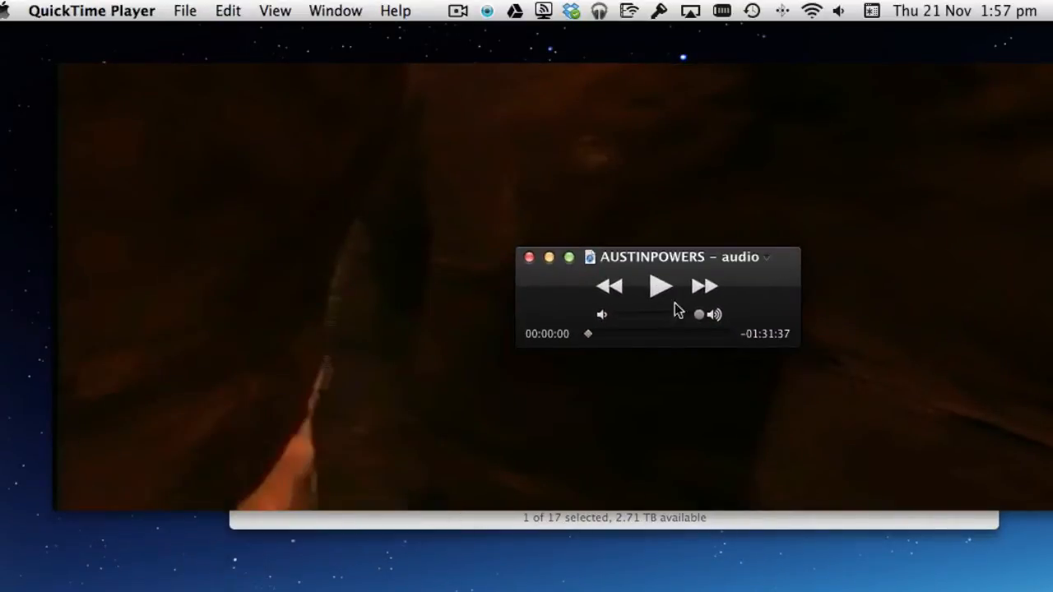
{"action": "left_click", "coordinate": [661, 287]}
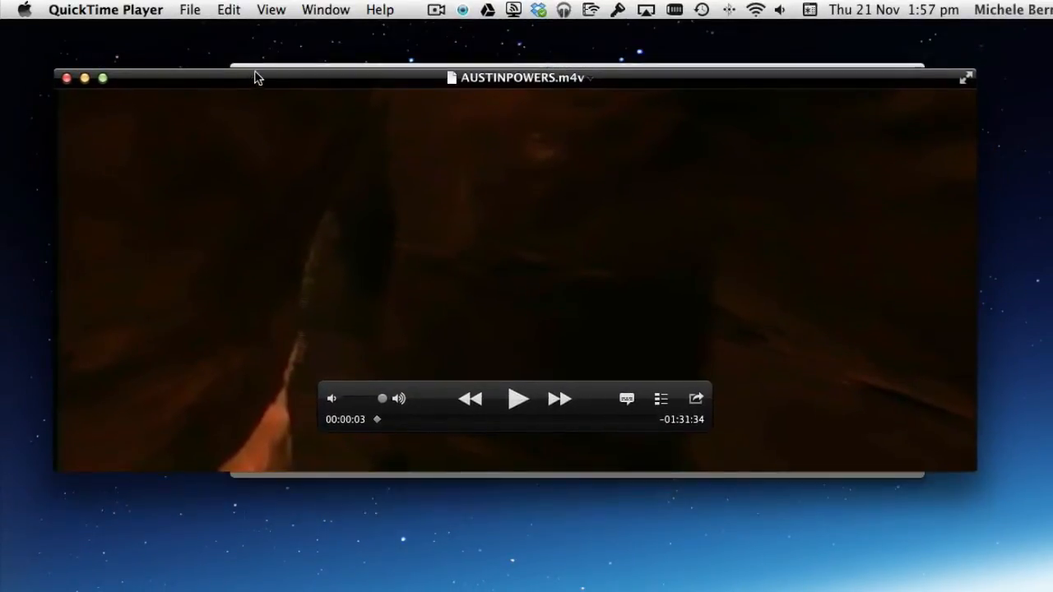
Enter trim mode on AUSTINPOWERS.m4v via Edit > Trim.
{"action": "left_click_drag", "start_coordinate": [255, 77], "coordinate": [250, 102]}
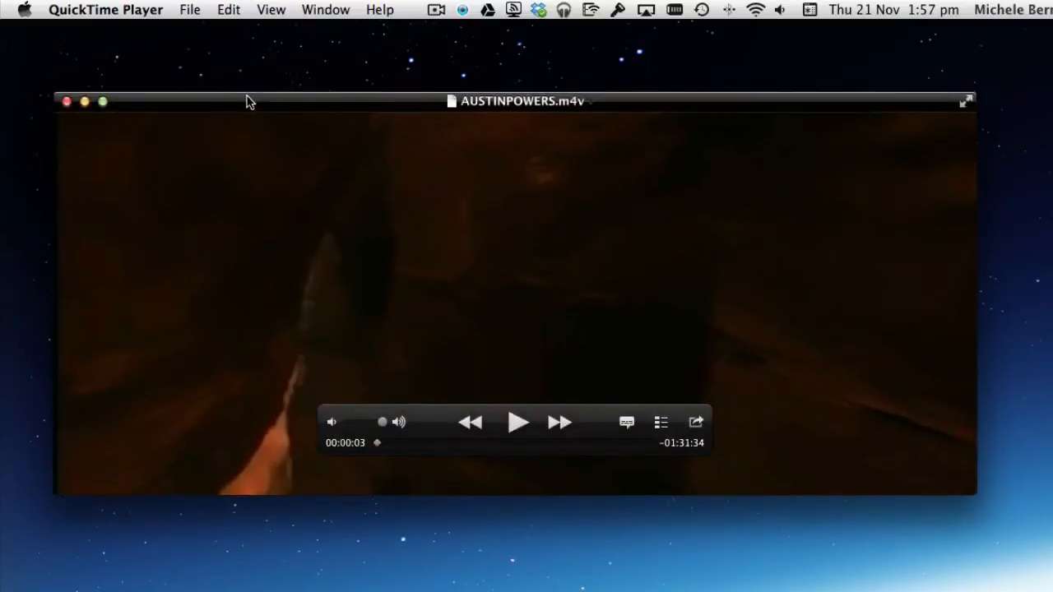
{"action": "left_click", "coordinate": [229, 10]}
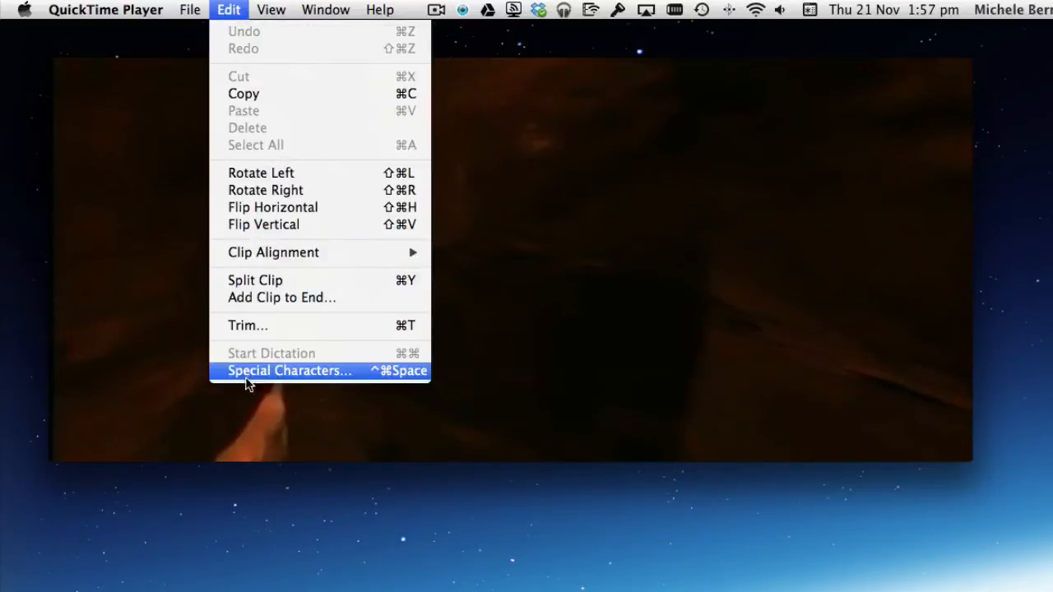
{"action": "mouse_move", "coordinate": [247, 326]}
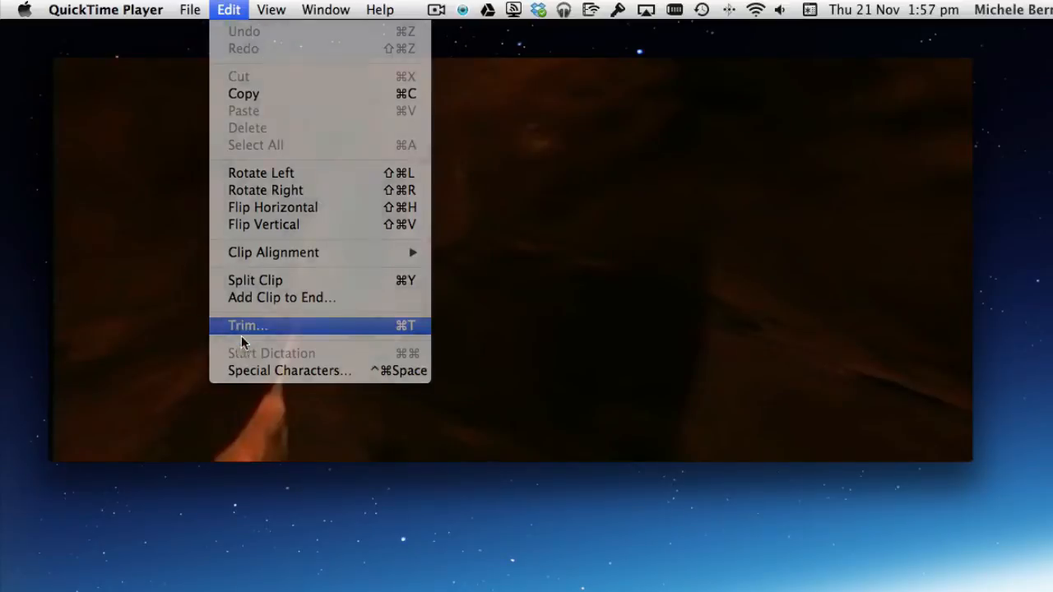
{"action": "left_click", "coordinate": [247, 326]}
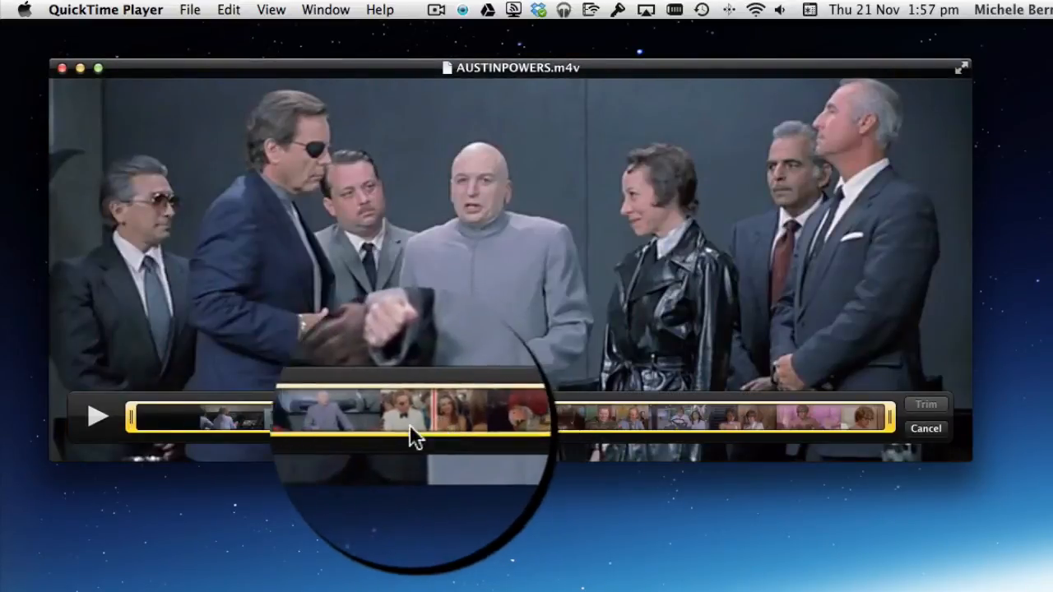
Drag the left trim handle so only the closing minutes ending on The End are kept.
{"action": "left_click_drag", "start_coordinate": [412, 420], "coordinate": [453, 419]}
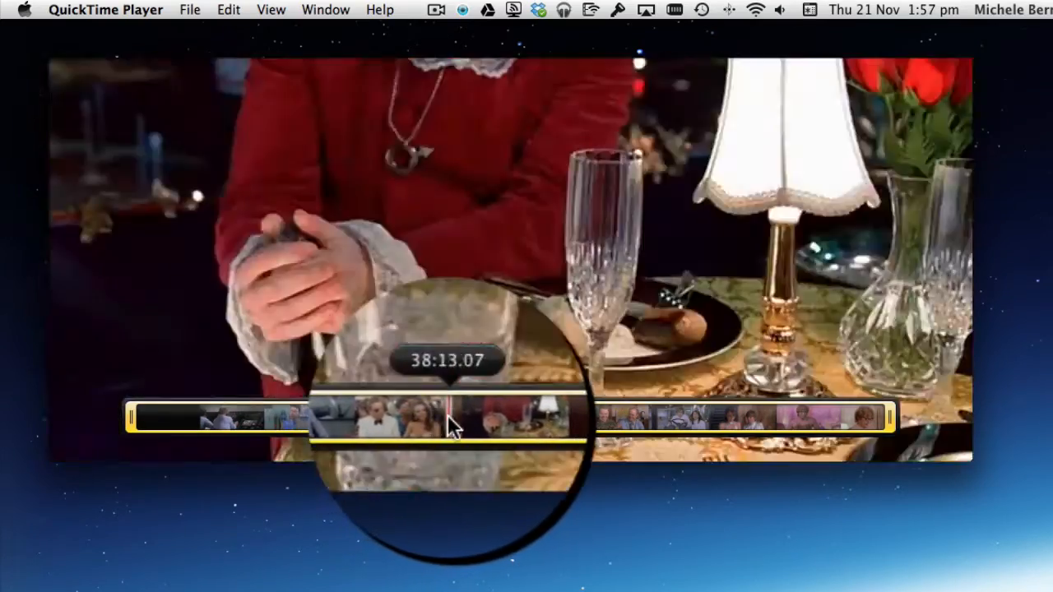
{"action": "left_click_drag", "start_coordinate": [457, 420], "coordinate": [441, 420]}
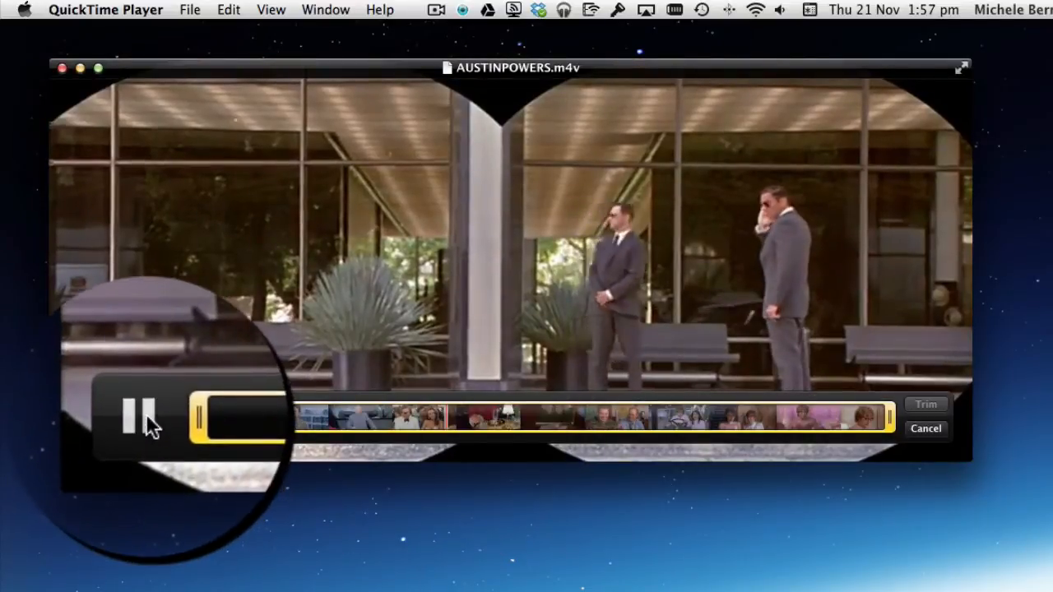
{"action": "left_click", "coordinate": [132, 415]}
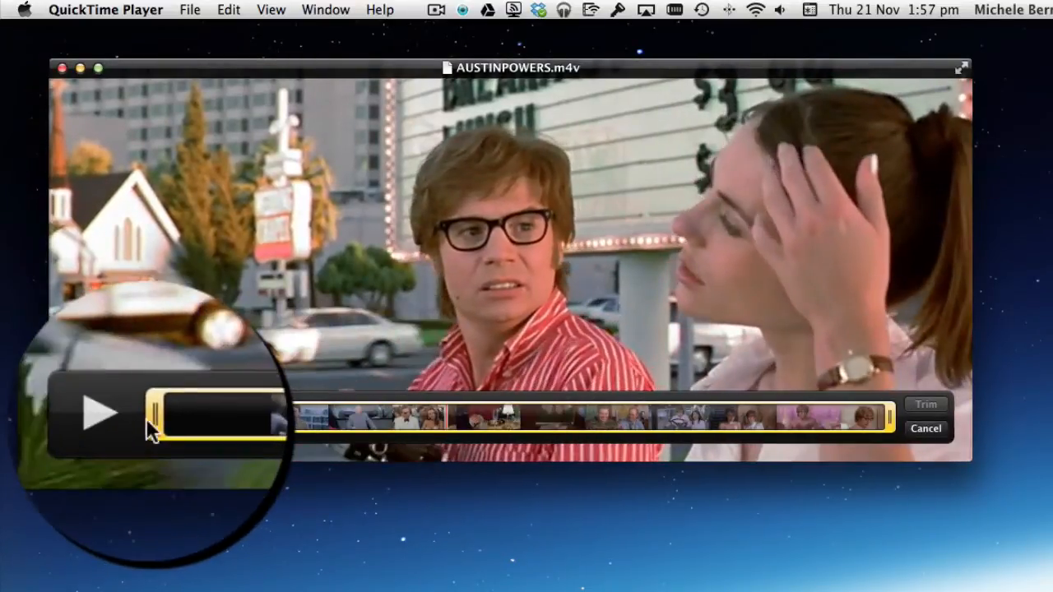
{"action": "left_click_drag", "start_coordinate": [152, 415], "coordinate": [419, 414]}
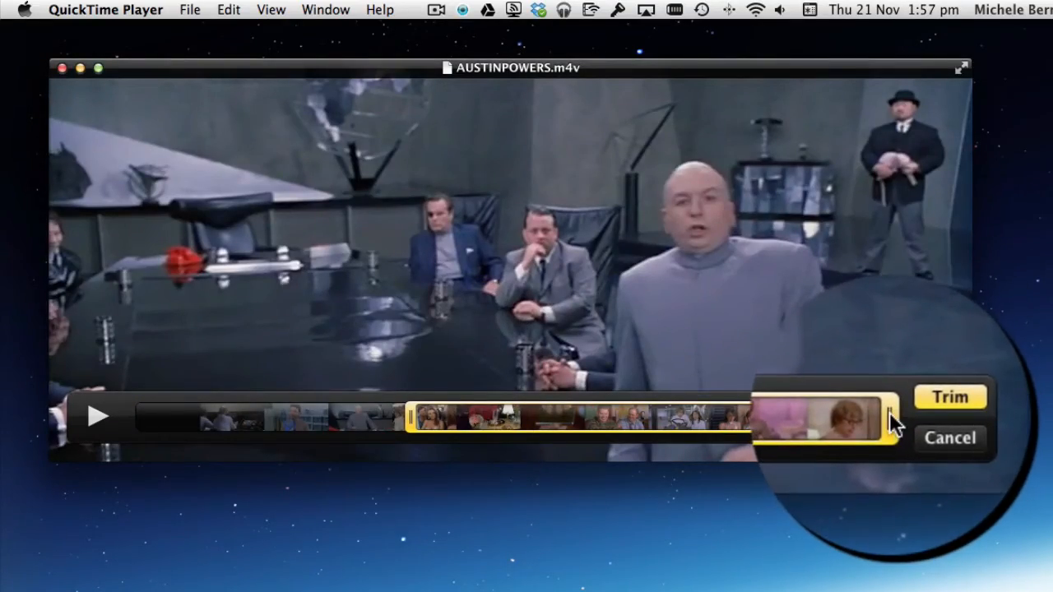
{"action": "left_click_drag", "start_coordinate": [889, 415], "coordinate": [687, 414]}
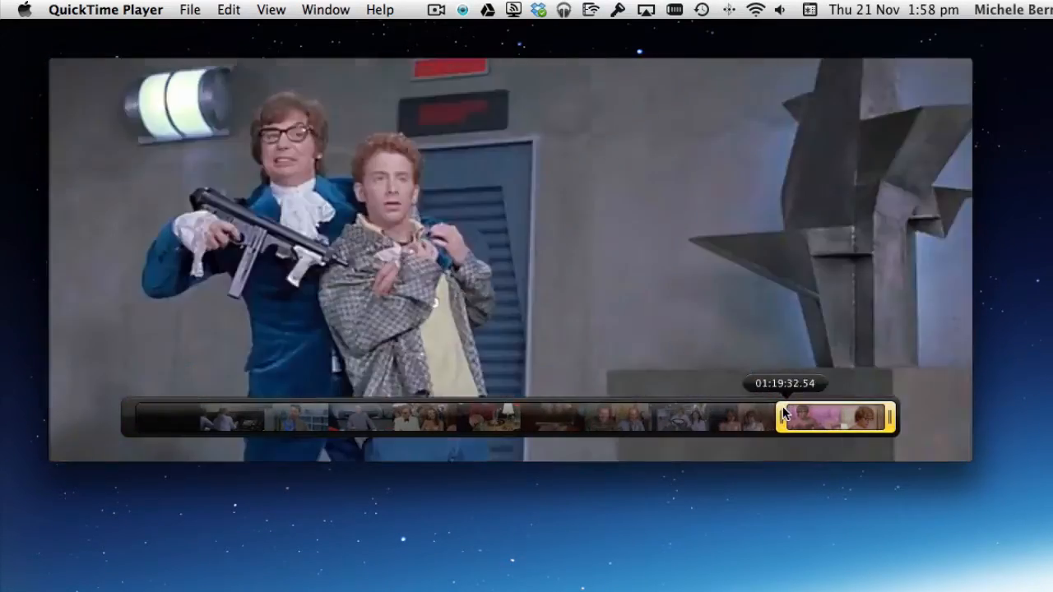
{"action": "left_click_drag", "start_coordinate": [782, 414], "coordinate": [809, 415]}
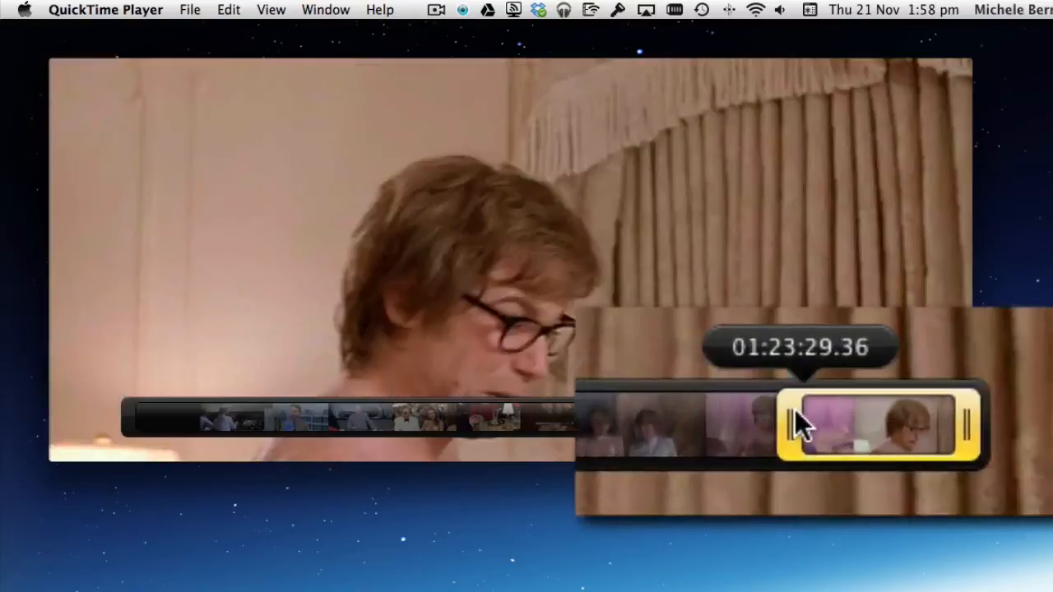
{"action": "left_click_drag", "start_coordinate": [803, 424], "coordinate": [831, 425]}
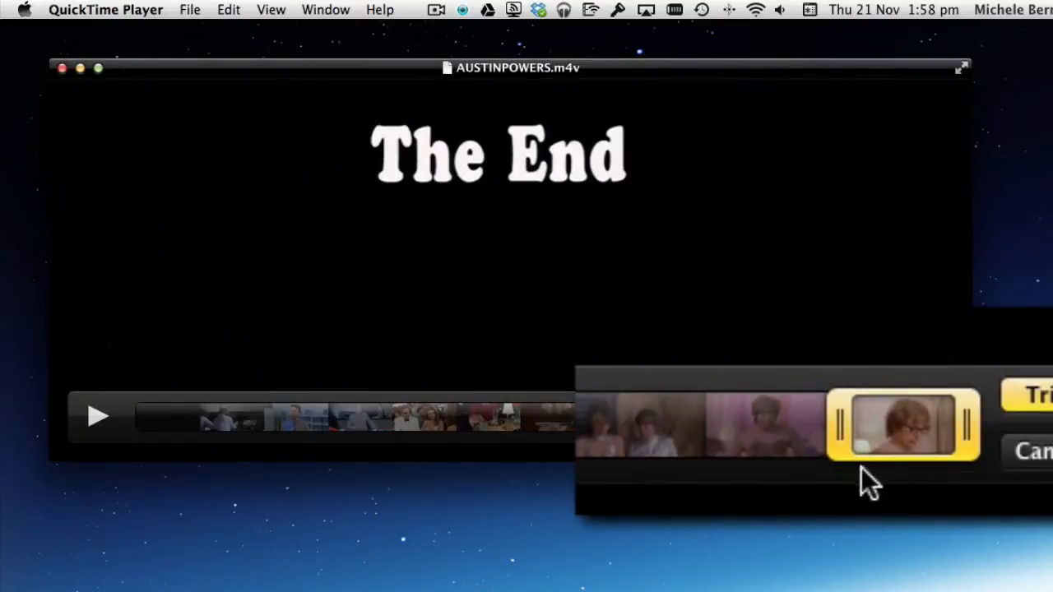
{"action": "mouse_move", "coordinate": [847, 445]}
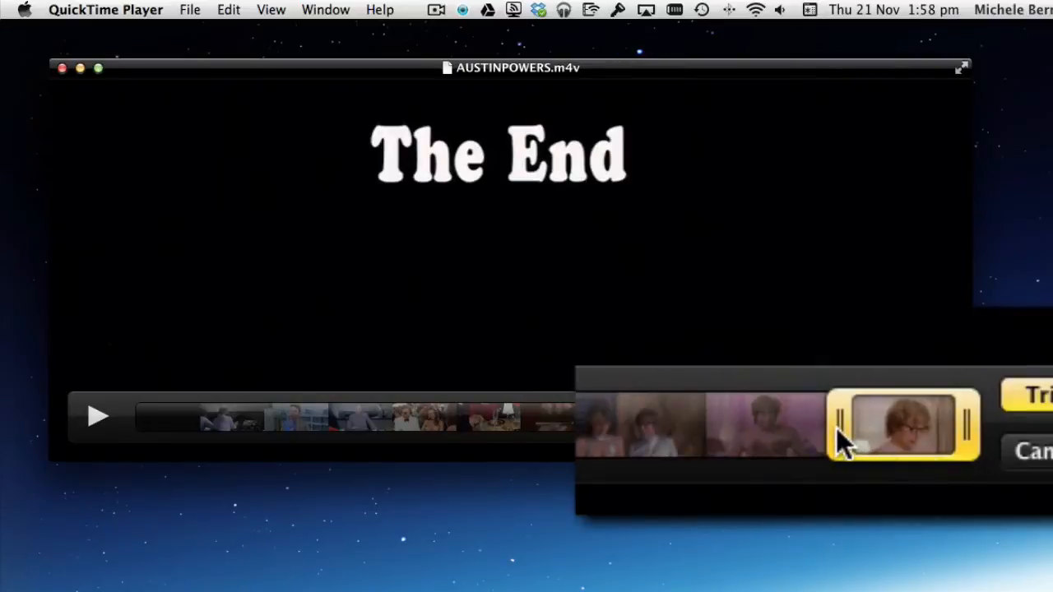
{"action": "mouse_move", "coordinate": [975, 432]}
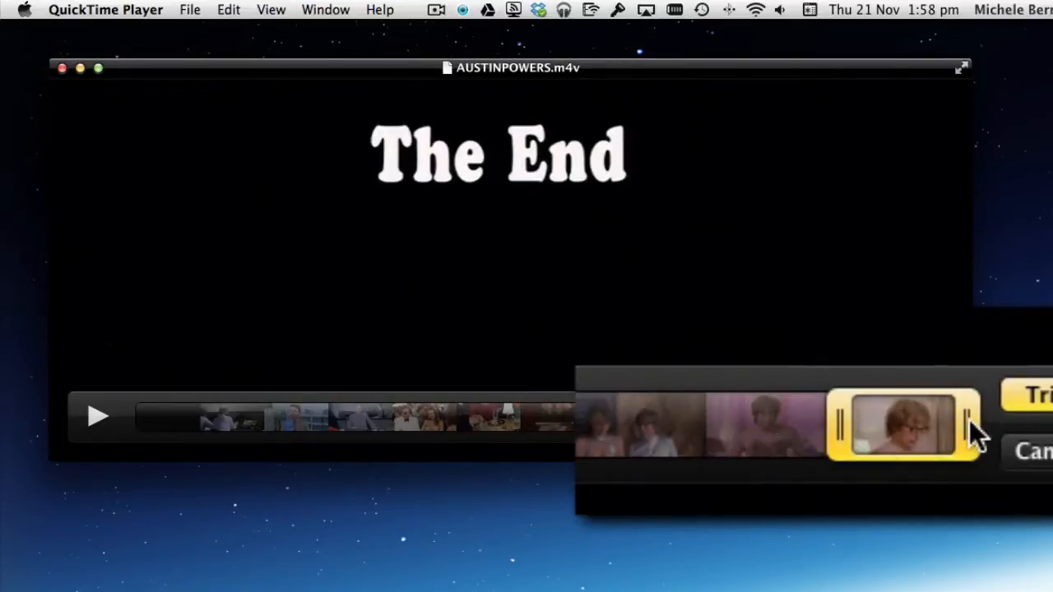
{"action": "mouse_move", "coordinate": [968, 419]}
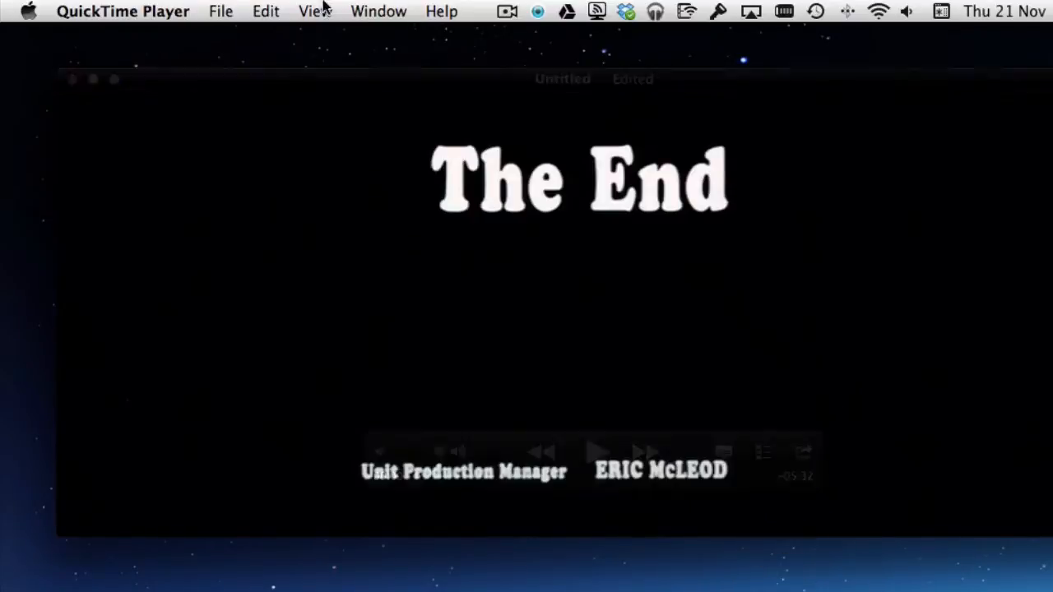
Export the trimmed clip to the Desktop as 'austin powers – last 5 mins'.
{"action": "left_click", "coordinate": [220, 10]}
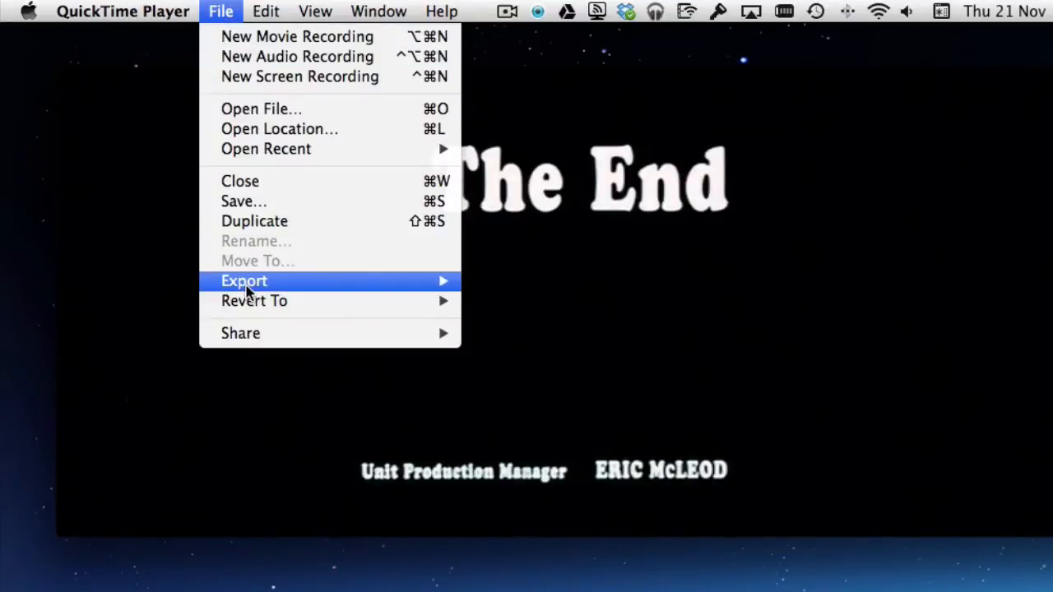
{"action": "left_click", "coordinate": [244, 280]}
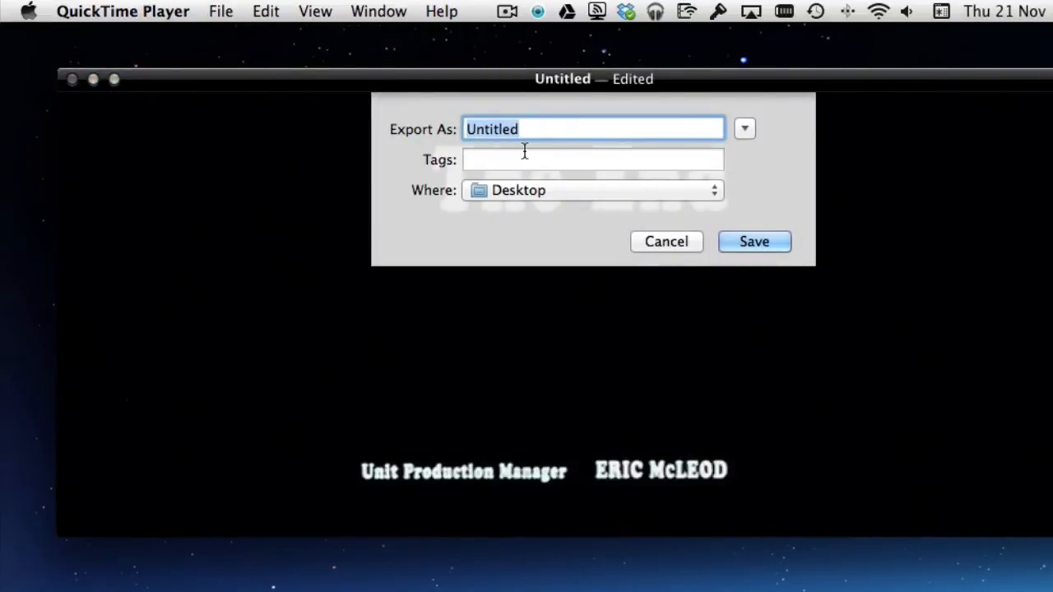
{"action": "type", "text": "austin po"}
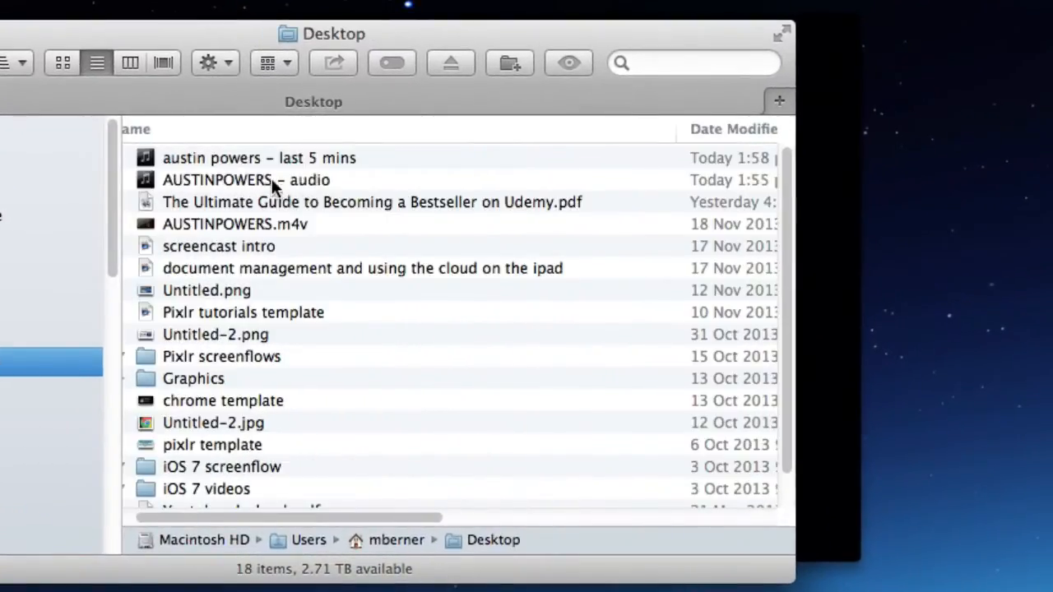
Select the exported 'austin powers – last 5 mins' file on the Desktop and show its options.
{"action": "left_click", "coordinate": [257, 158]}
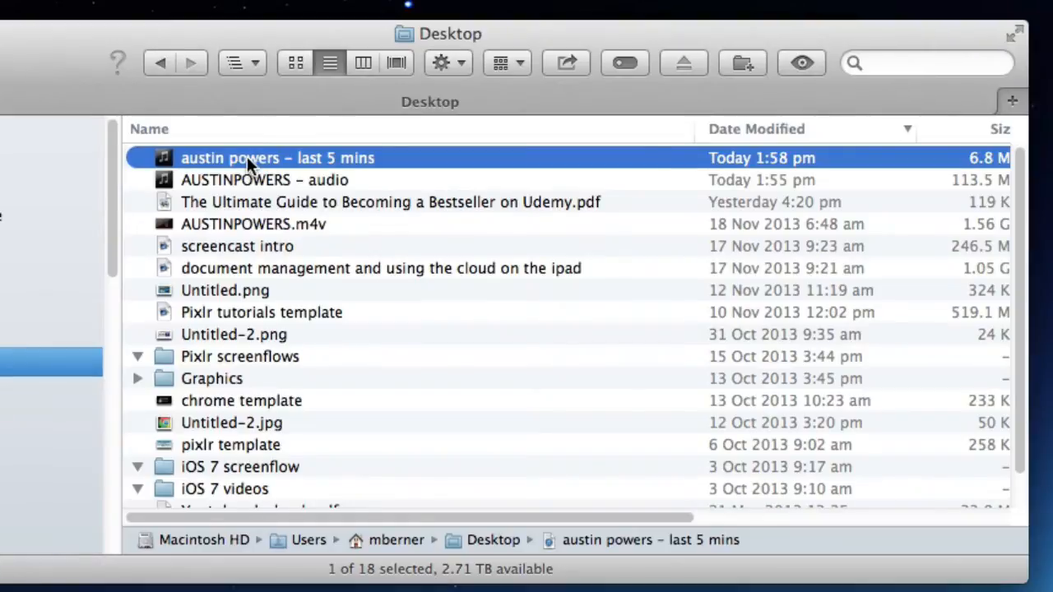
{"action": "right_click", "coordinate": [277, 158]}
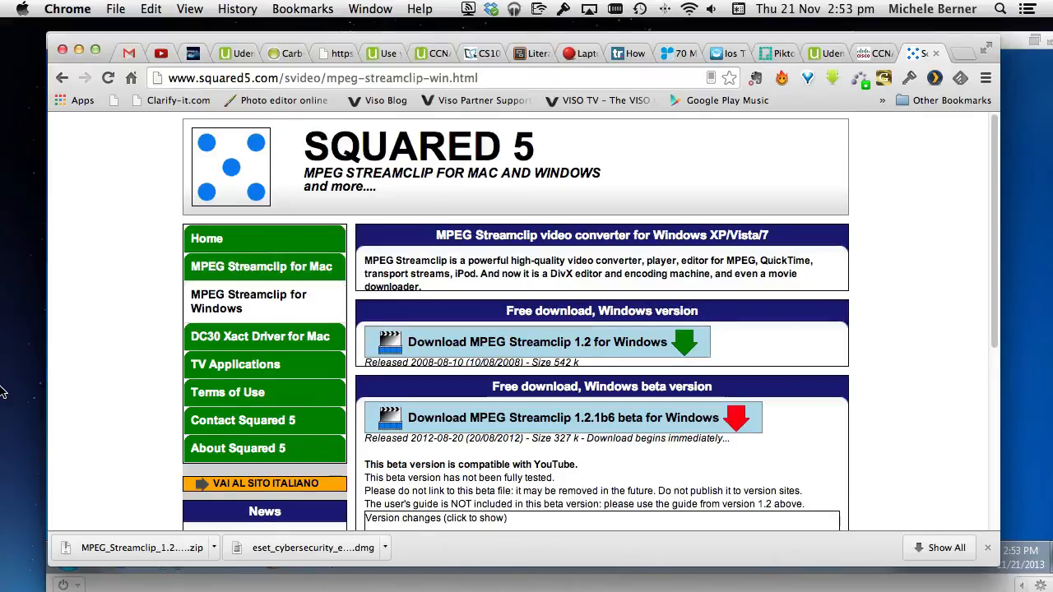
{"action": "scroll", "scroll_direction": "down", "scroll_amount": 3}
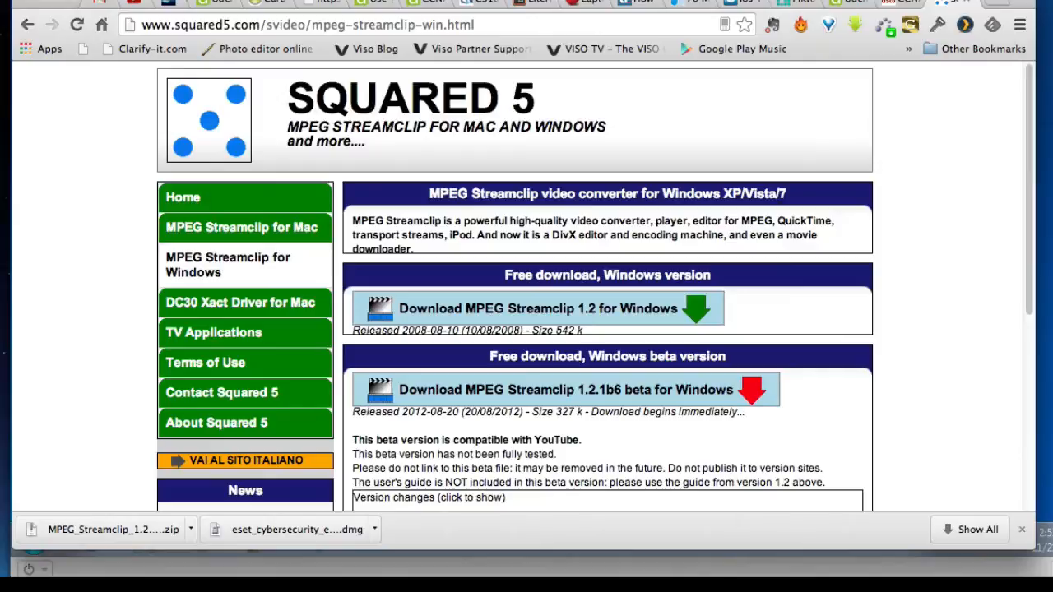
{"action": "mouse_move", "coordinate": [74, 274]}
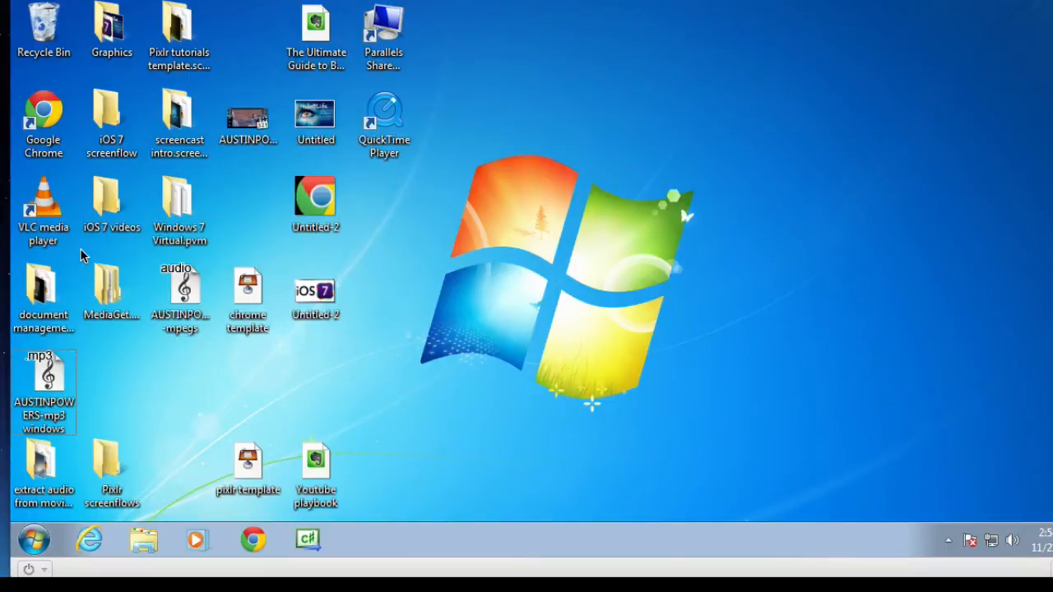
{"action": "mouse_move", "coordinate": [391, 106]}
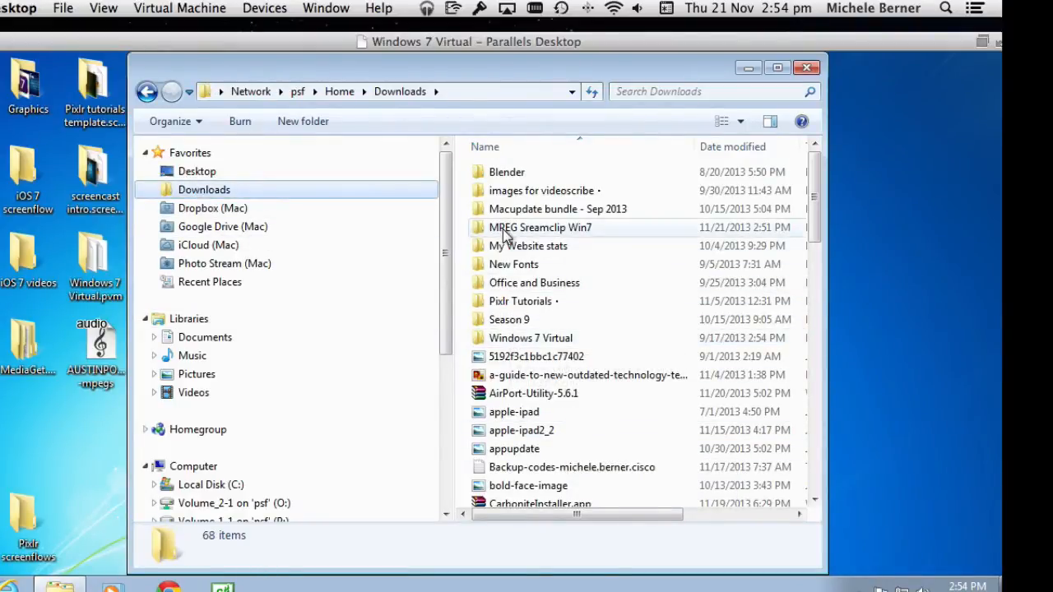
Launch MPEG Streamclip from the MPEG Streamclip Win7 folder in Downloads.
{"action": "double_click", "coordinate": [539, 227]}
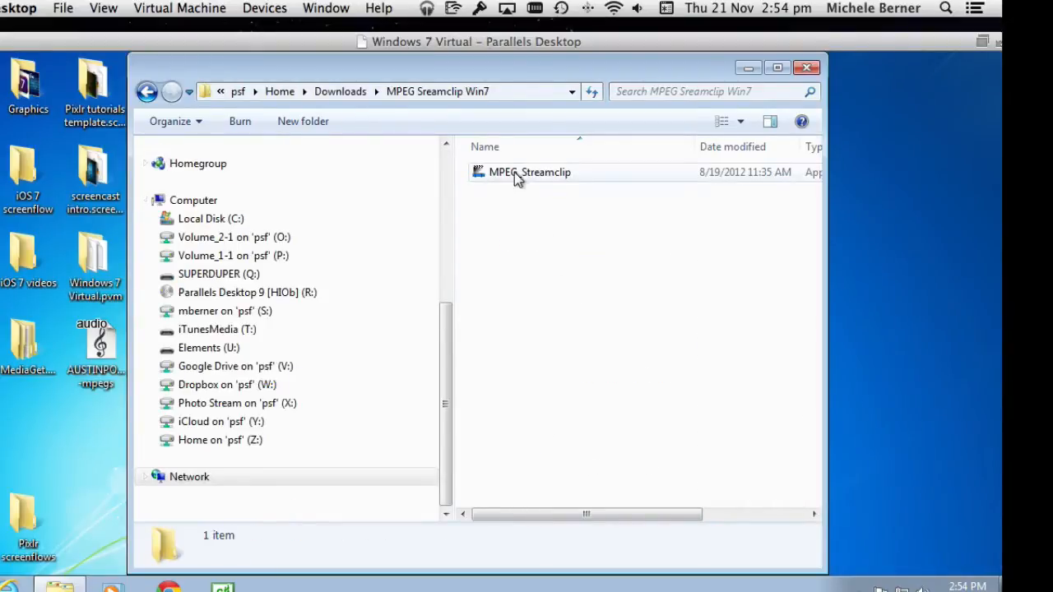
{"action": "double_click", "coordinate": [530, 172]}
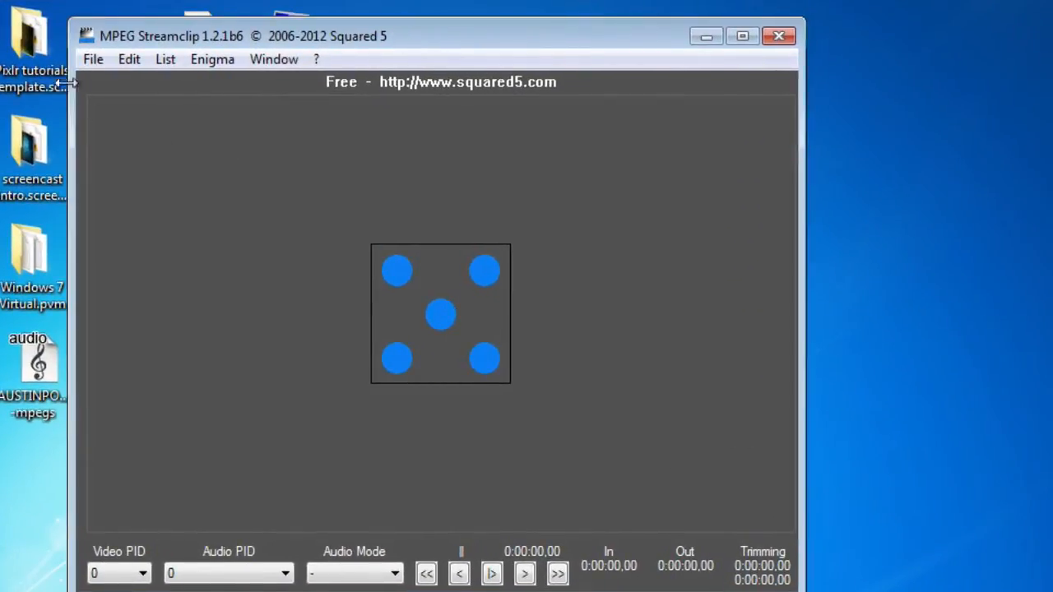
{"action": "mouse_move", "coordinate": [201, 211]}
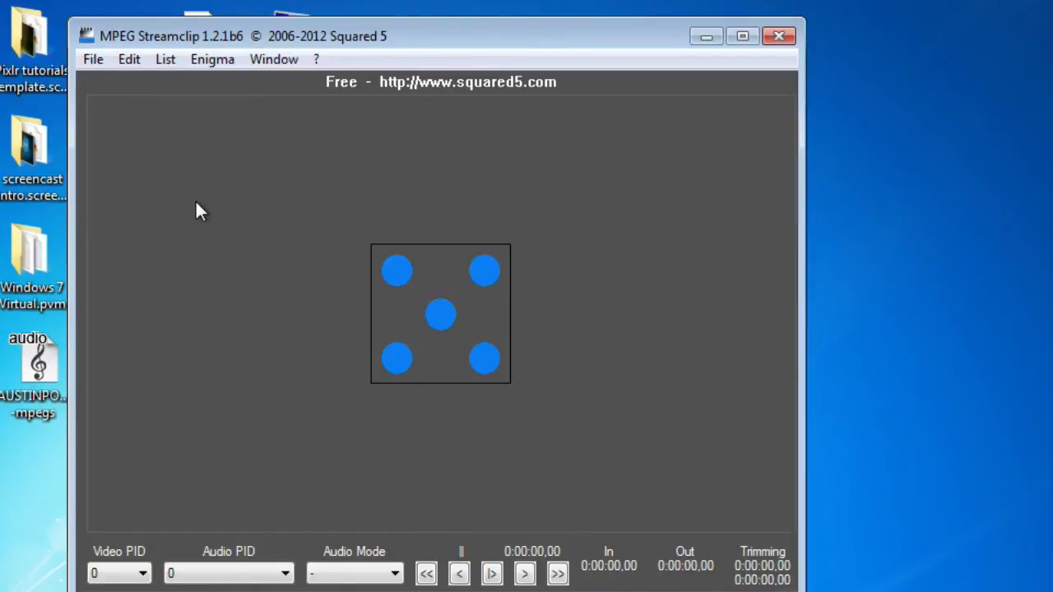
{"action": "mouse_move", "coordinate": [92, 59]}
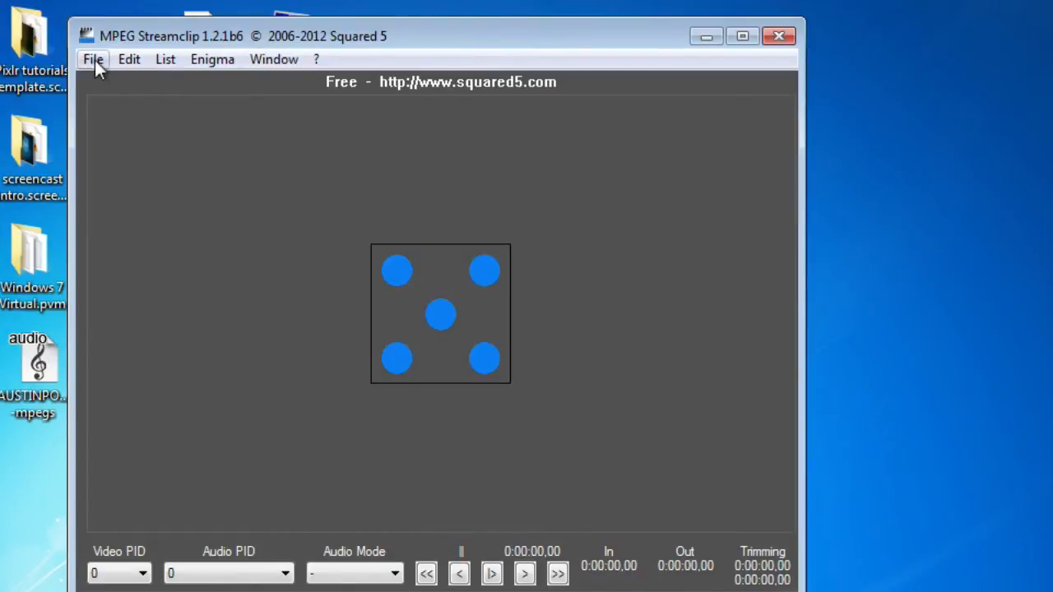
Use File > Open Files to choose the AUSTINPOWERS movie.
{"action": "left_click", "coordinate": [92, 59]}
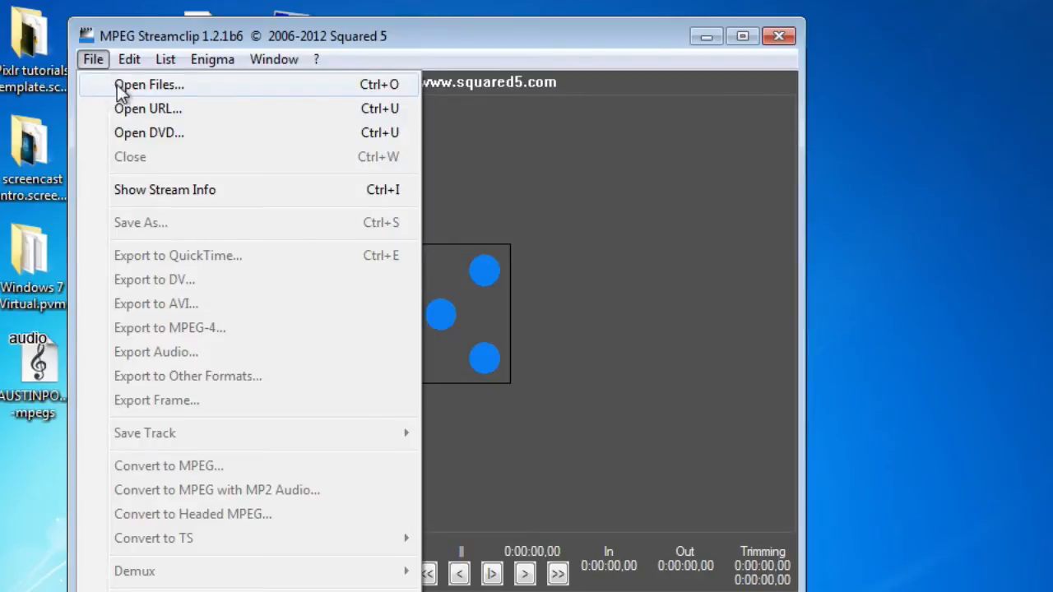
{"action": "left_click", "coordinate": [148, 86]}
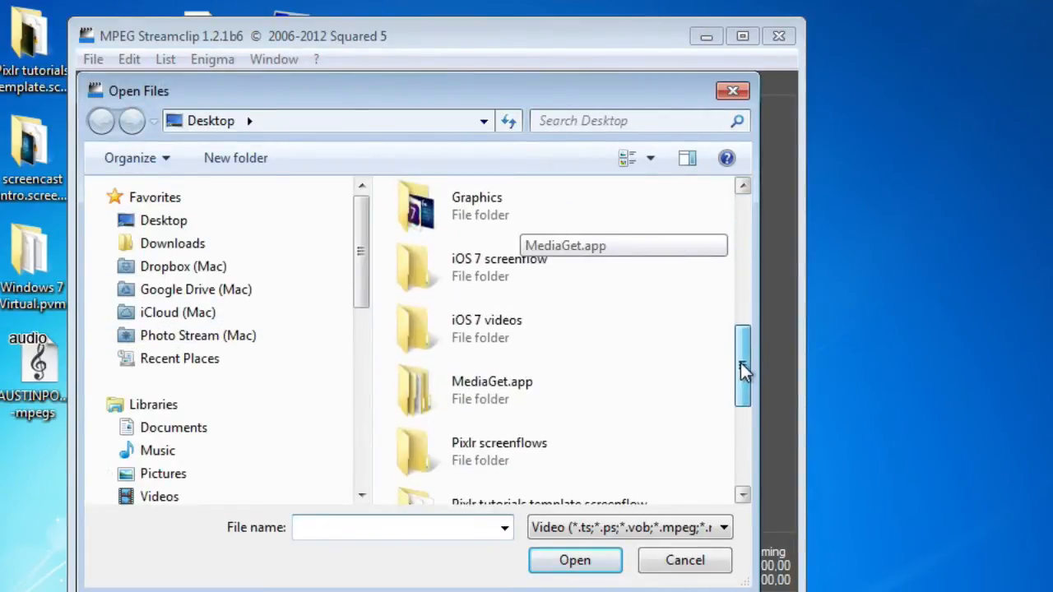
{"action": "scroll", "scroll_direction": "down", "scroll_amount": 3}
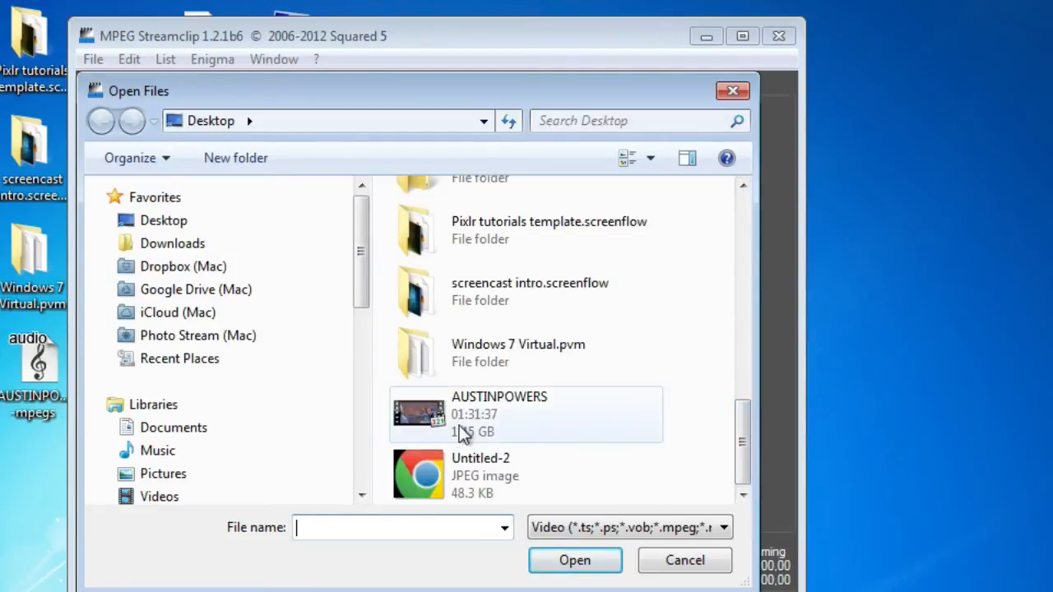
{"action": "left_click", "coordinate": [574, 560]}
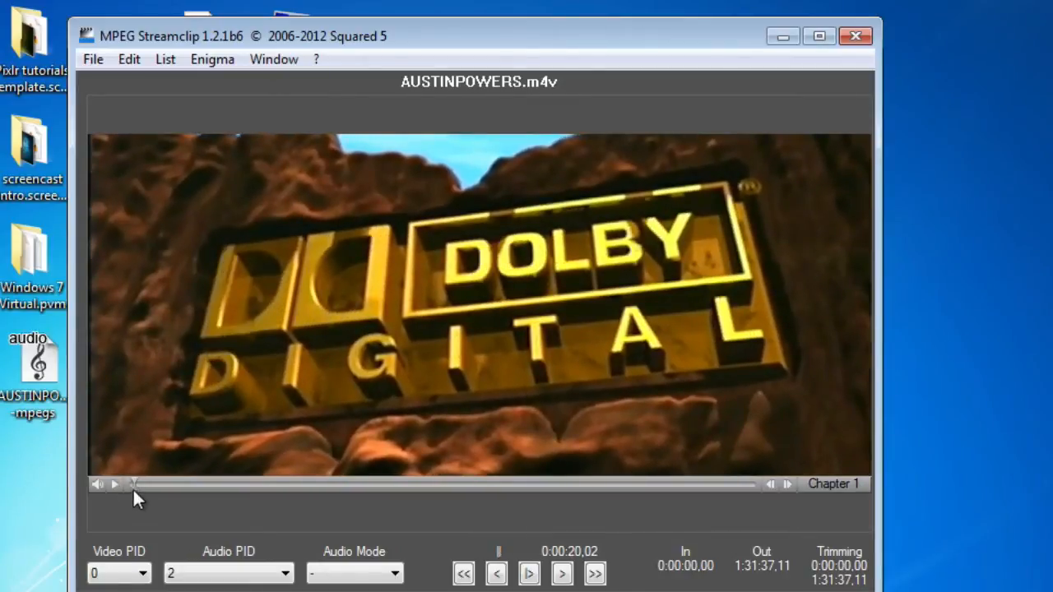
Skim the movie through the opening credits and return the playhead to 0:00:00.
{"action": "left_click_drag", "start_coordinate": [135, 483], "coordinate": [173, 484]}
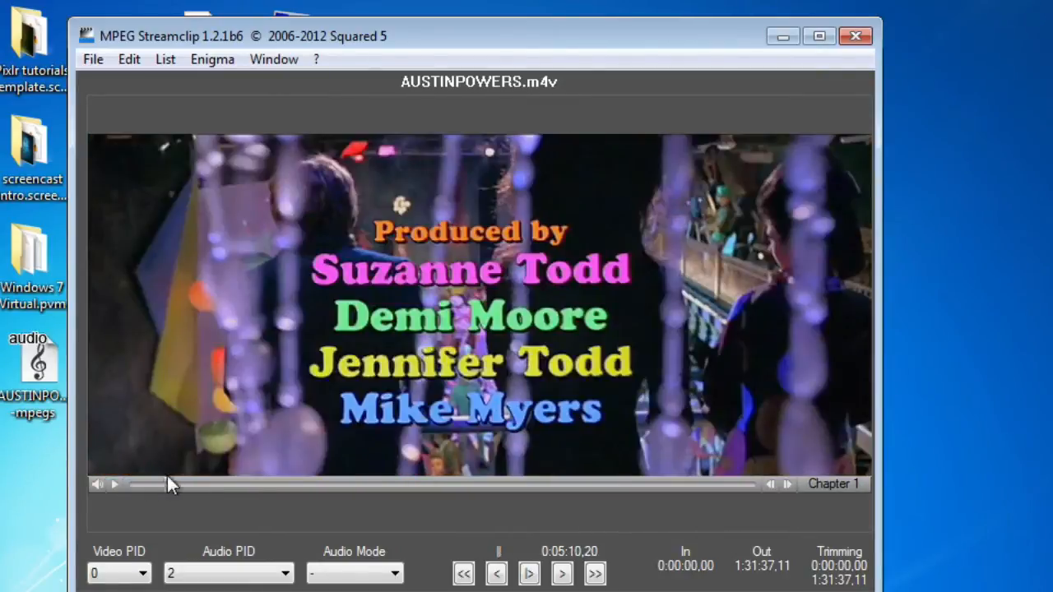
{"action": "left_click", "coordinate": [115, 484]}
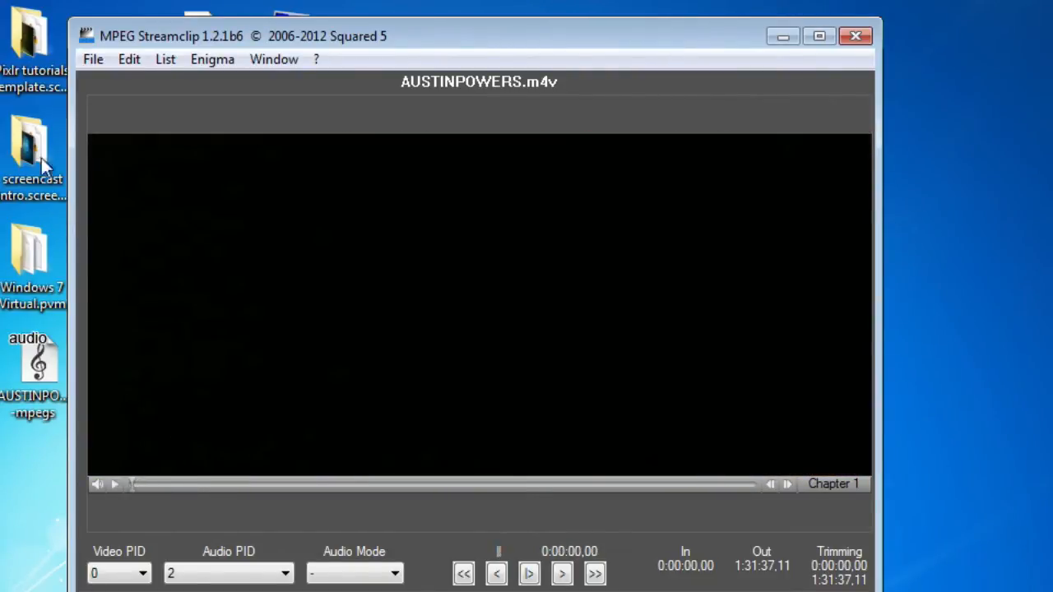
{"action": "left_click", "coordinate": [93, 59]}
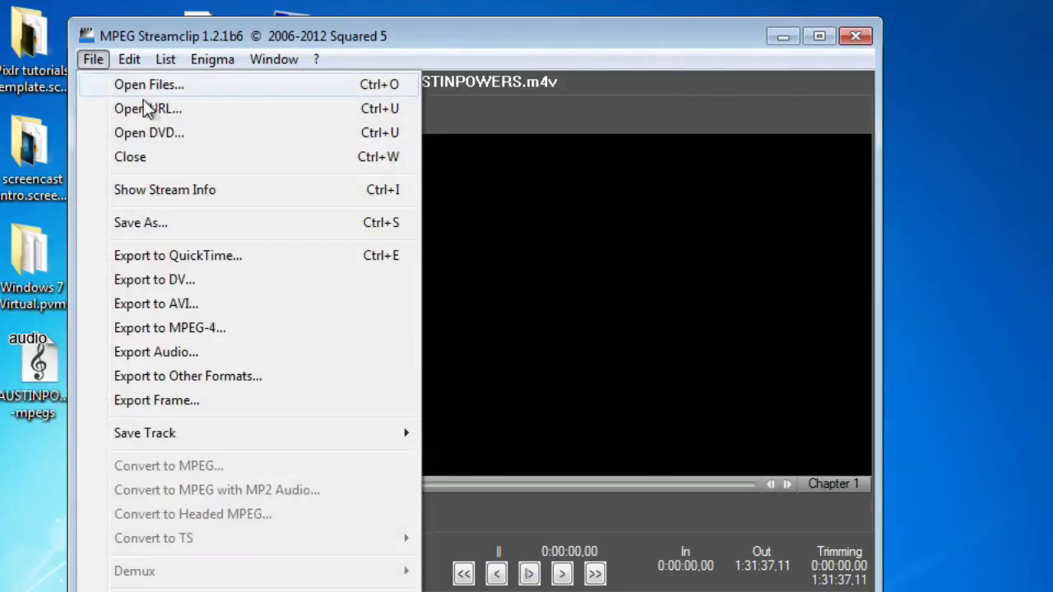
{"action": "mouse_move", "coordinate": [155, 352]}
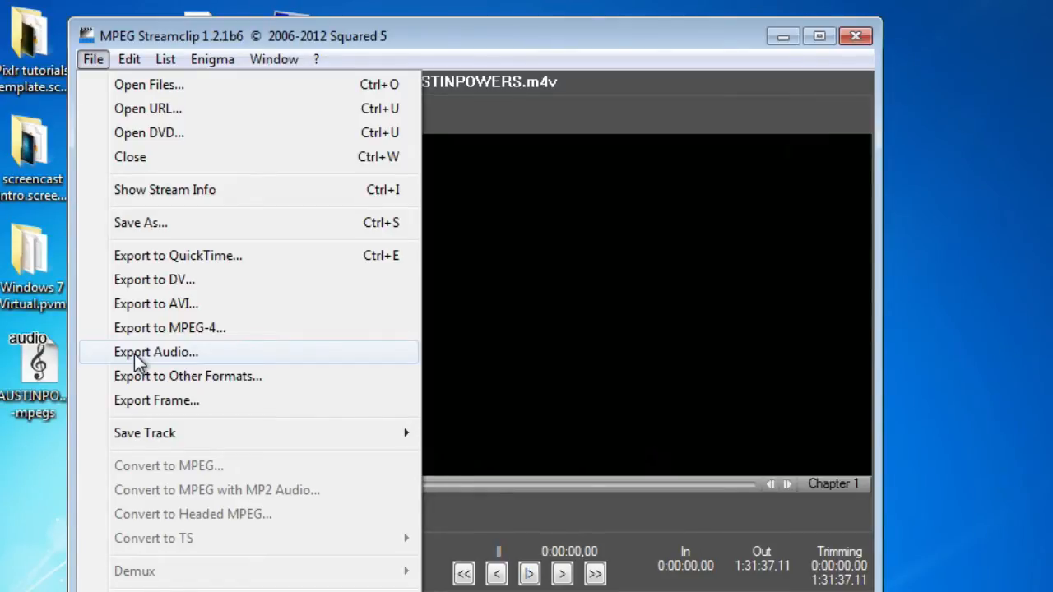
{"action": "mouse_move", "coordinate": [131, 366]}
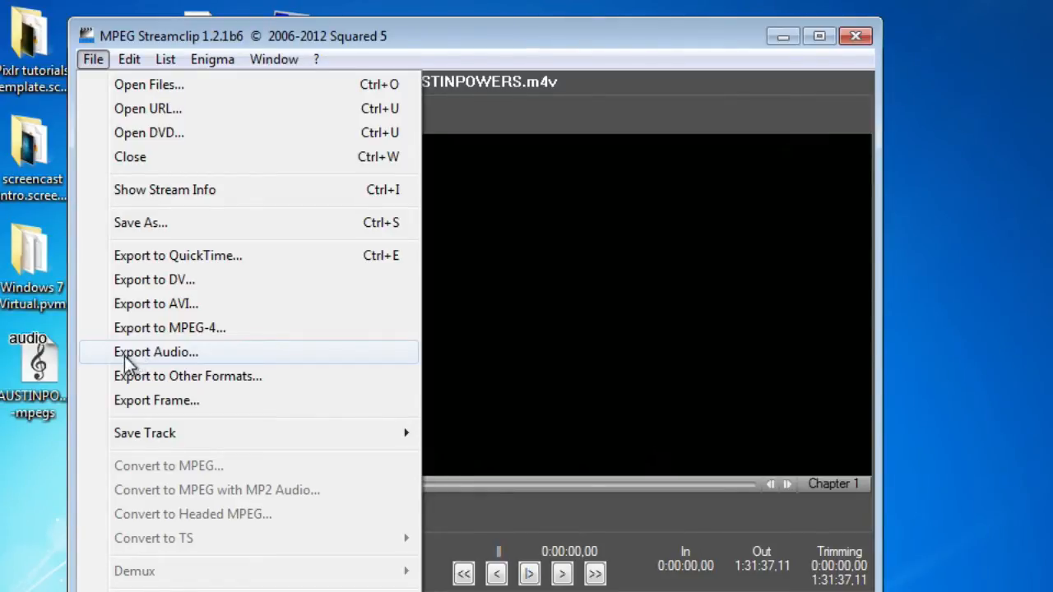
Keep the Audio Exporter at MP3, Stereo, Auto sample rate and 256 kbps.
{"action": "left_click", "coordinate": [154, 352]}
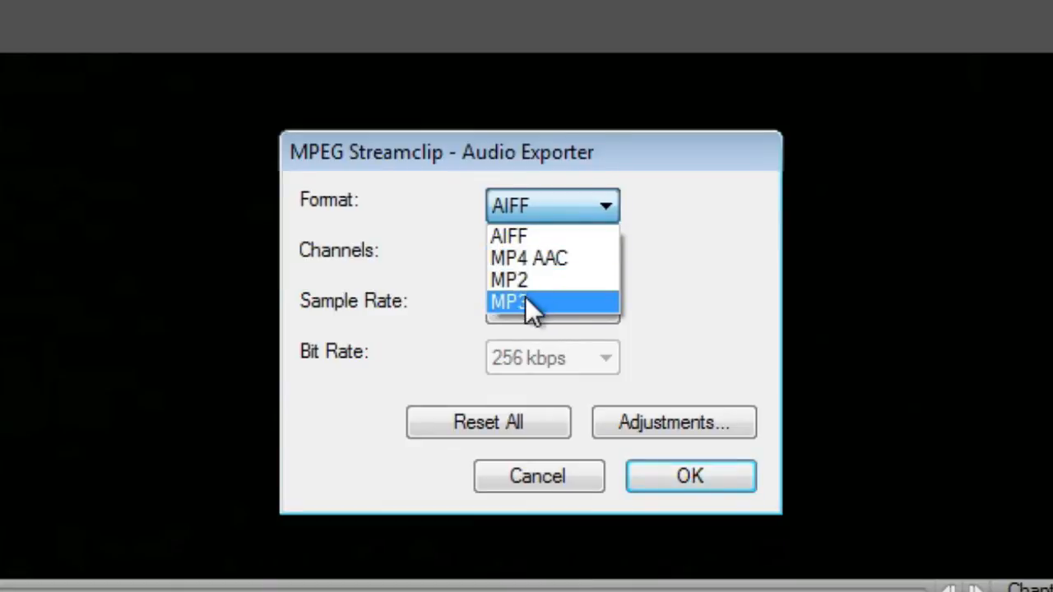
{"action": "mouse_move", "coordinate": [518, 309]}
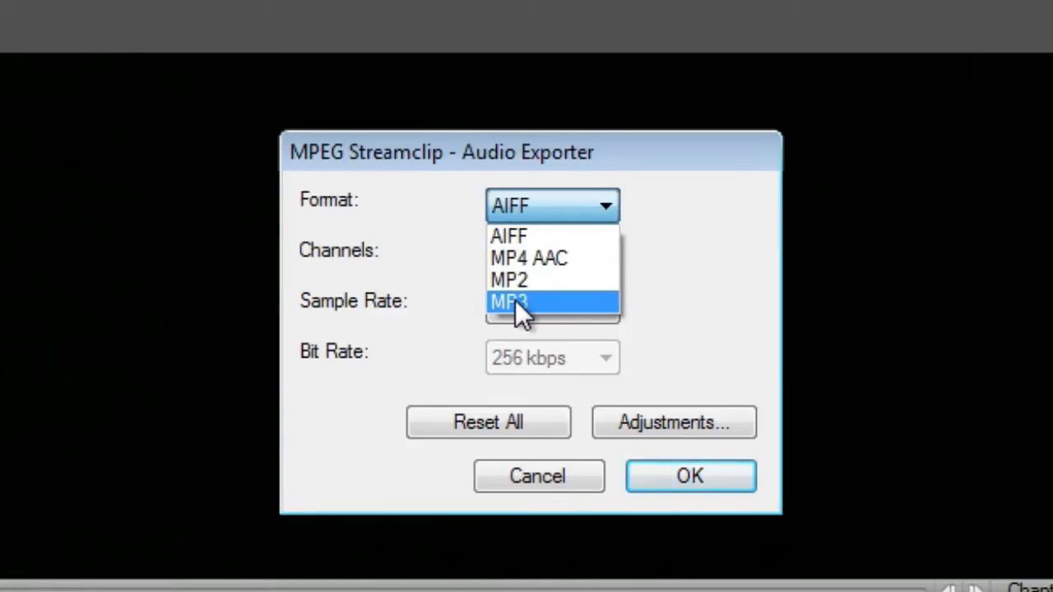
{"action": "mouse_move", "coordinate": [508, 237]}
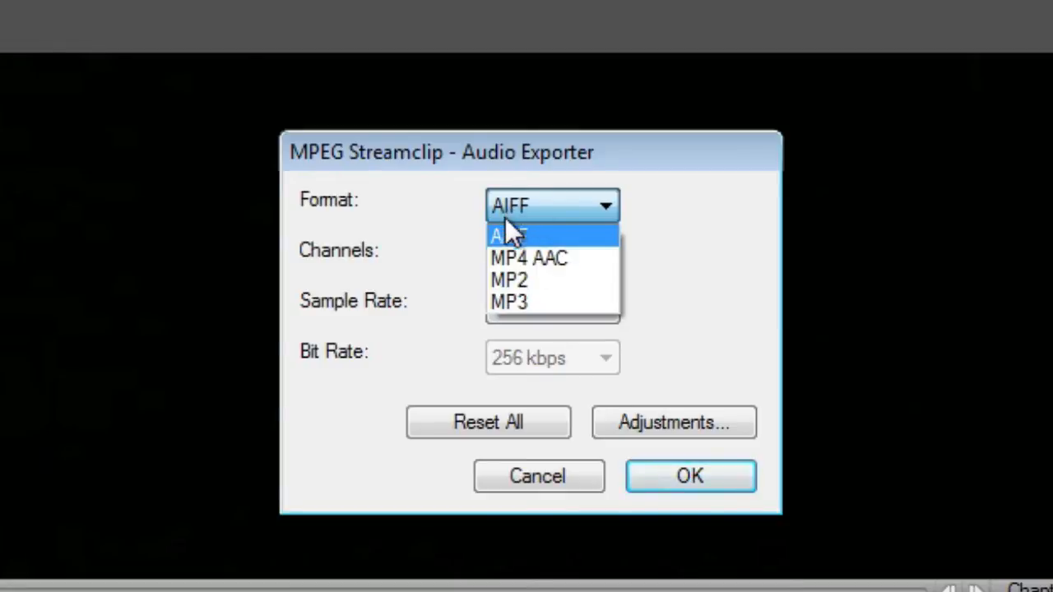
{"action": "mouse_move", "coordinate": [511, 303]}
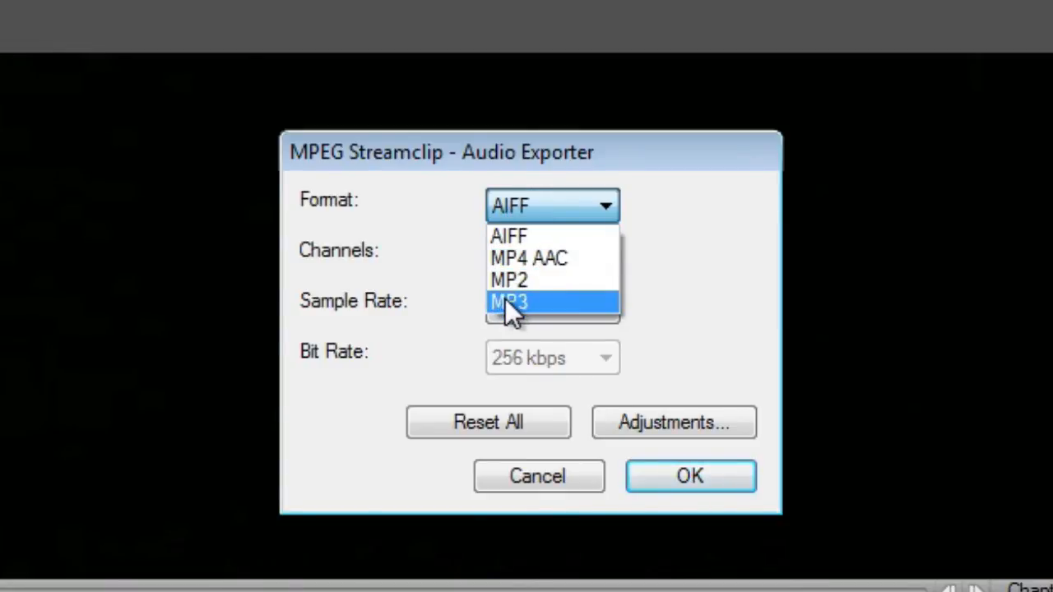
{"action": "left_click", "coordinate": [510, 303]}
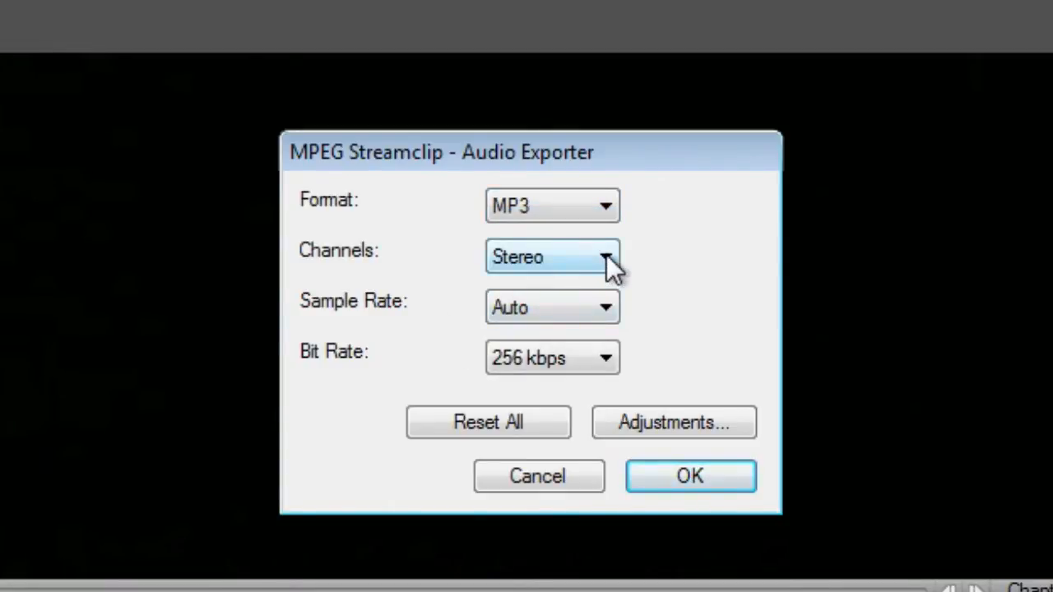
{"action": "left_click", "coordinate": [551, 257]}
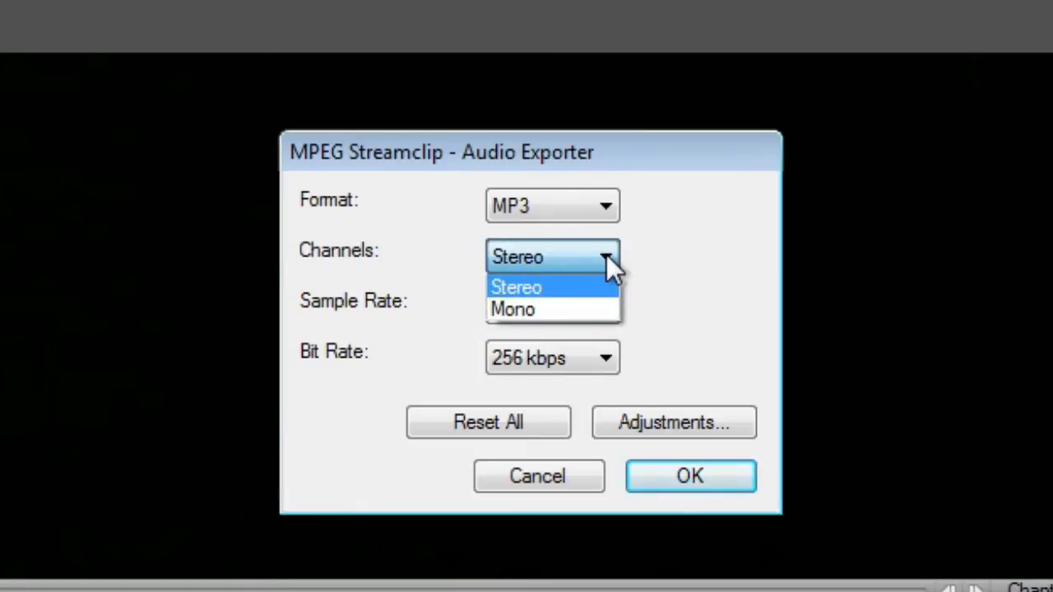
{"action": "left_click", "coordinate": [517, 286]}
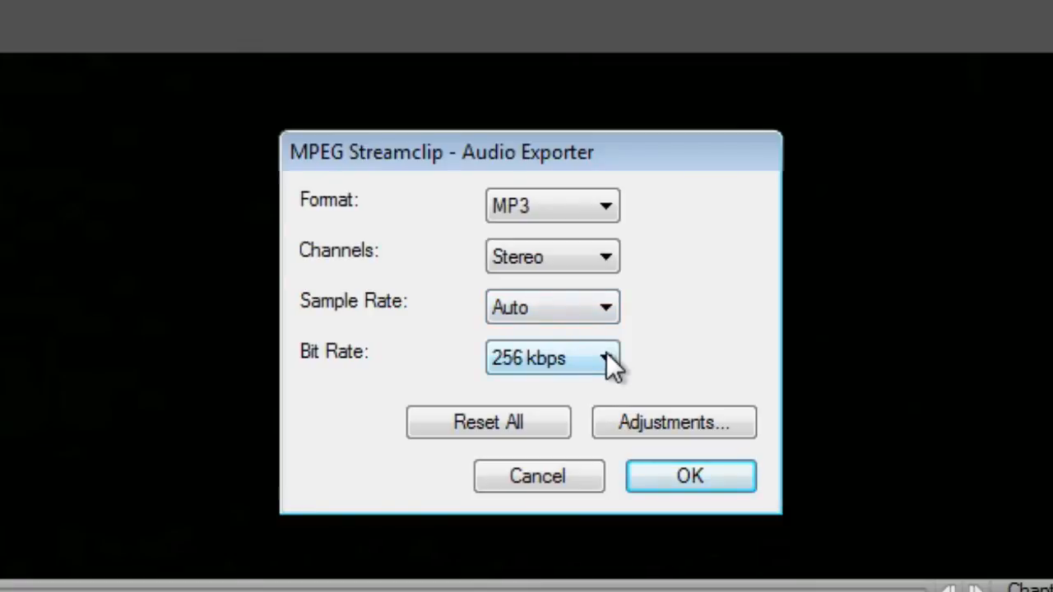
{"action": "left_click", "coordinate": [551, 359]}
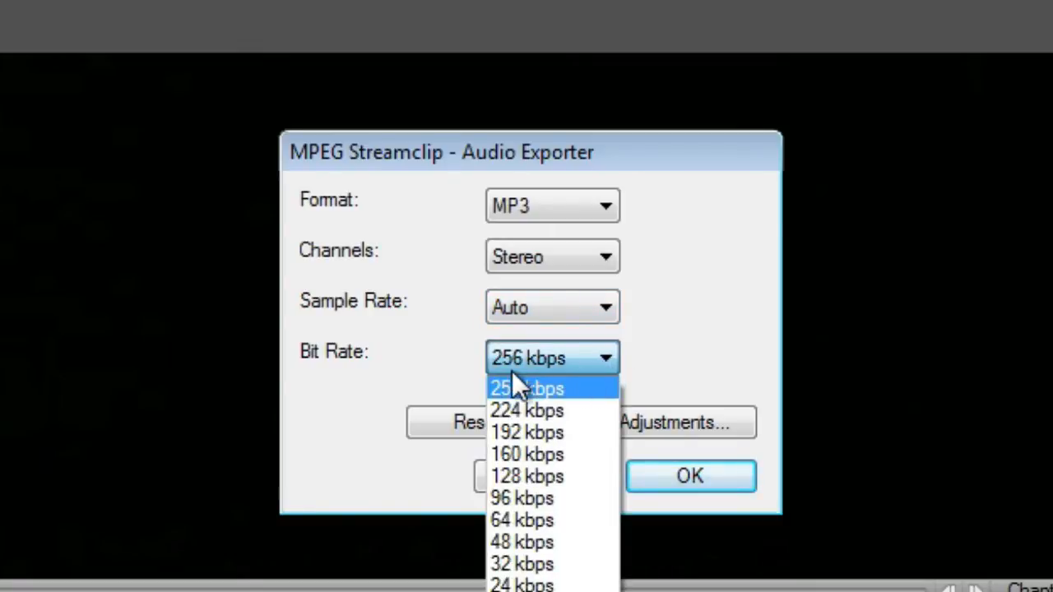
{"action": "left_click", "coordinate": [527, 388]}
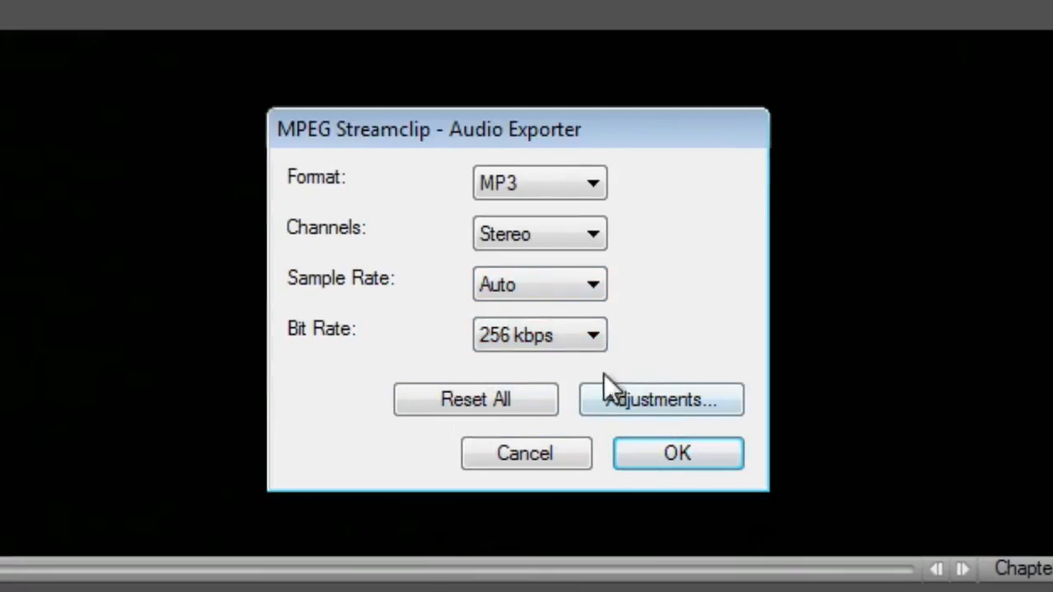
Raise the Volume adjustment to +1.0 dB and confirm the MP3 export settings.
{"action": "left_click", "coordinate": [660, 399]}
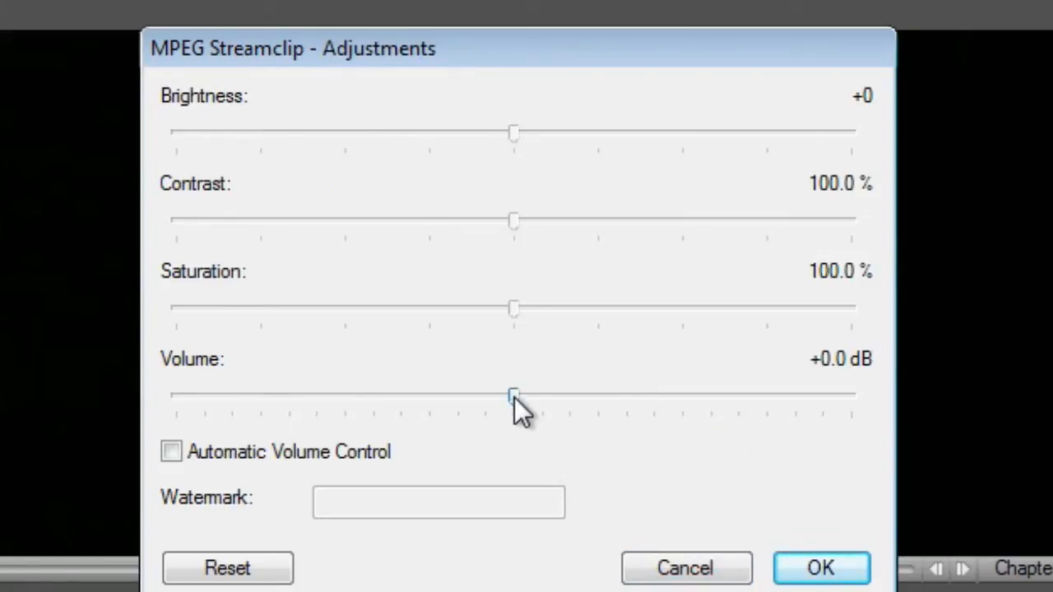
{"action": "left_click_drag", "start_coordinate": [513, 395], "coordinate": [541, 394]}
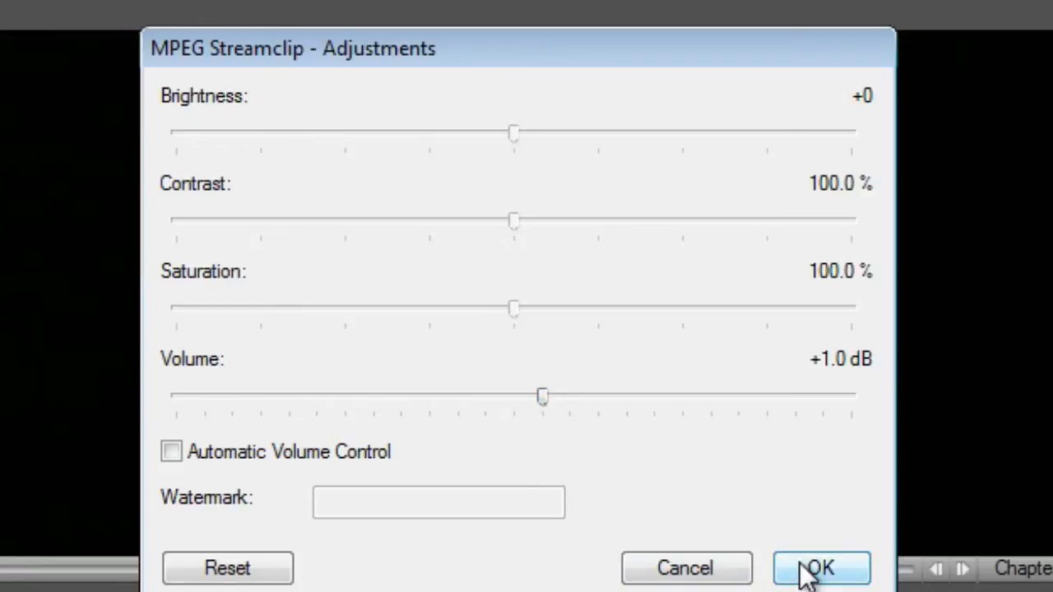
{"action": "left_click", "coordinate": [820, 568]}
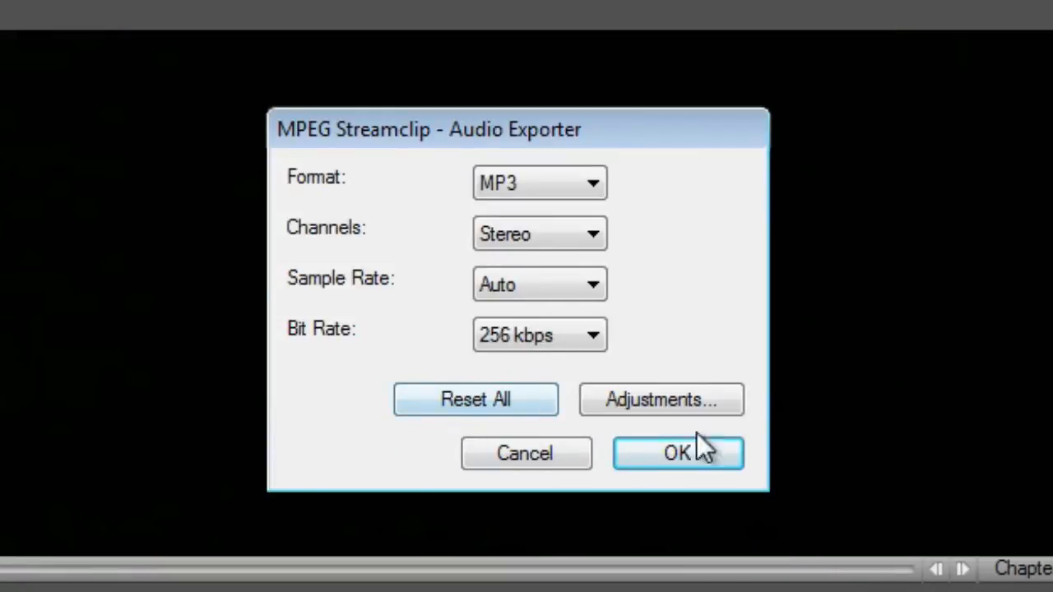
{"action": "left_click", "coordinate": [678, 454]}
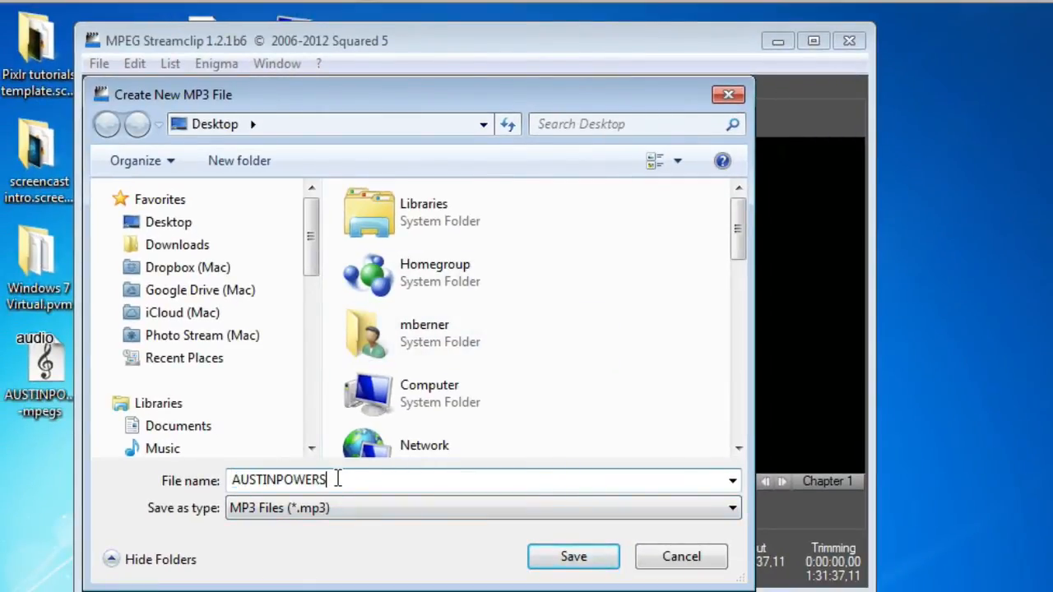
Save the exported audio as AUSTINPOWERS-mp3 on the Windows desktop.
{"action": "type", "text": "-m"}
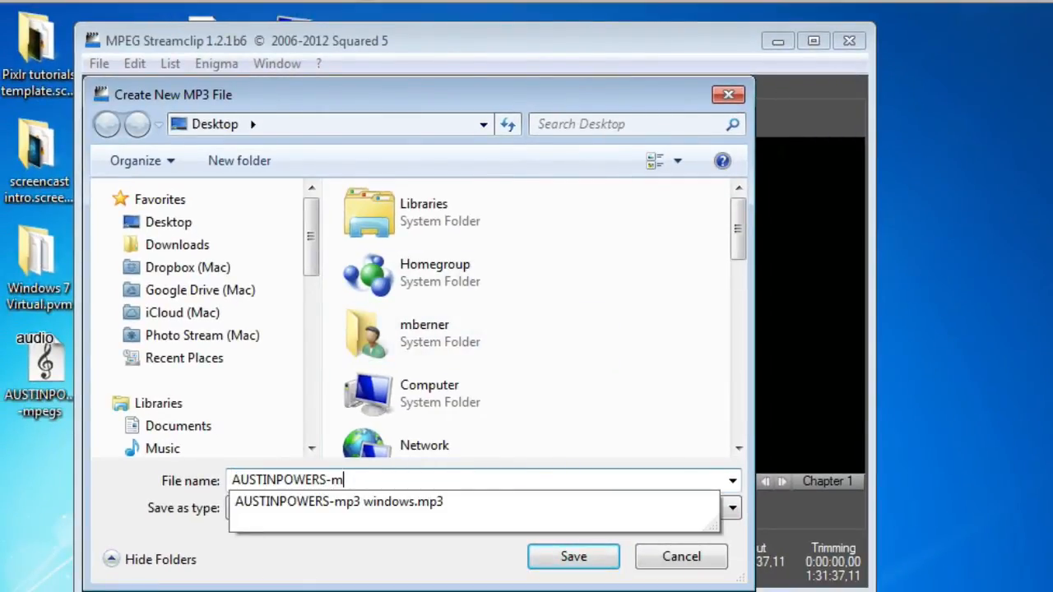
{"action": "mouse_move", "coordinate": [347, 481]}
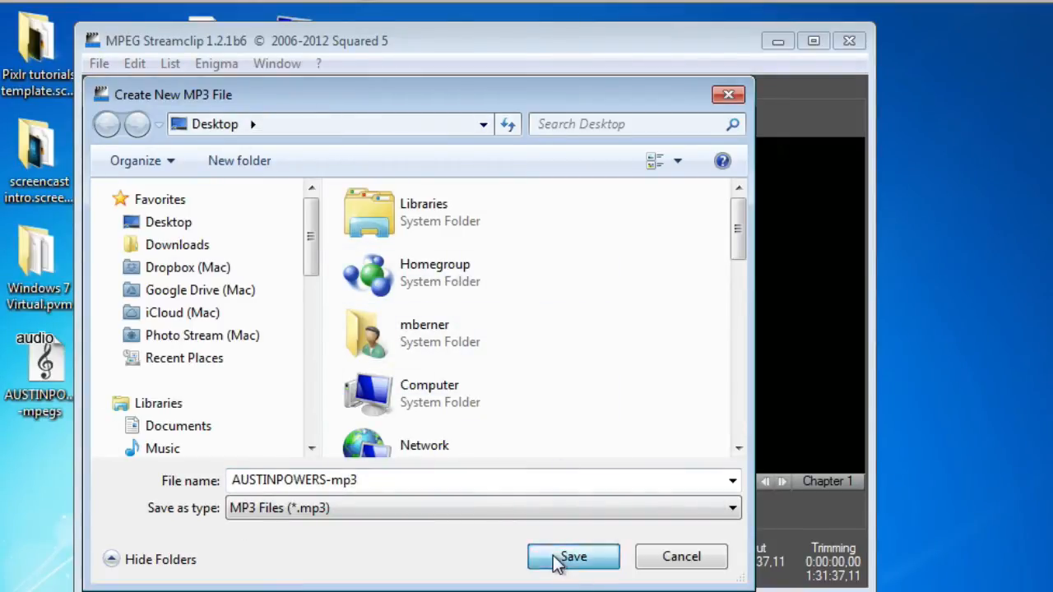
{"action": "left_click", "coordinate": [573, 556]}
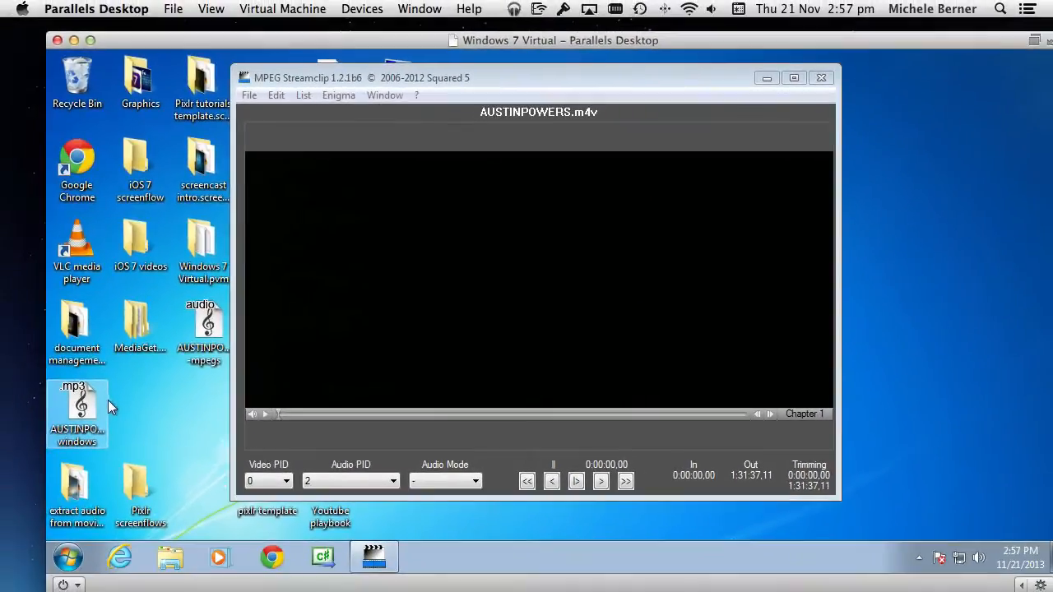
{"action": "mouse_move", "coordinate": [76, 403]}
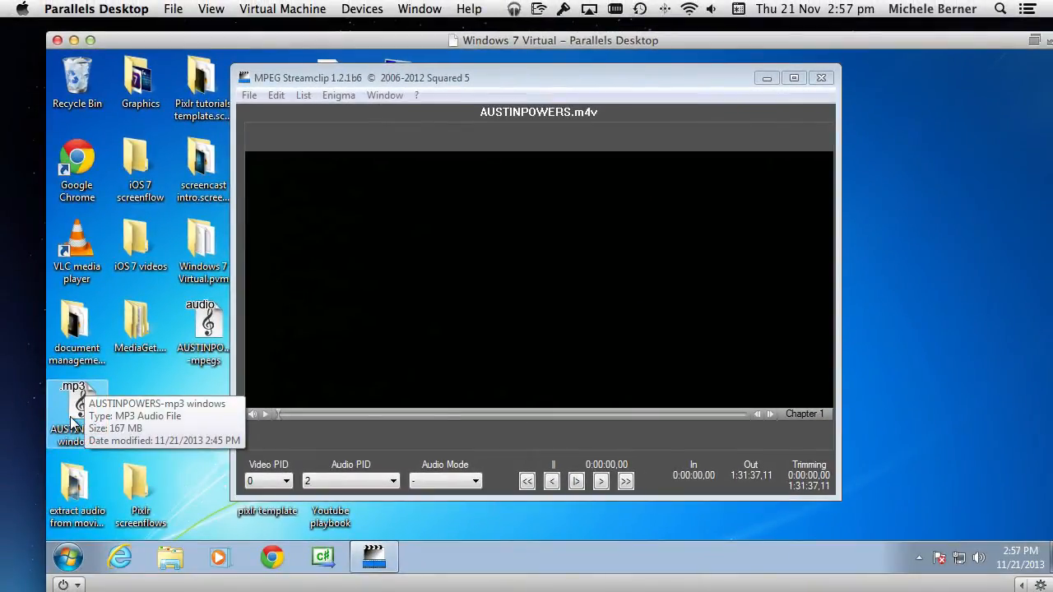
{"action": "mouse_move", "coordinate": [42, 579]}
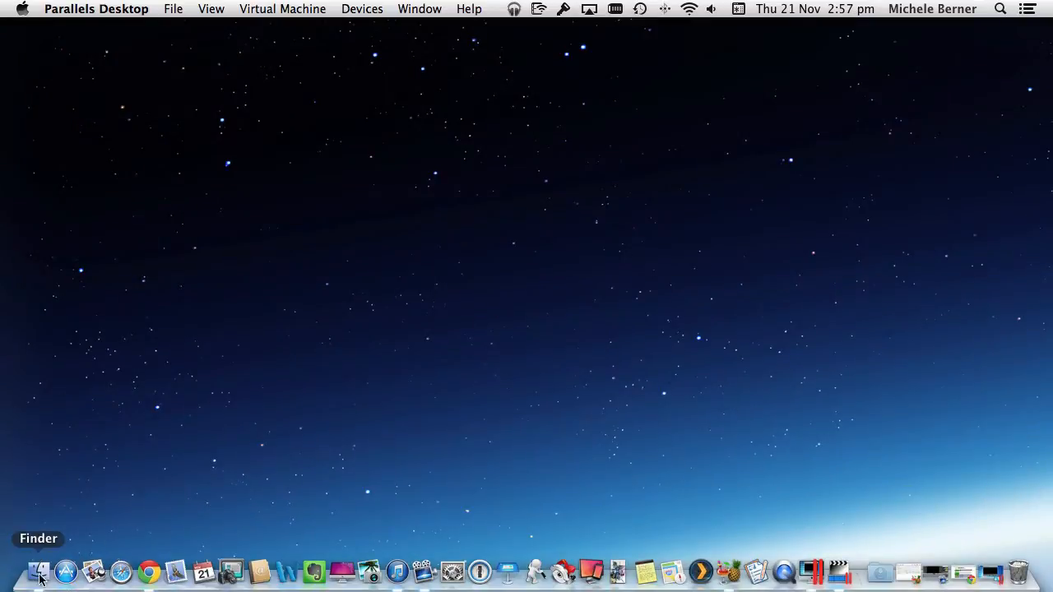
From Finder's Desktop, open AUSTINPOWERS-mp3 windows.mp3 with QuickTime Player.
{"action": "left_click", "coordinate": [39, 570]}
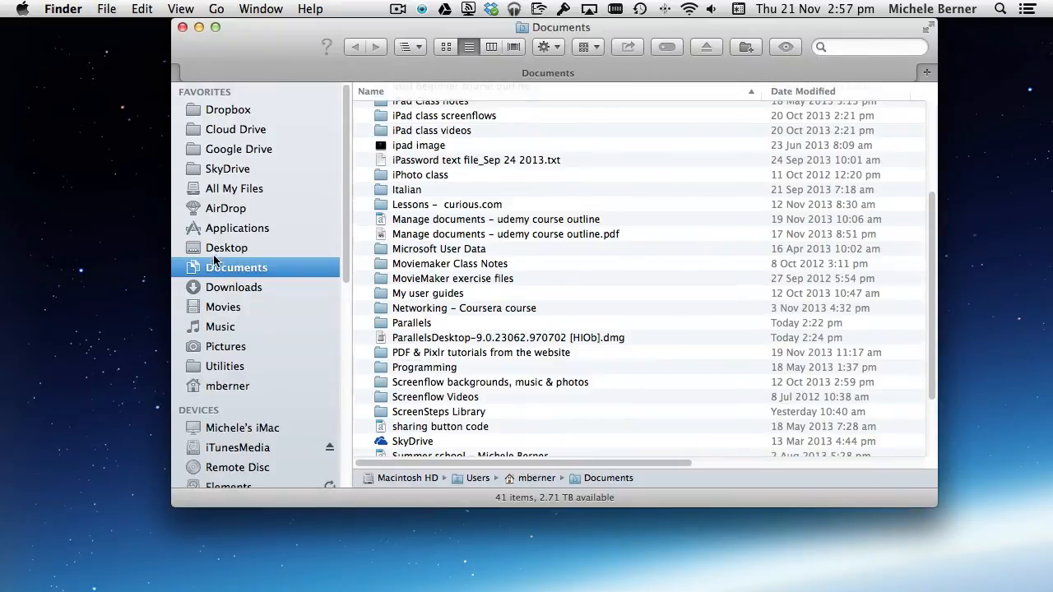
{"action": "left_click", "coordinate": [227, 247]}
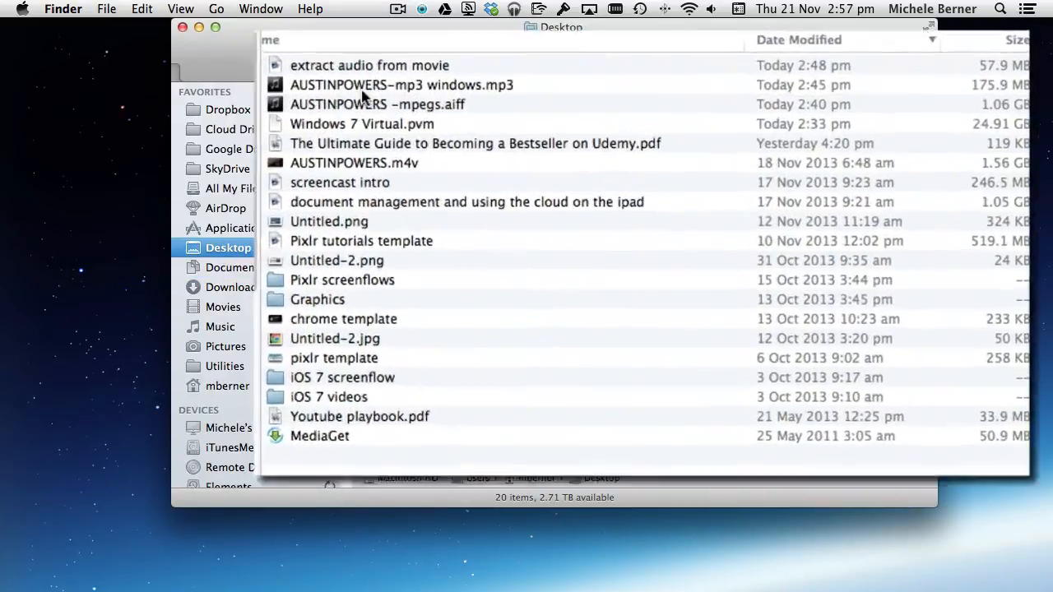
{"action": "left_click", "coordinate": [402, 85]}
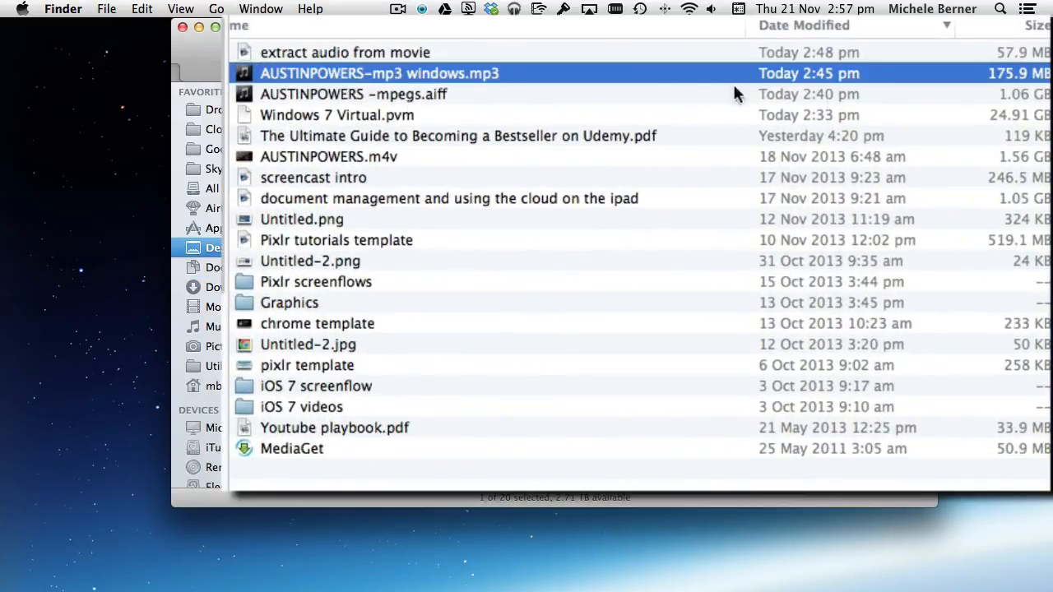
{"action": "right_click", "coordinate": [378, 72]}
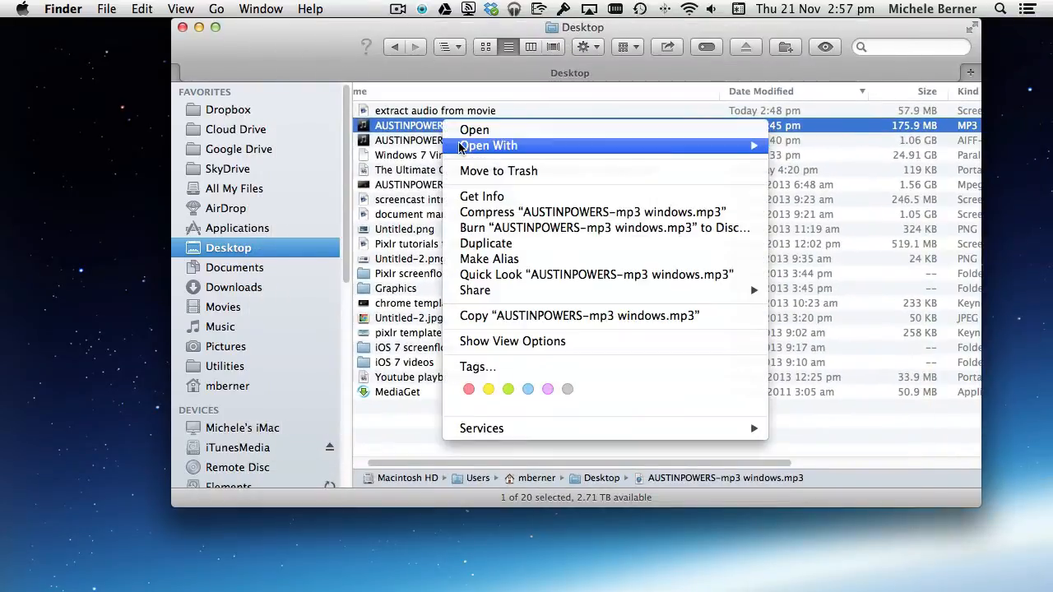
{"action": "mouse_move", "coordinate": [487, 145]}
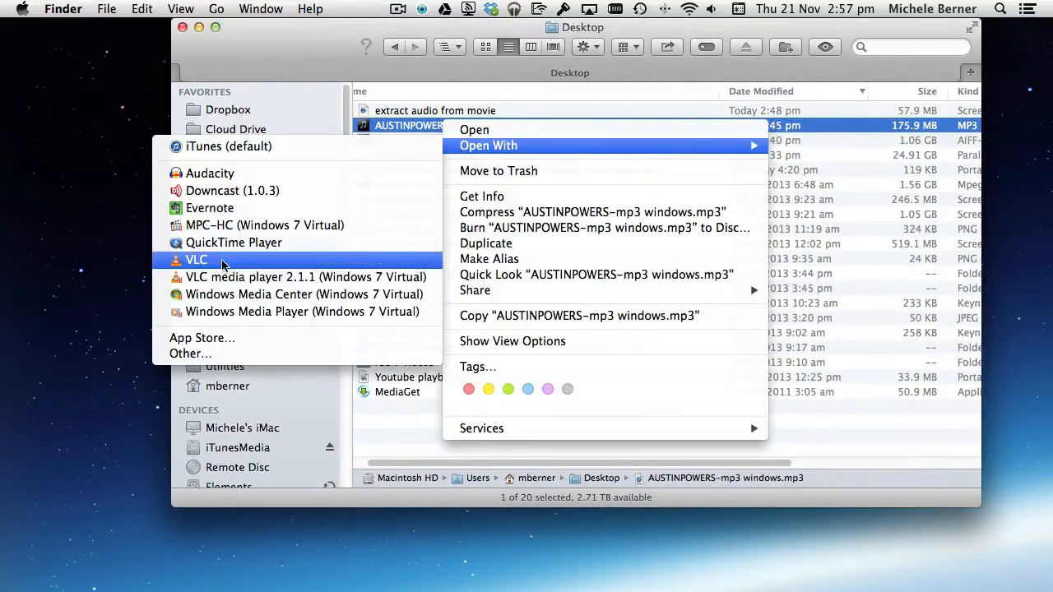
{"action": "left_click", "coordinate": [234, 242]}
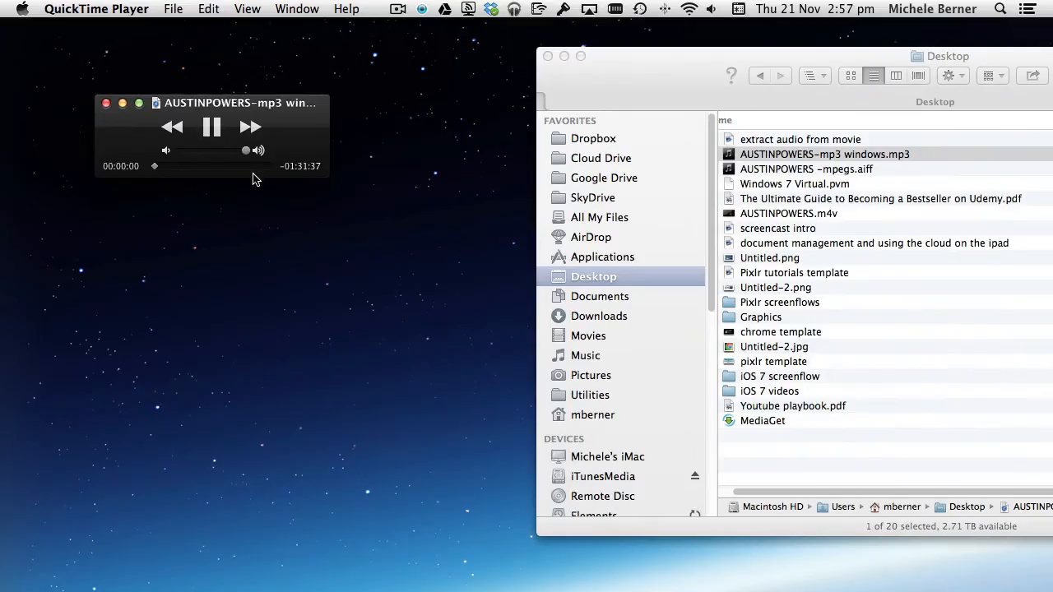
{"action": "left_click_drag", "start_coordinate": [155, 165], "coordinate": [270, 165]}
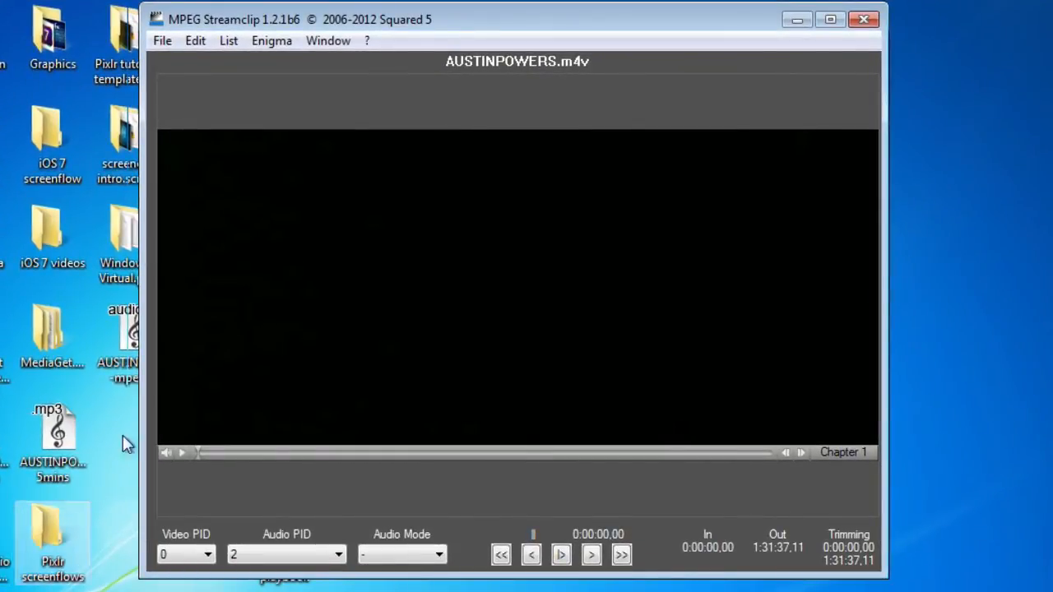
{"action": "mouse_move", "coordinate": [238, 272]}
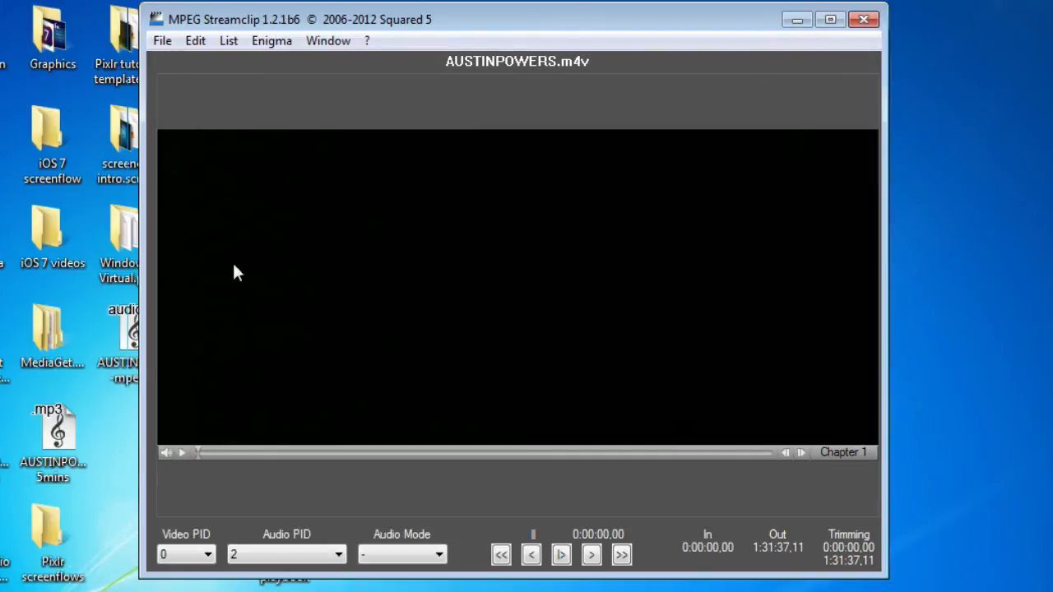
{"action": "mouse_move", "coordinate": [204, 464]}
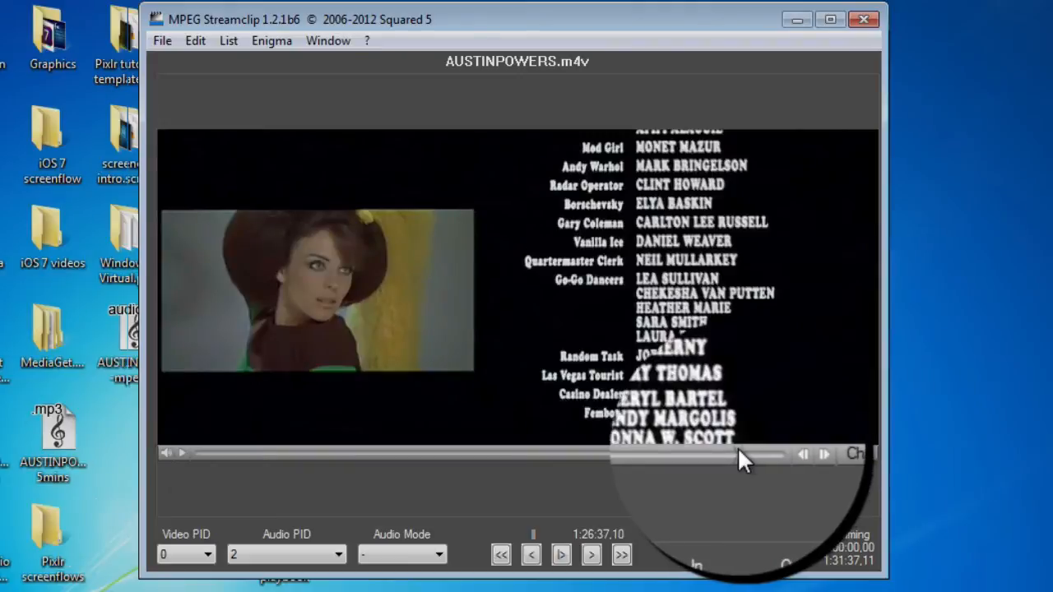
Skip to Chapter 18 and trim to In 1:26:02.07, Out 1:31:37.11.
{"action": "left_click_drag", "start_coordinate": [741, 454], "coordinate": [716, 455]}
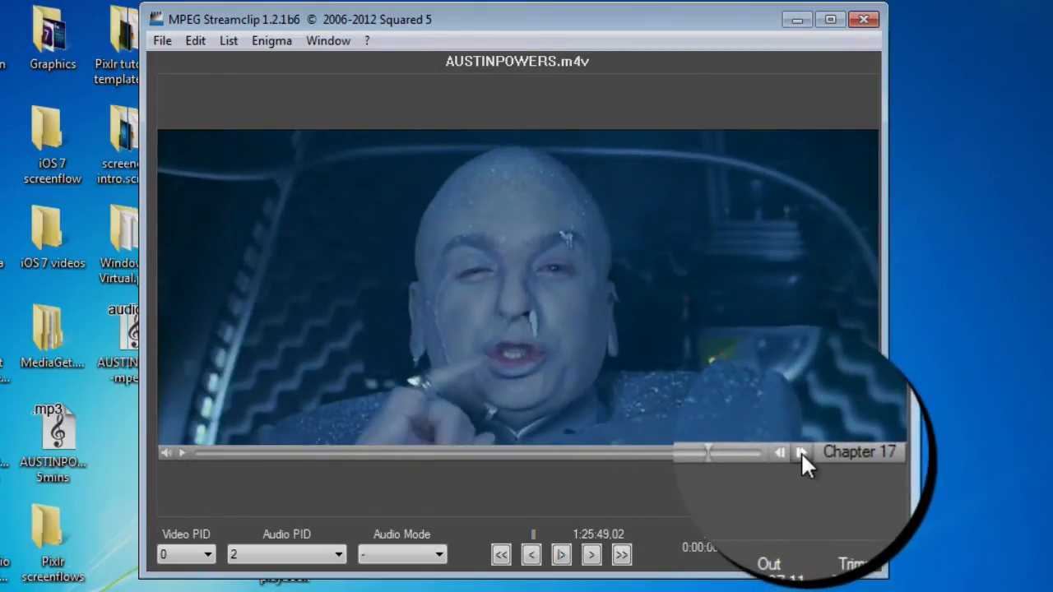
{"action": "left_click", "coordinate": [803, 452]}
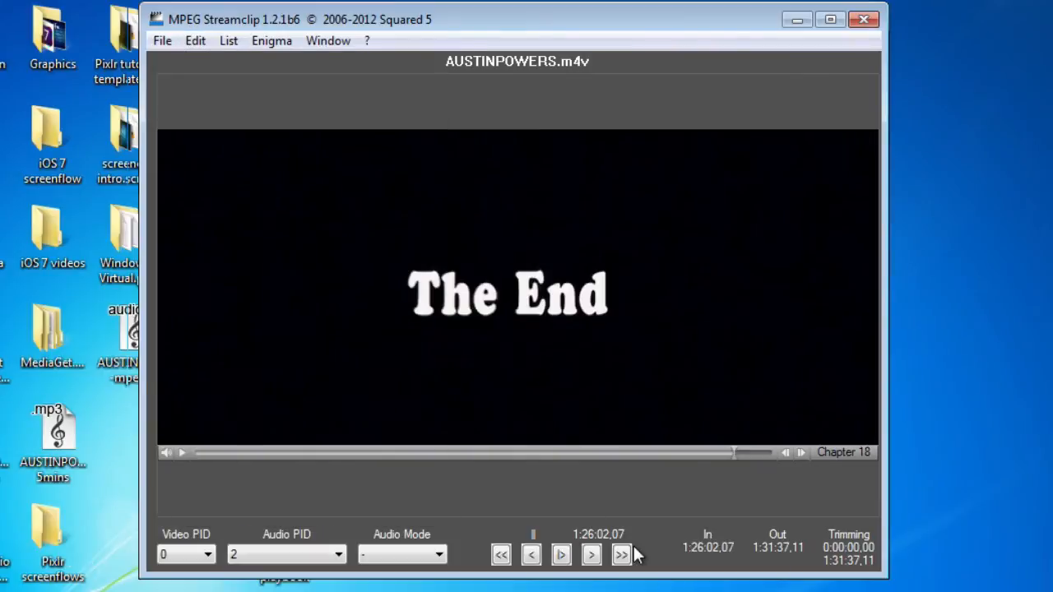
{"action": "mouse_move", "coordinate": [737, 461]}
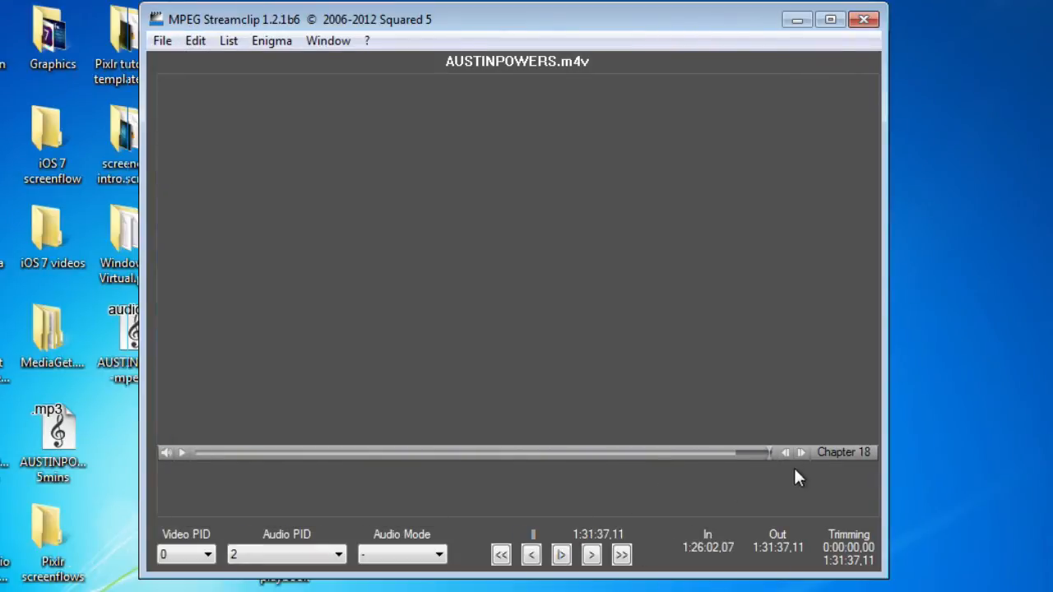
{"action": "mouse_move", "coordinate": [179, 56]}
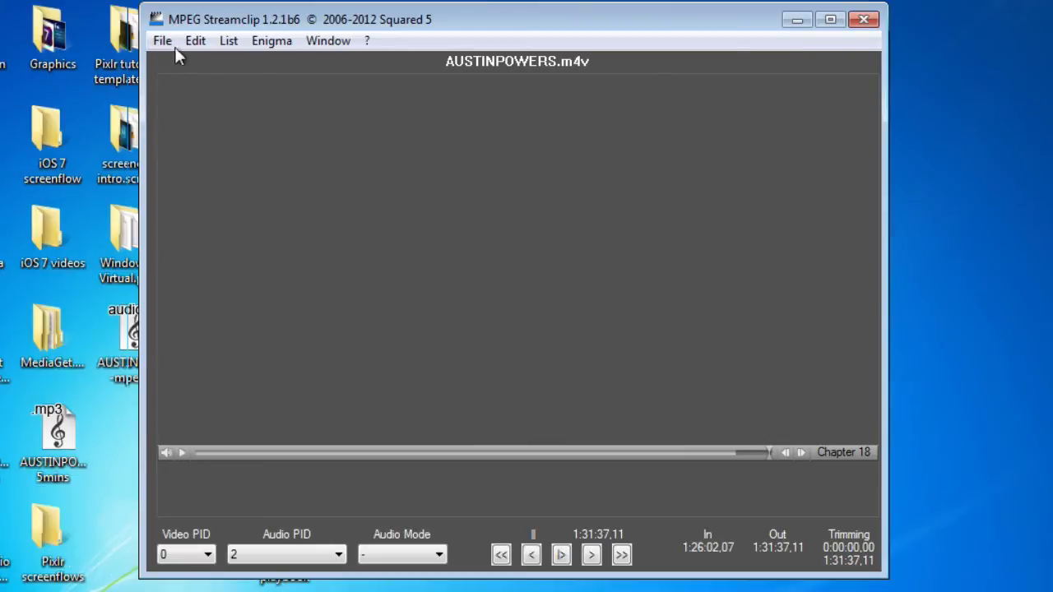
{"action": "left_click", "coordinate": [194, 40]}
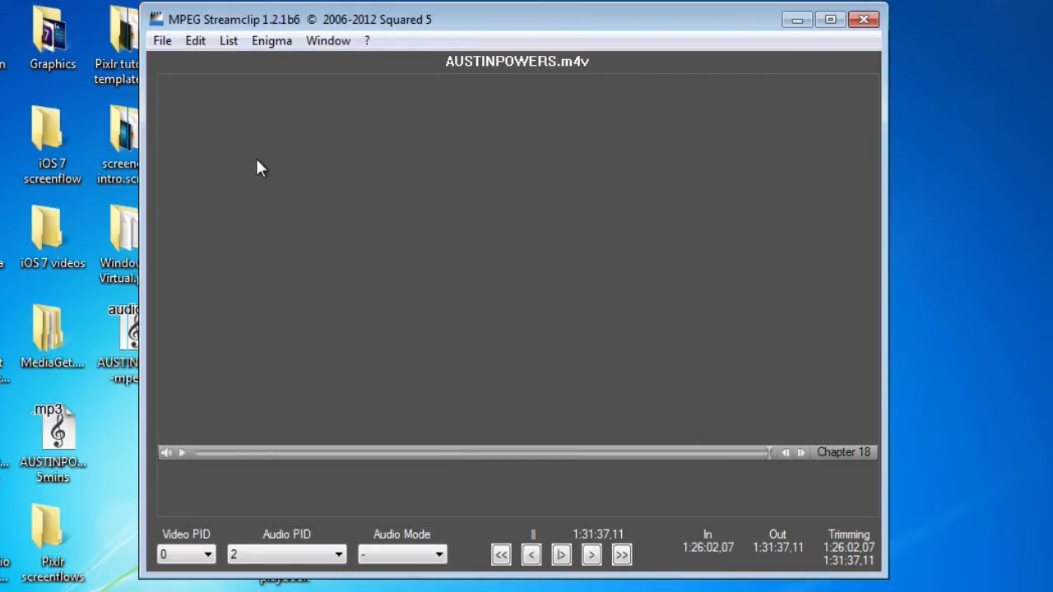
{"action": "mouse_move", "coordinate": [708, 559]}
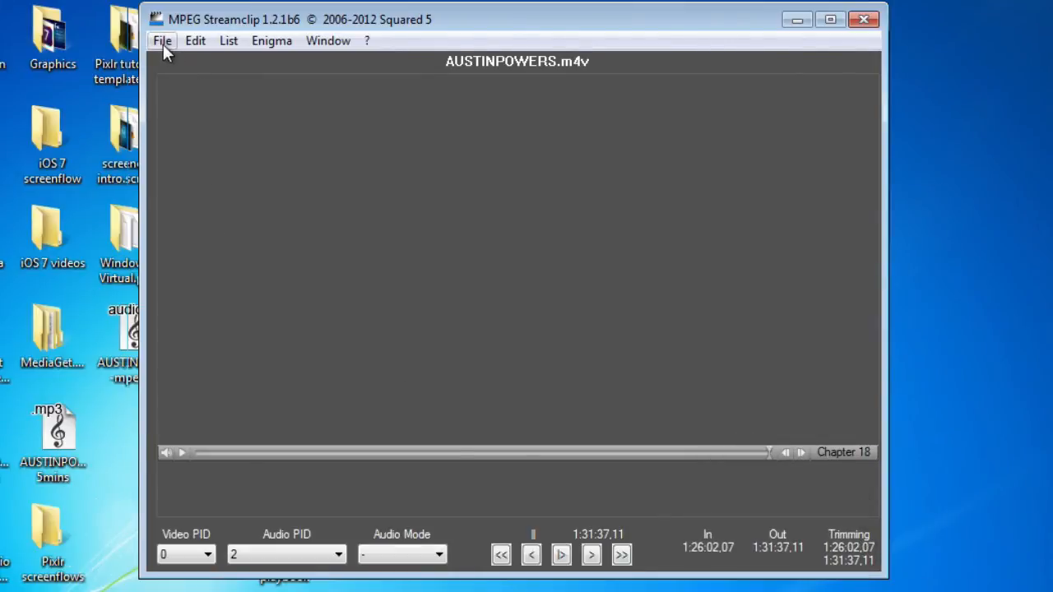
Start an audio export of the trimmed section, accepting the existing MP3 settings.
{"action": "left_click", "coordinate": [162, 39]}
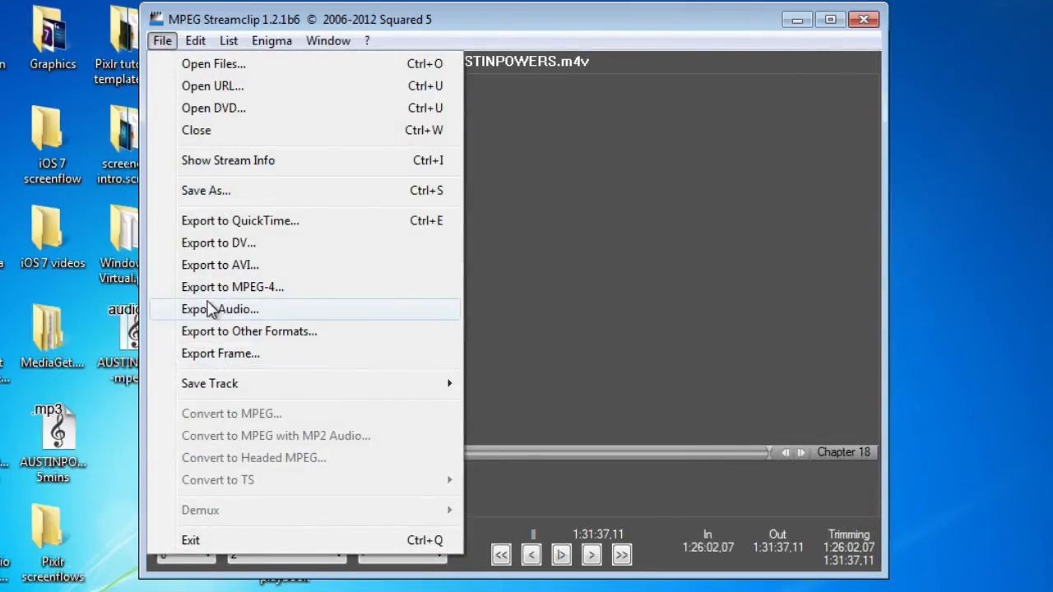
{"action": "left_click", "coordinate": [220, 309]}
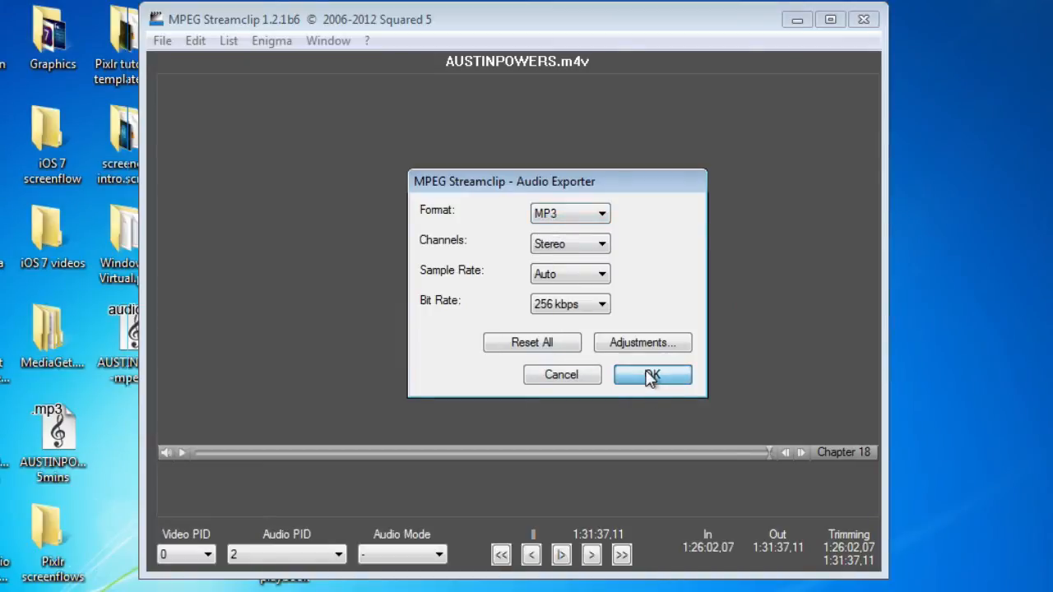
{"action": "left_click", "coordinate": [652, 376]}
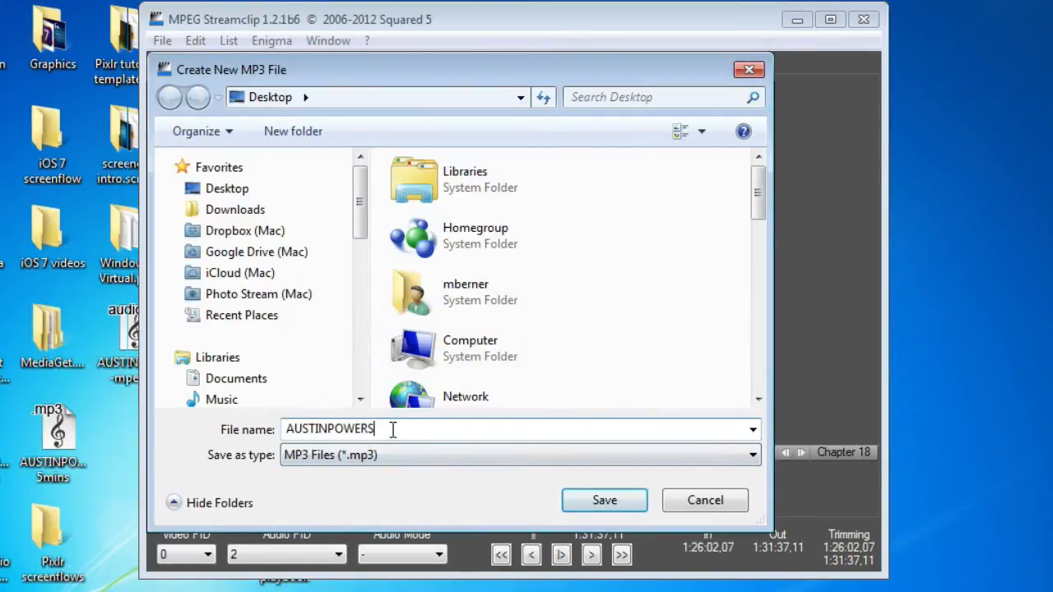
Save the MP3 as 'AUSTINPOWERS-mp3 last 5 mins' on the Desktop.
{"action": "type", "text": "-mp3 last 5 m"}
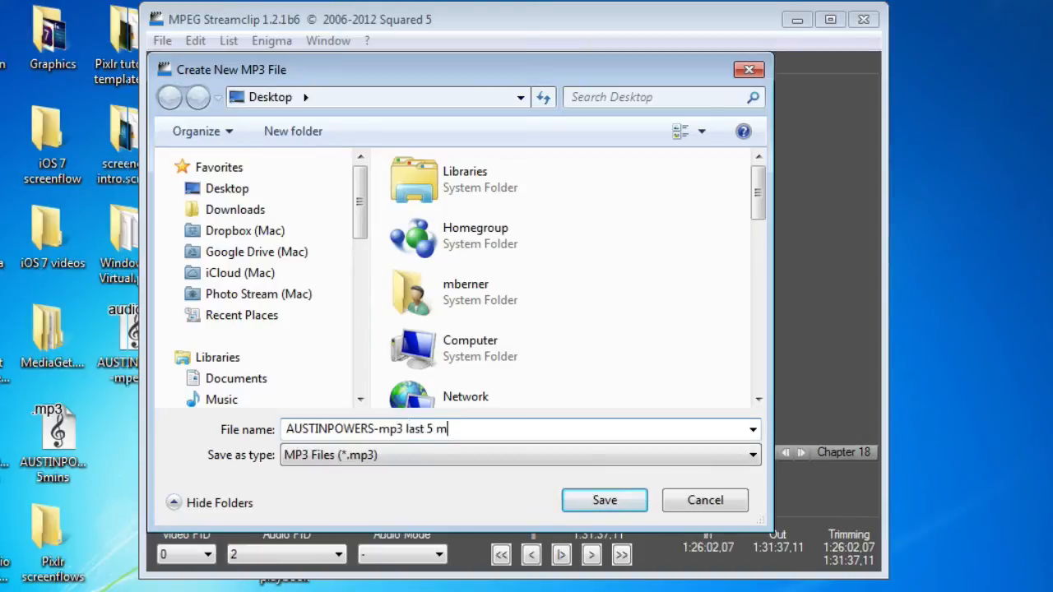
{"action": "type", "text": "ins"}
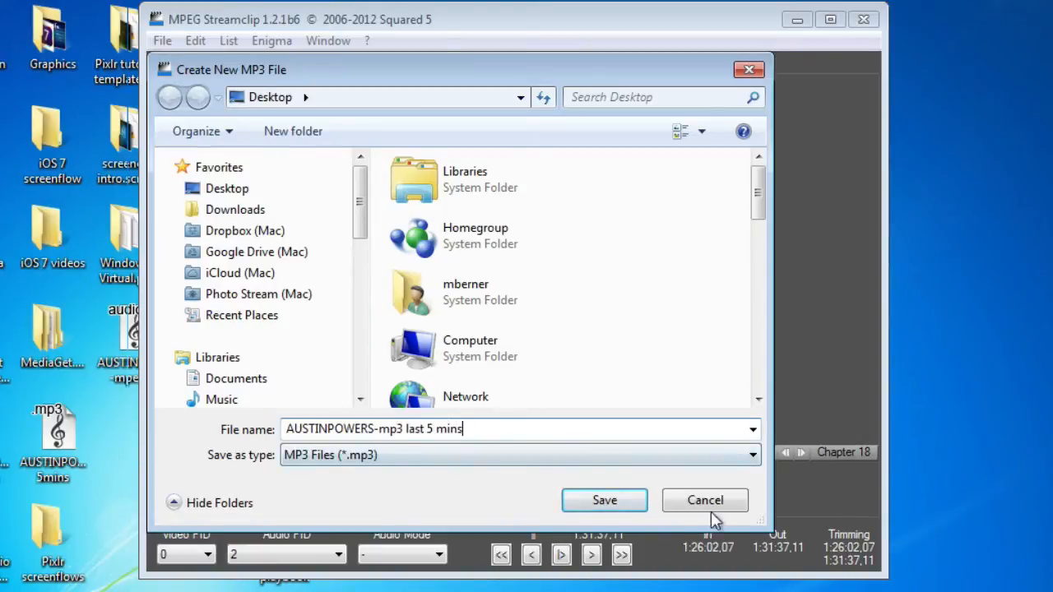
{"action": "left_click", "coordinate": [604, 500]}
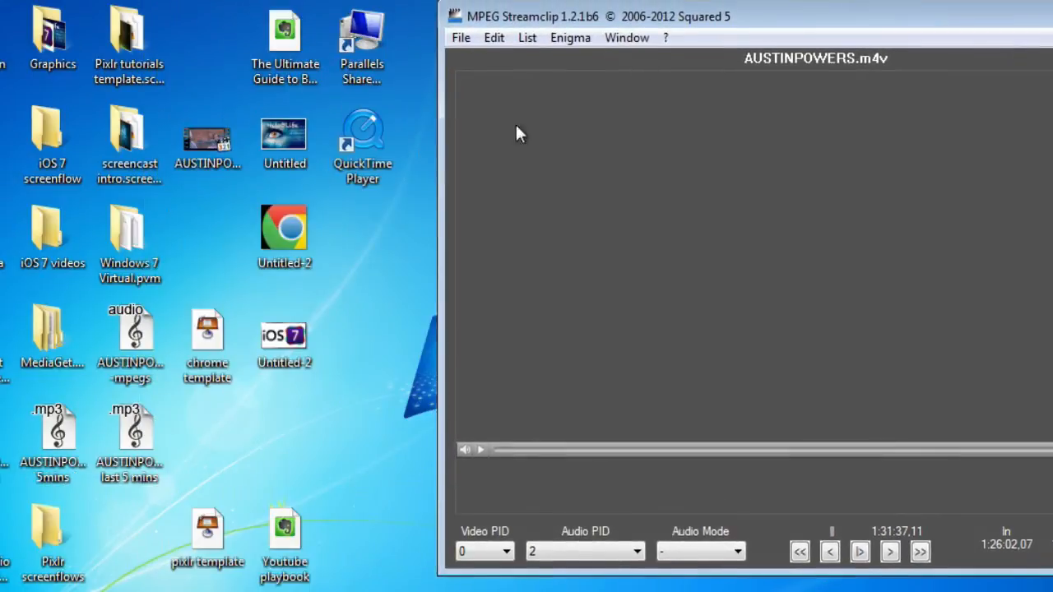
Bring up the program choices for the new 'AUSTINPOWERS-mp3 last 5 mins' file on the desktop.
{"action": "left_click", "coordinate": [128, 428]}
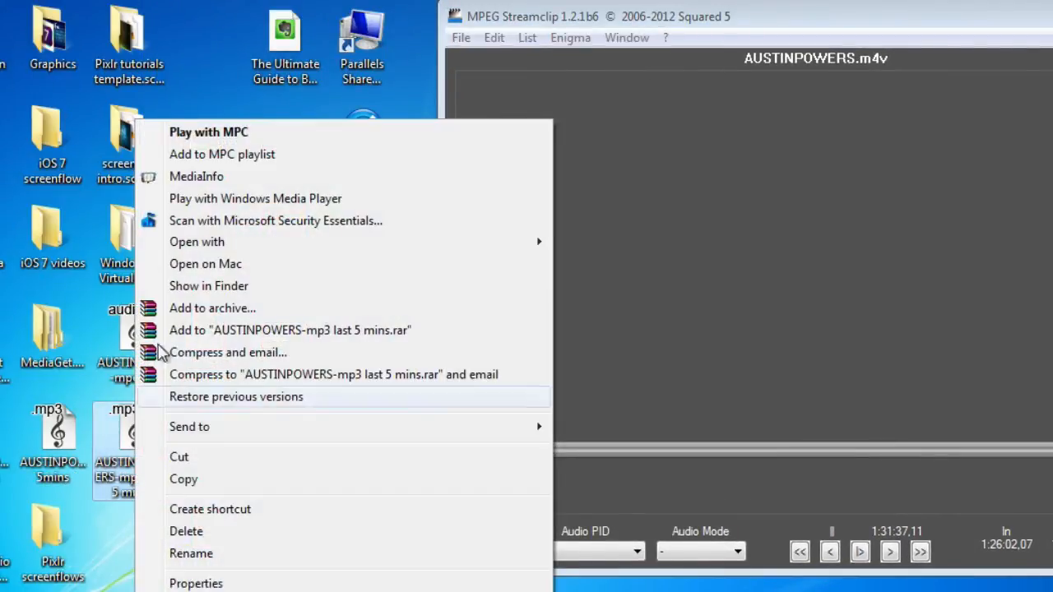
{"action": "mouse_move", "coordinate": [198, 241]}
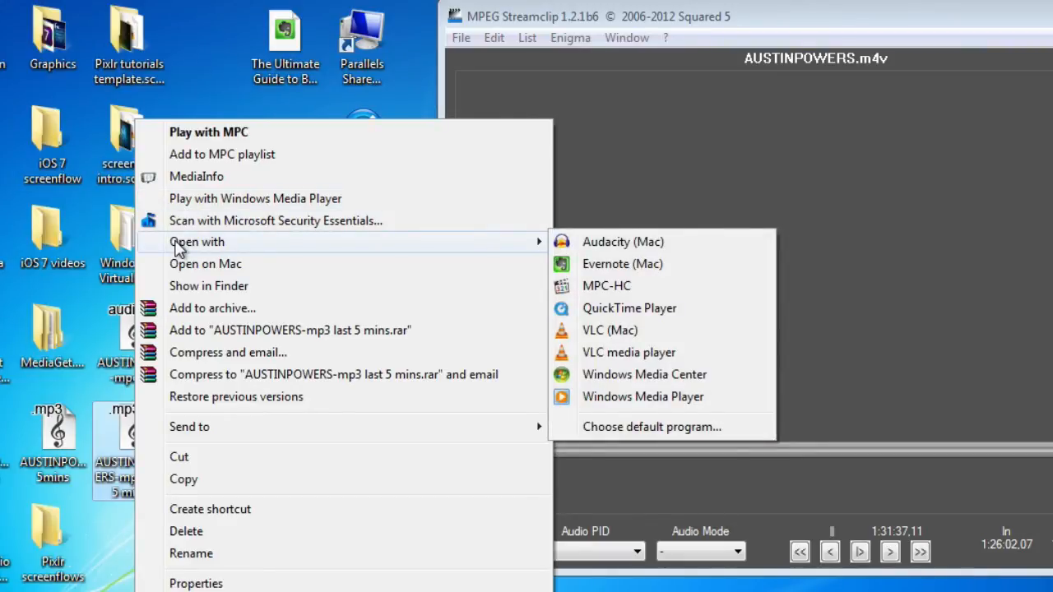
{"action": "mouse_move", "coordinate": [642, 396]}
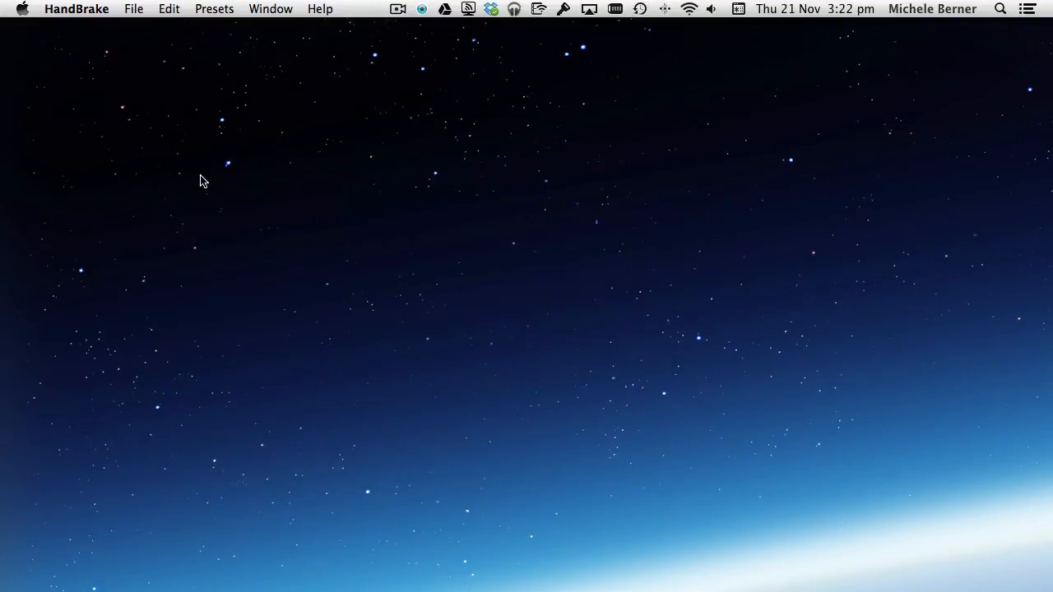
{"action": "mouse_move", "coordinate": [98, 143]}
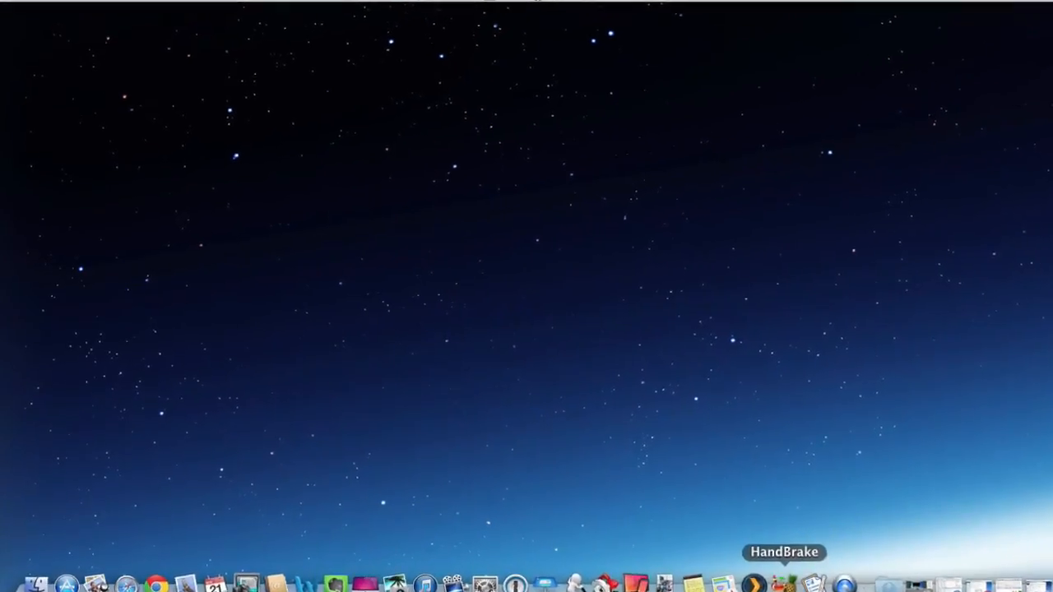
Bring HandBrake forward and show the chapter list for the AUSTINPOWERS source.
{"action": "left_click", "coordinate": [784, 582]}
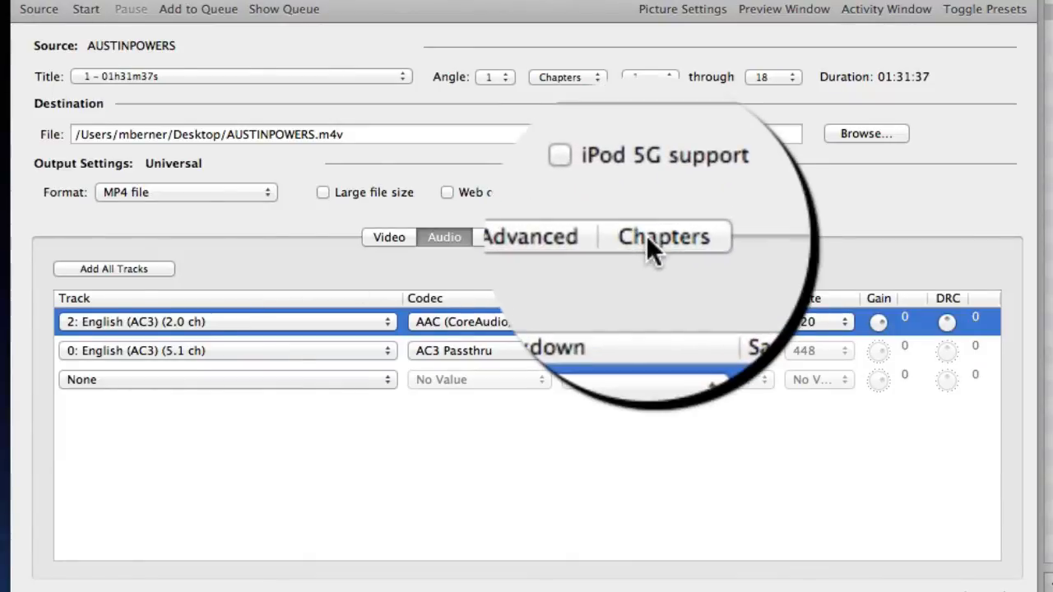
{"action": "left_click", "coordinate": [663, 237]}
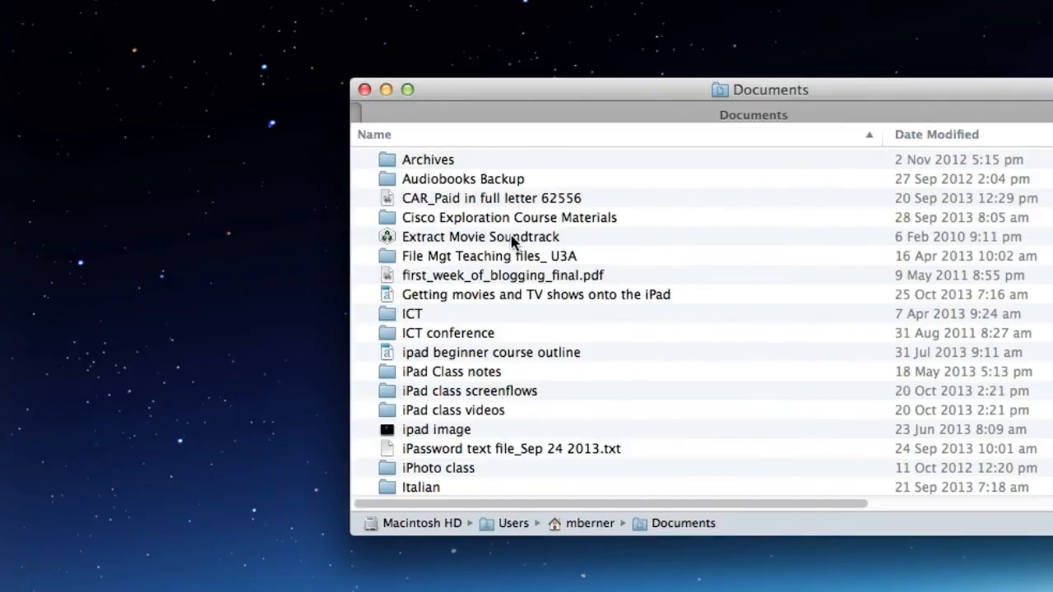
{"action": "mouse_move", "coordinate": [506, 240]}
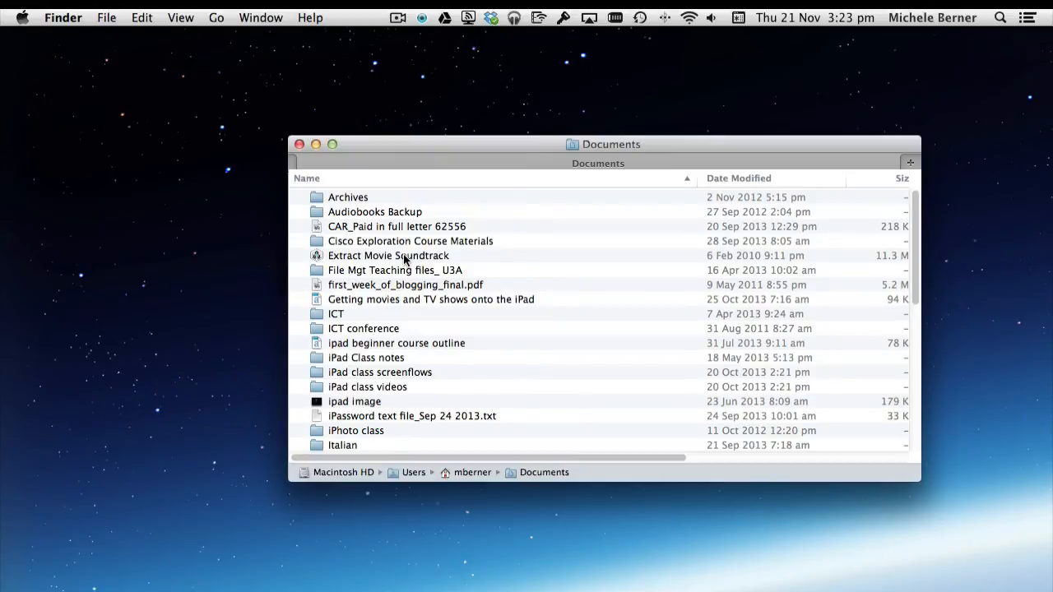
Launch Extract Movie Soundtrack from Documents and allow the downloaded app to run.
{"action": "double_click", "coordinate": [389, 255]}
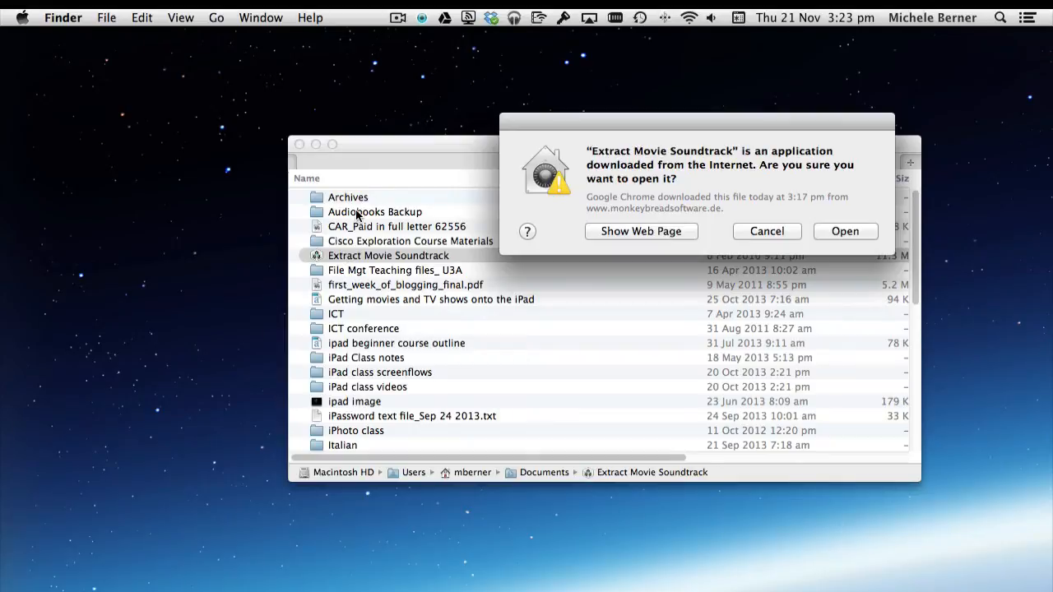
{"action": "left_click", "coordinate": [845, 230]}
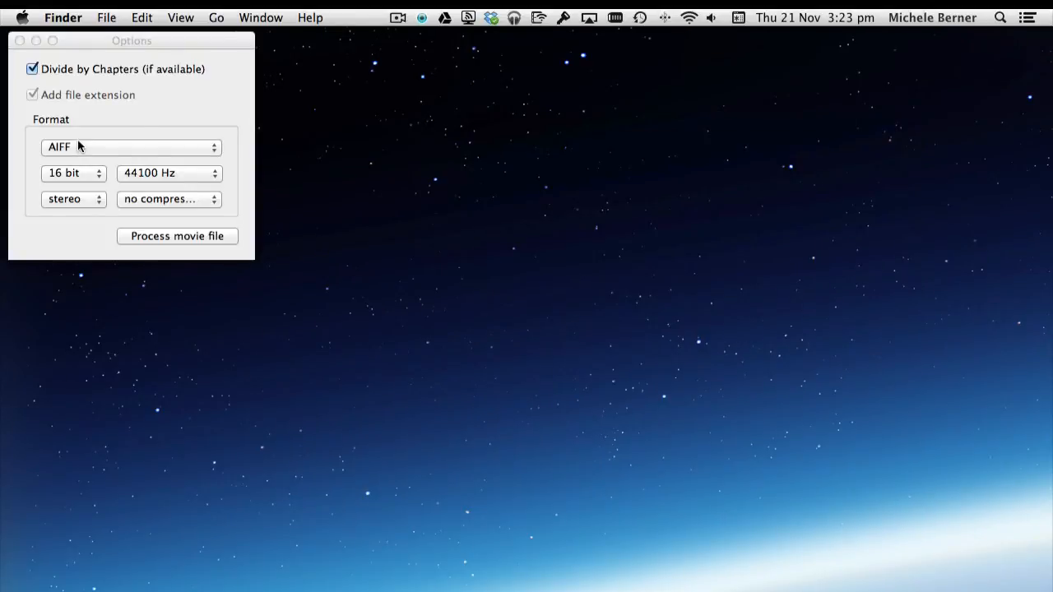
{"action": "mouse_move", "coordinate": [197, 157]}
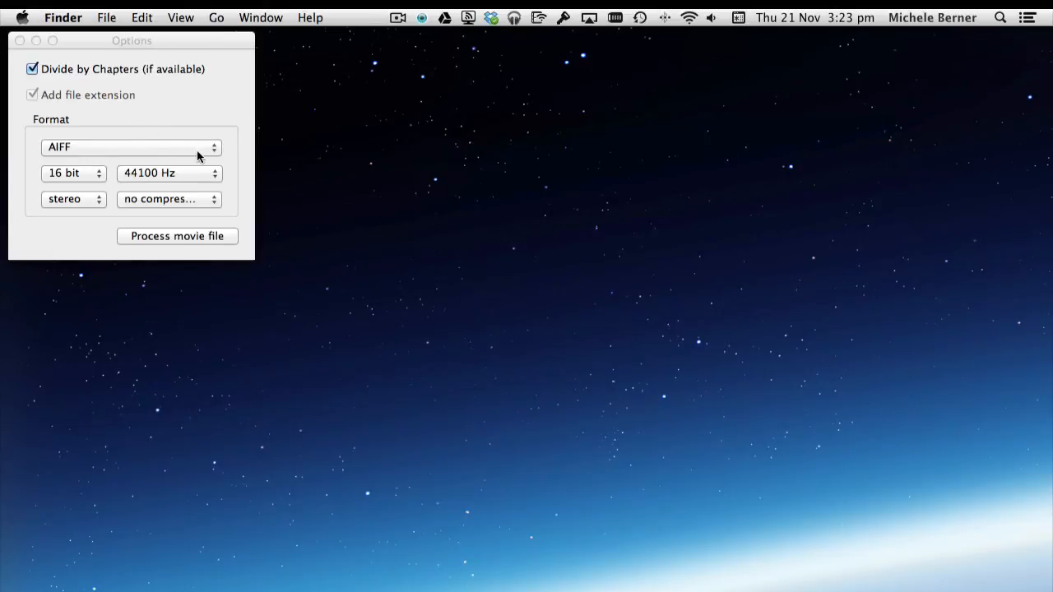
{"action": "left_click", "coordinate": [132, 149]}
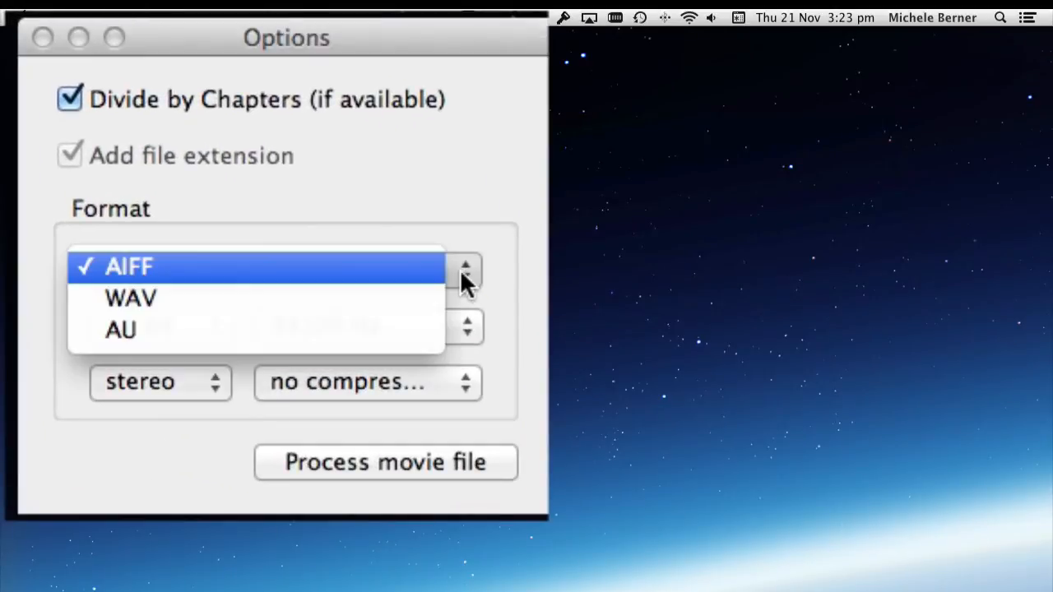
{"action": "mouse_move", "coordinate": [151, 283]}
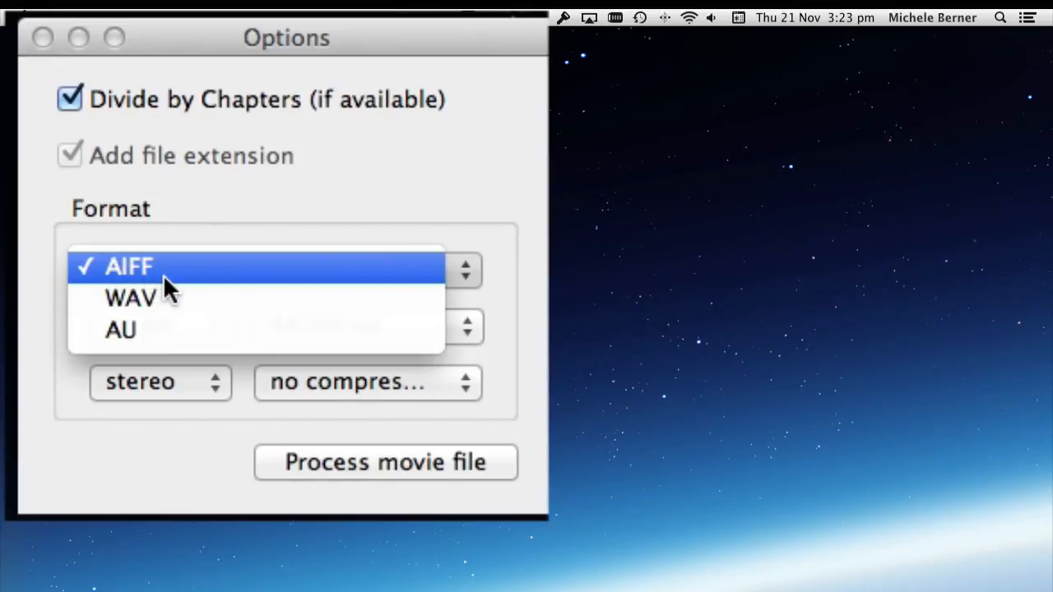
{"action": "mouse_move", "coordinate": [161, 299]}
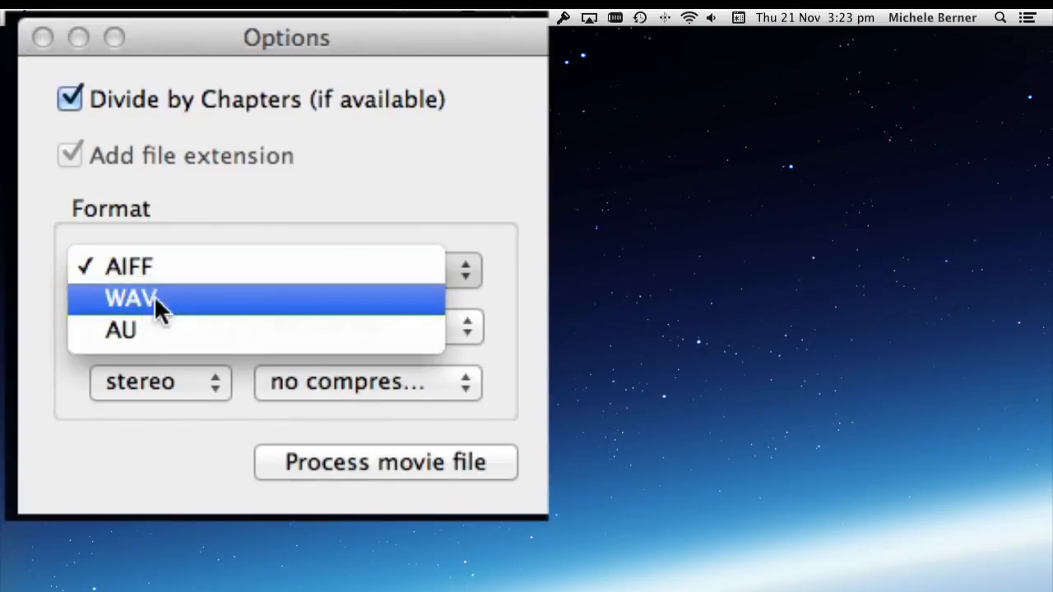
{"action": "mouse_move", "coordinate": [122, 329]}
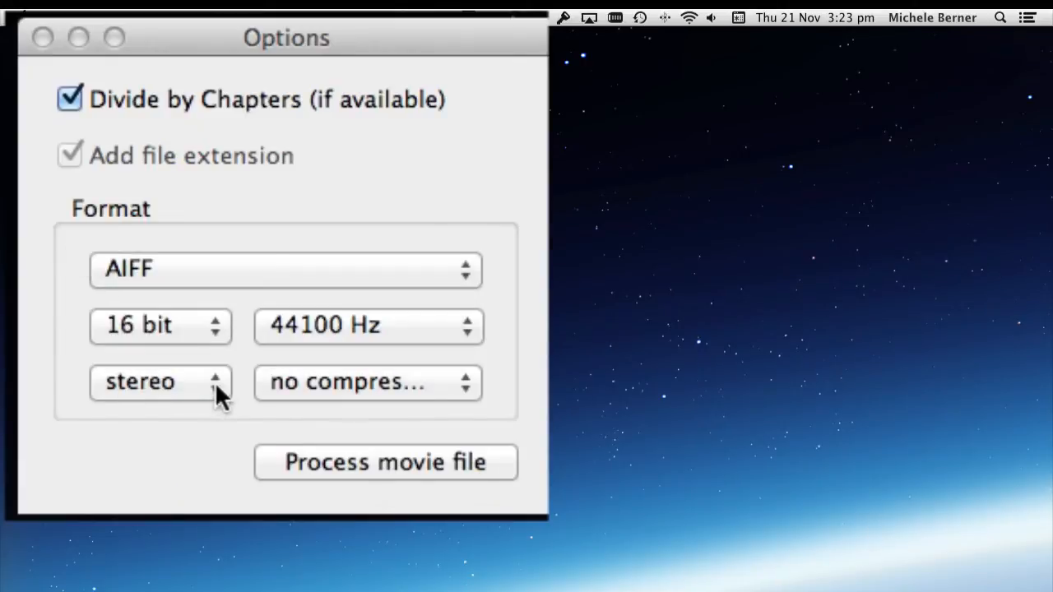
{"action": "mouse_move", "coordinate": [197, 454]}
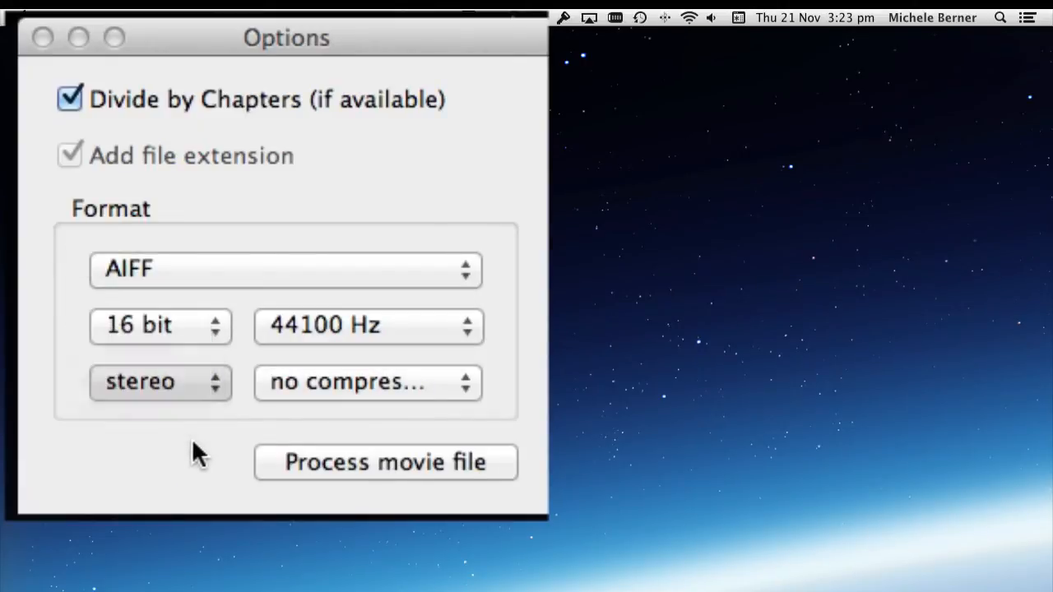
{"action": "left_click", "coordinate": [161, 325]}
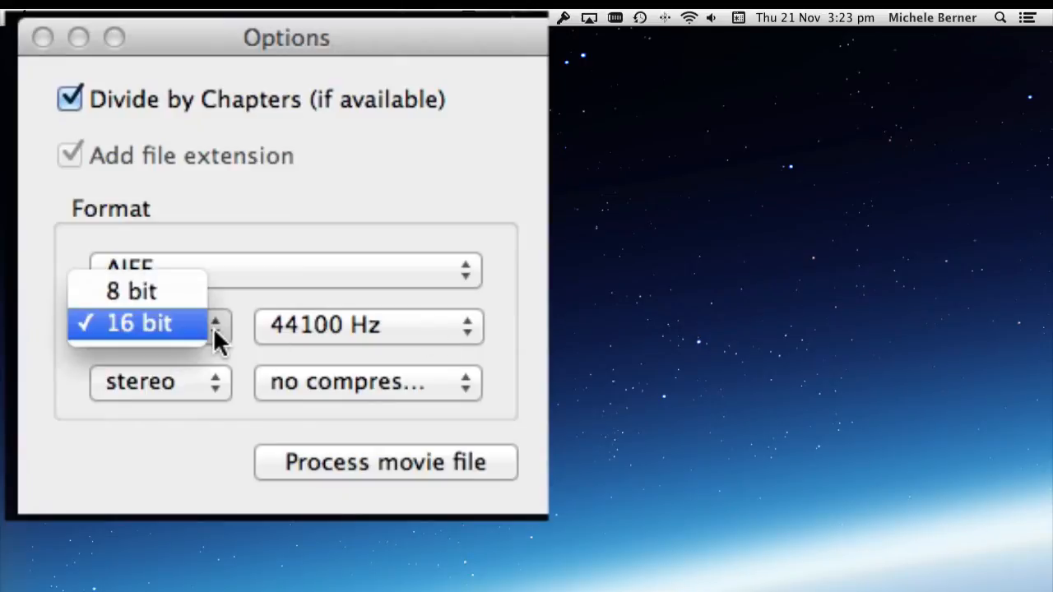
{"action": "left_click", "coordinate": [138, 322]}
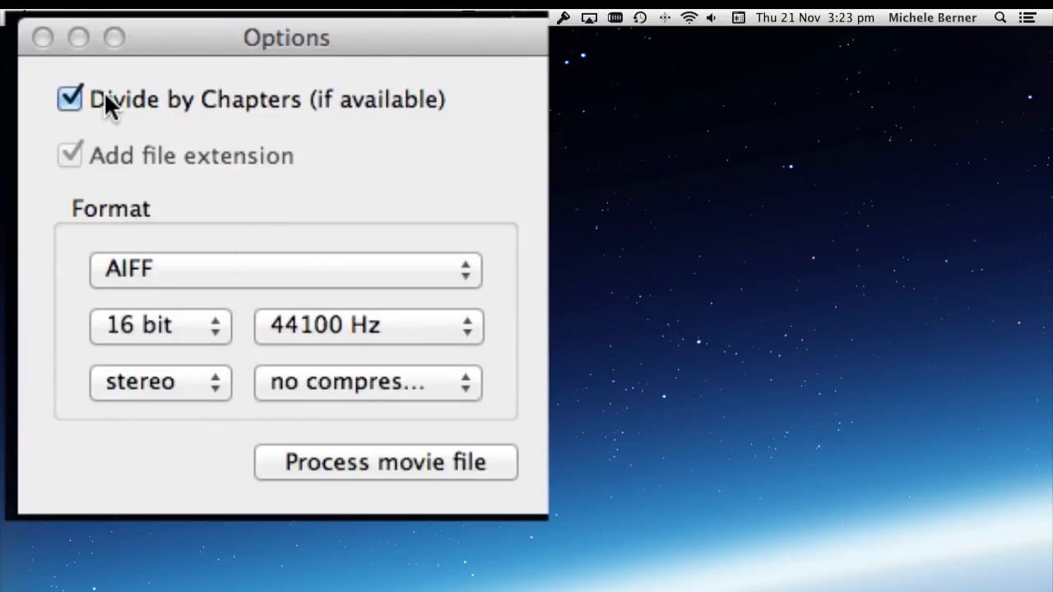
{"action": "mouse_move", "coordinate": [142, 128]}
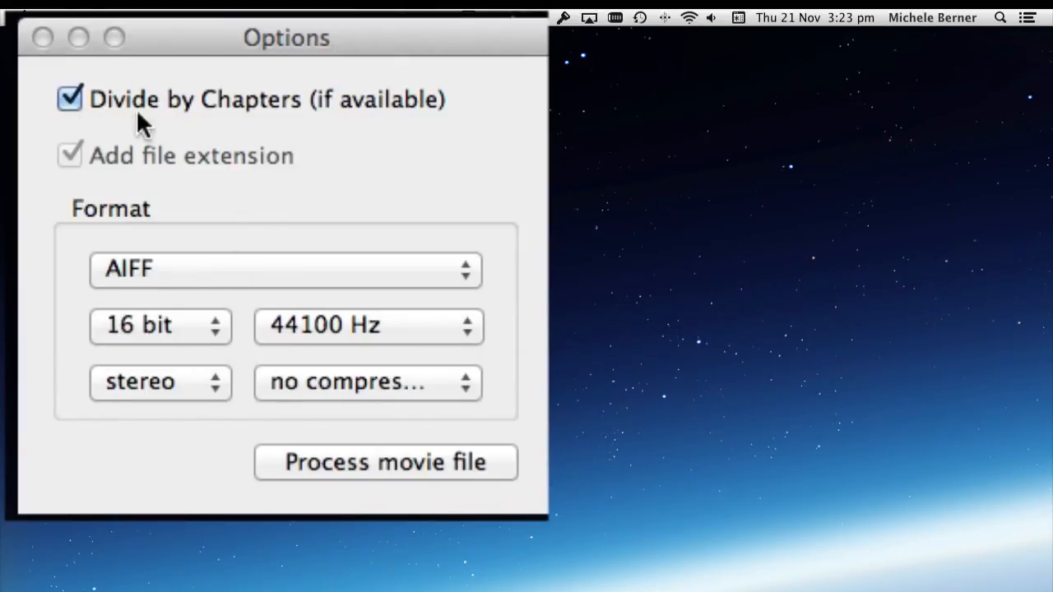
{"action": "left_click", "coordinate": [385, 460]}
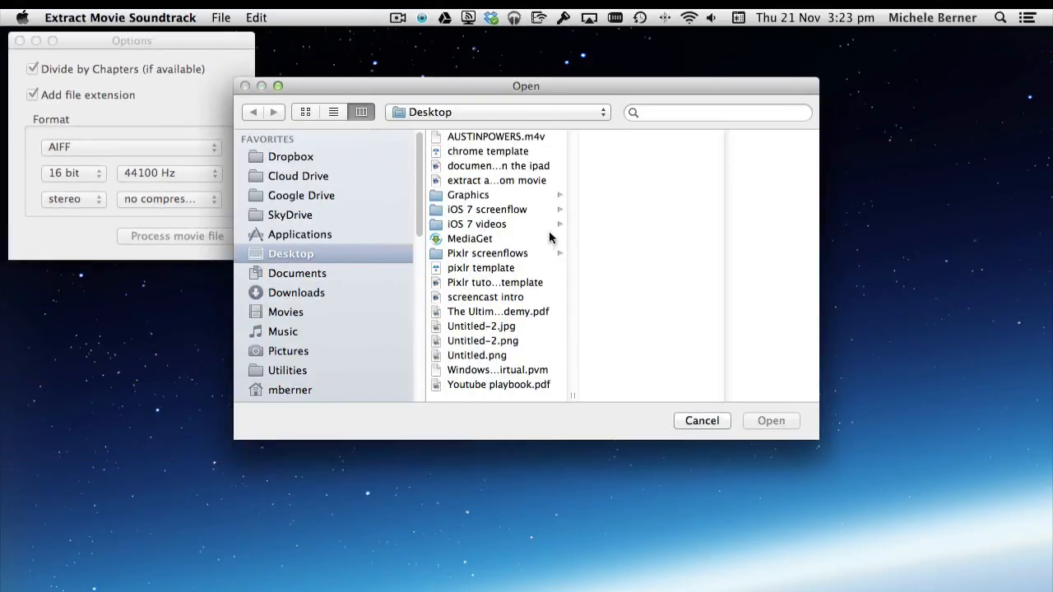
{"action": "mouse_move", "coordinate": [568, 205]}
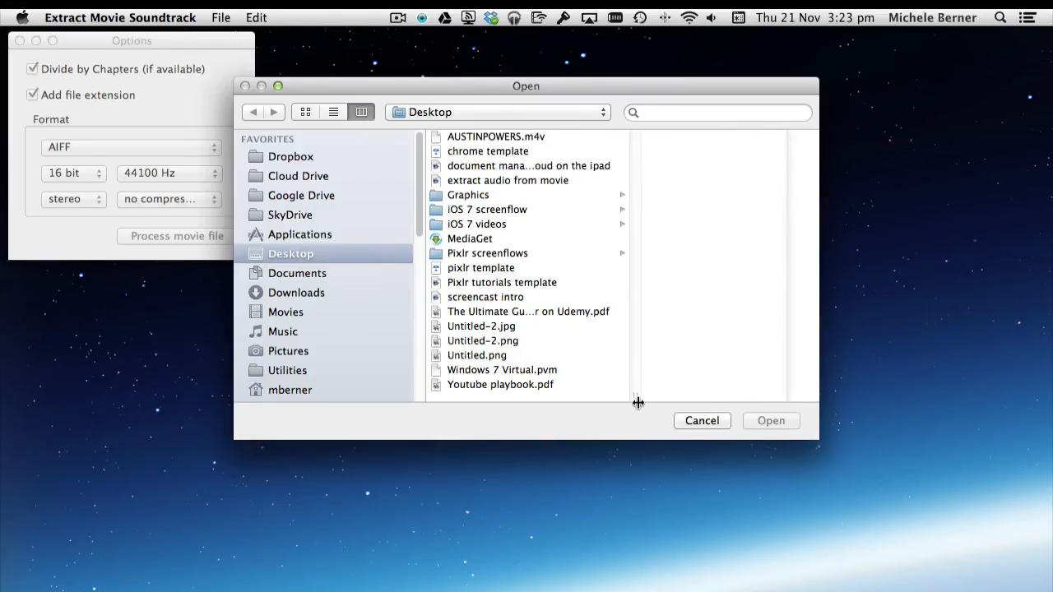
Choose AUSTINPOWERS.m4v from the Desktop and begin extracting its soundtrack by chapter.
{"action": "left_click", "coordinate": [497, 135]}
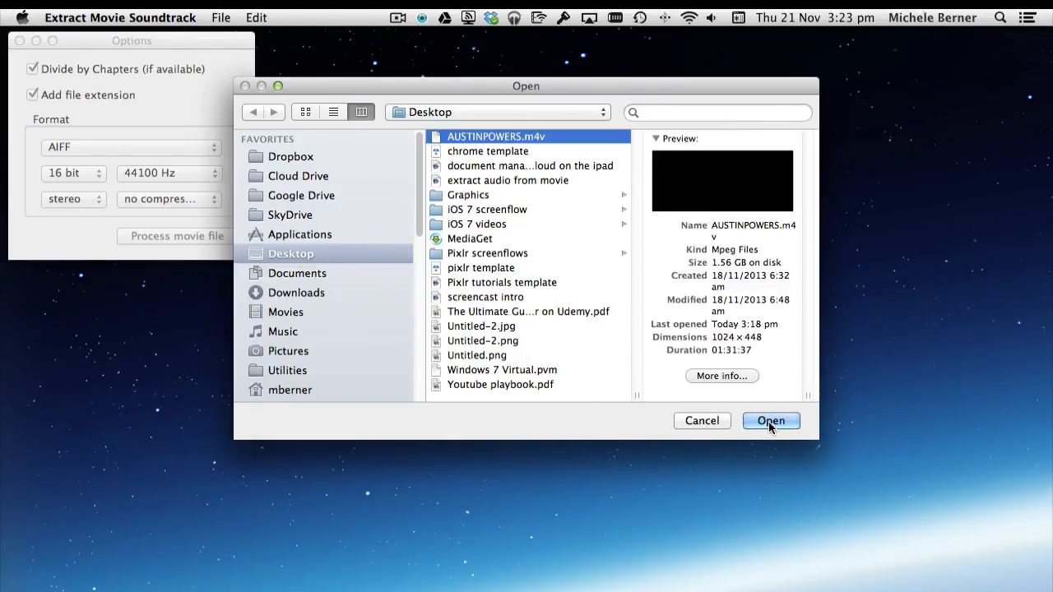
{"action": "left_click", "coordinate": [770, 421]}
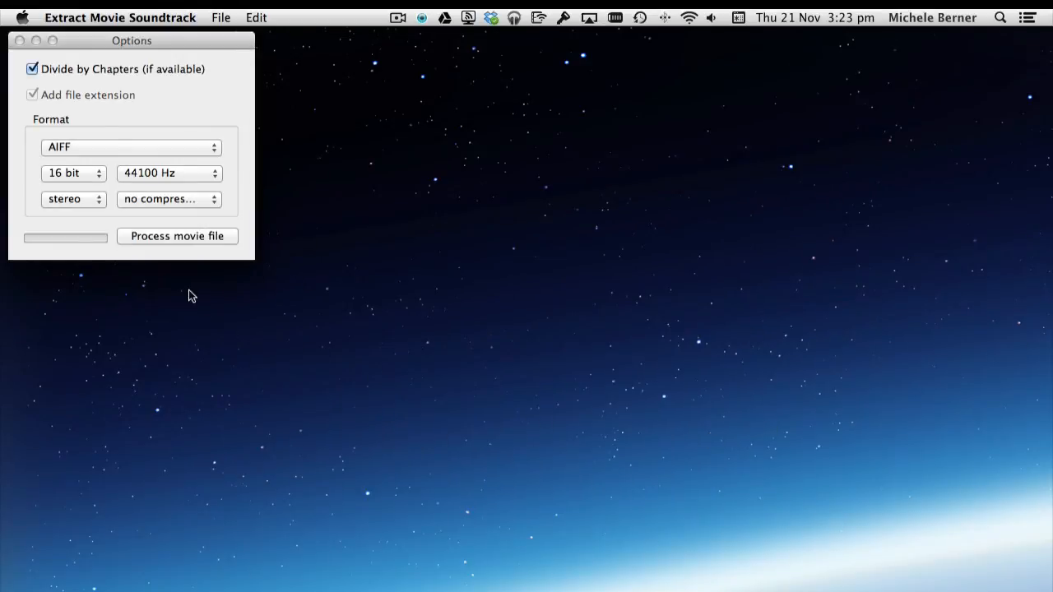
{"action": "left_click", "coordinate": [177, 237]}
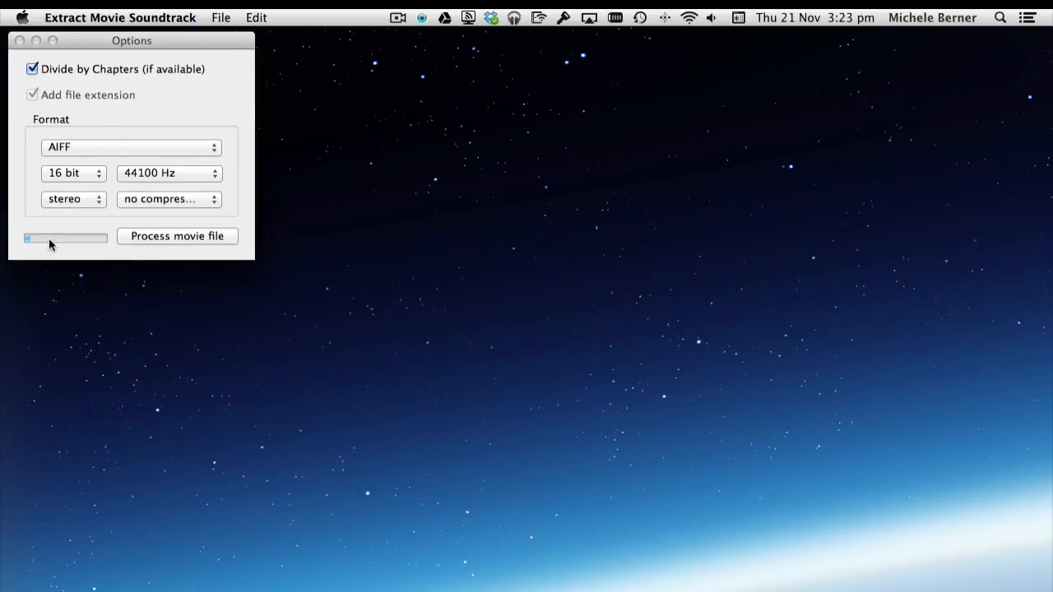
{"action": "mouse_move", "coordinate": [88, 245]}
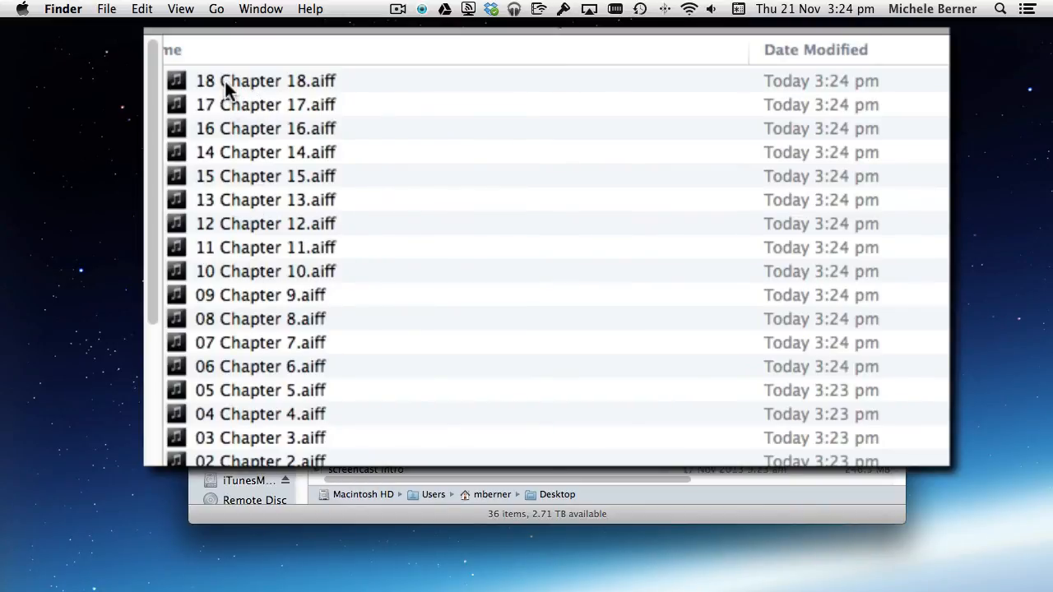
Open 18 Chapter 18.aiff and 01 Chapter 1.aiff in QuickTime Player and play Chapter 1.
{"action": "right_click", "coordinate": [265, 81]}
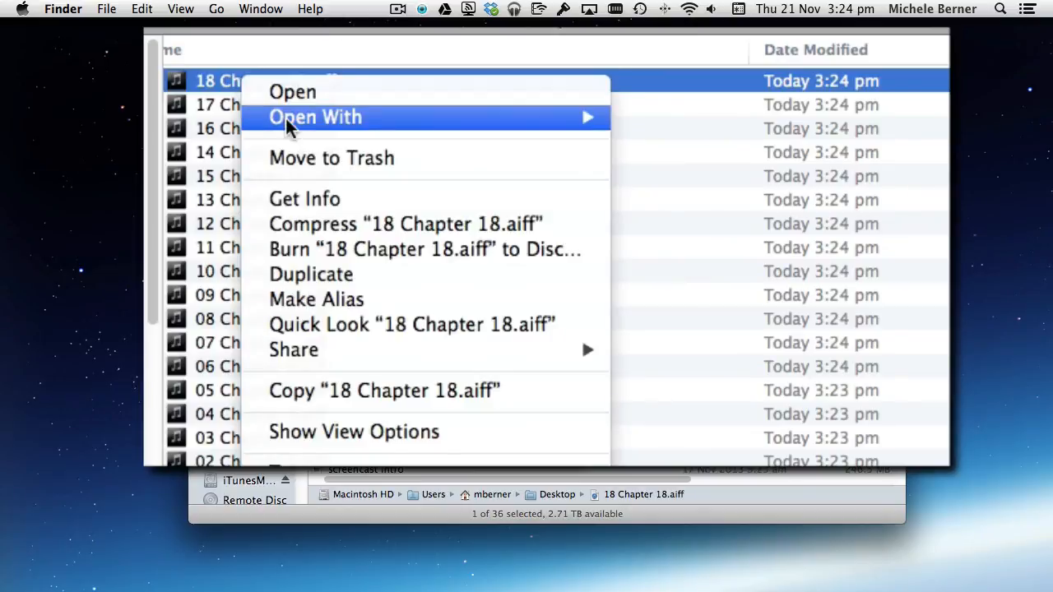
{"action": "left_click", "coordinate": [293, 92]}
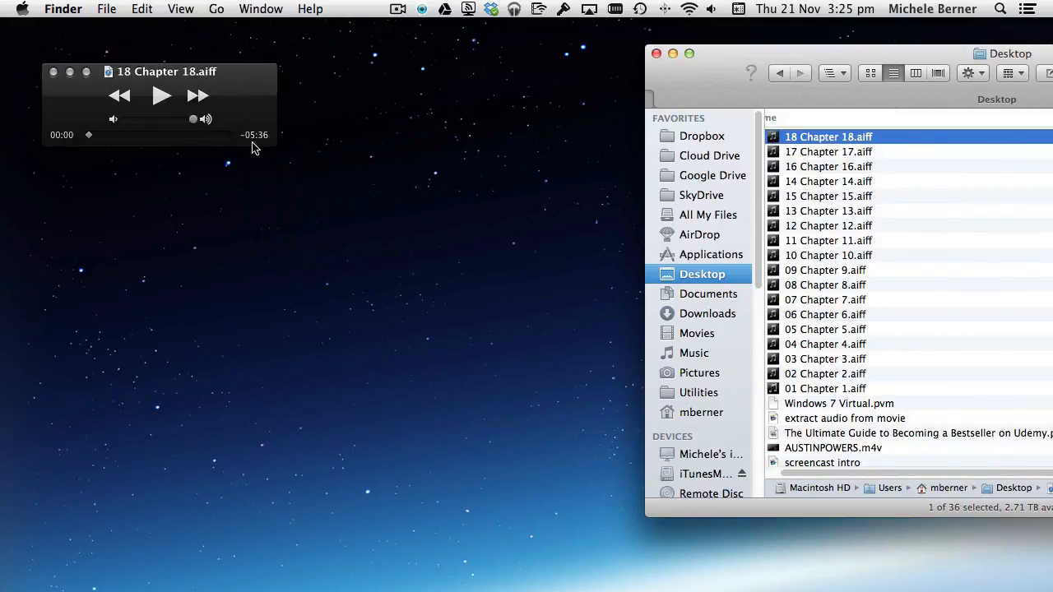
{"action": "double_click", "coordinate": [826, 388]}
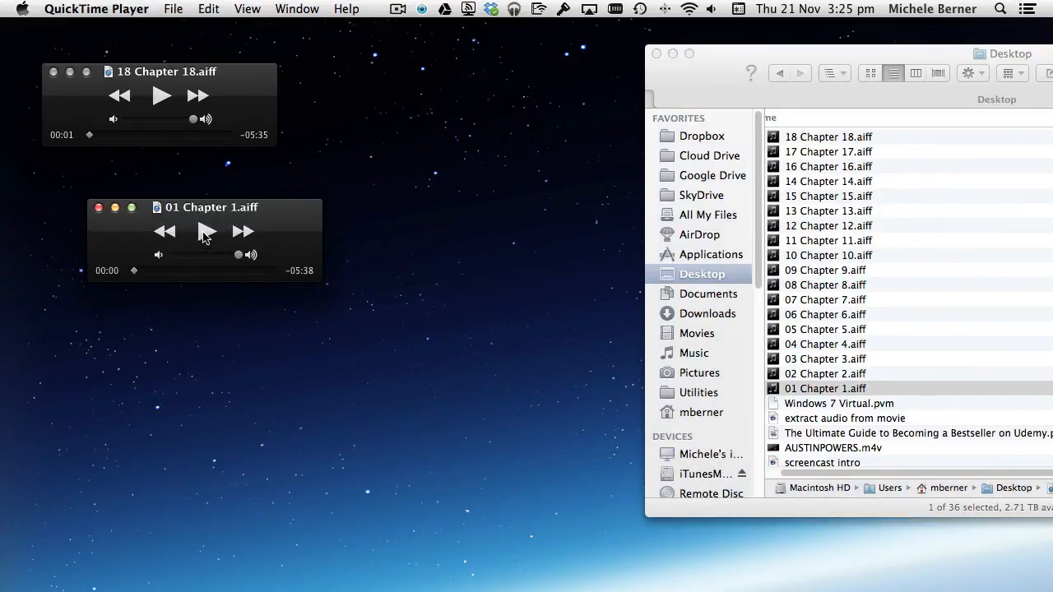
{"action": "left_click", "coordinate": [204, 230]}
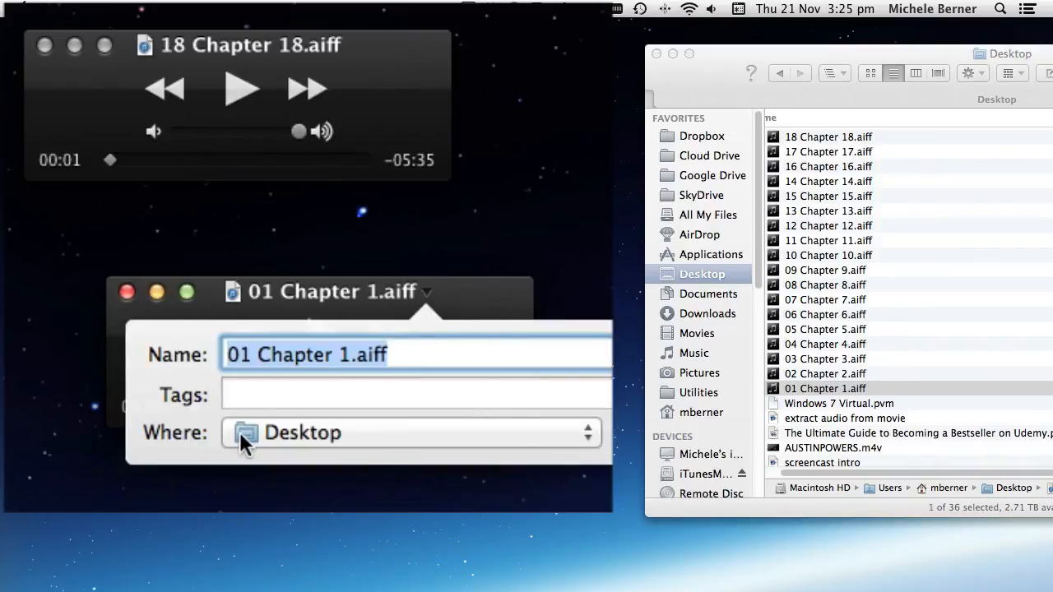
{"action": "mouse_move", "coordinate": [347, 379]}
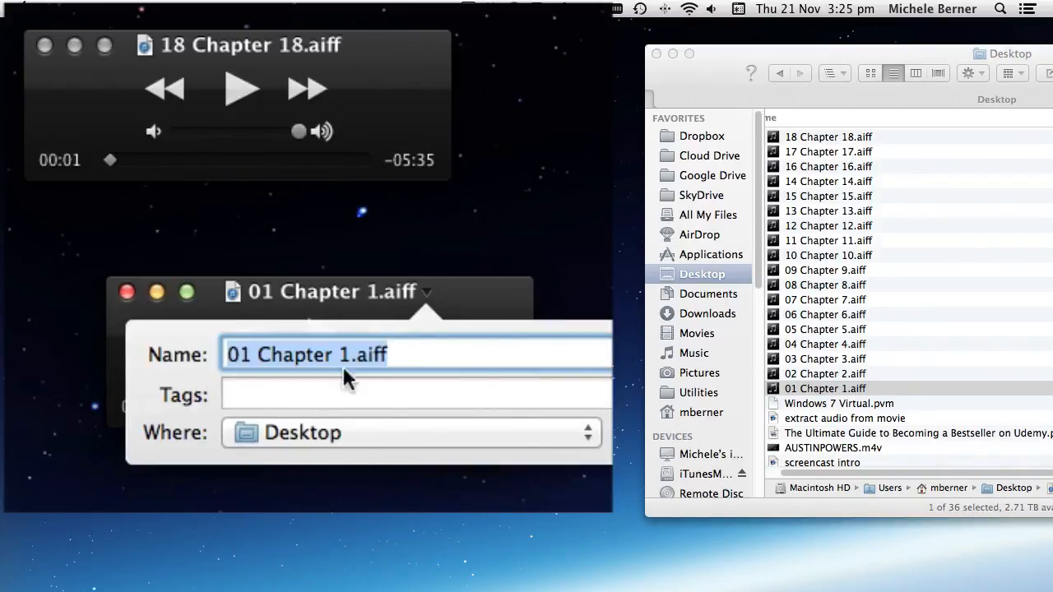